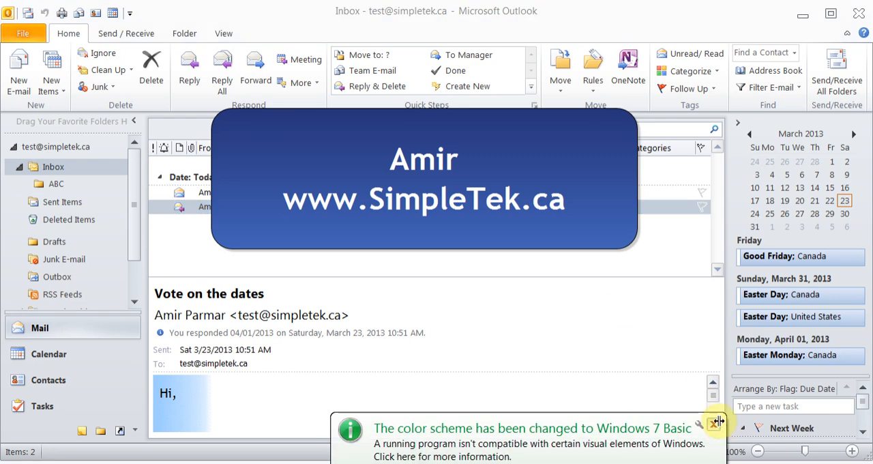
- Dismiss the colour-scheme notice, switch to Calendar in Month view for March 2013 and pick March 25
click(717, 423)
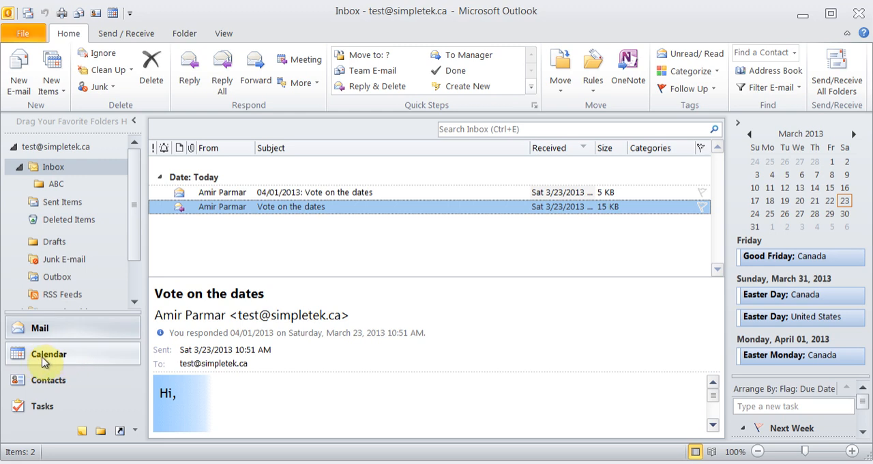
click(50, 353)
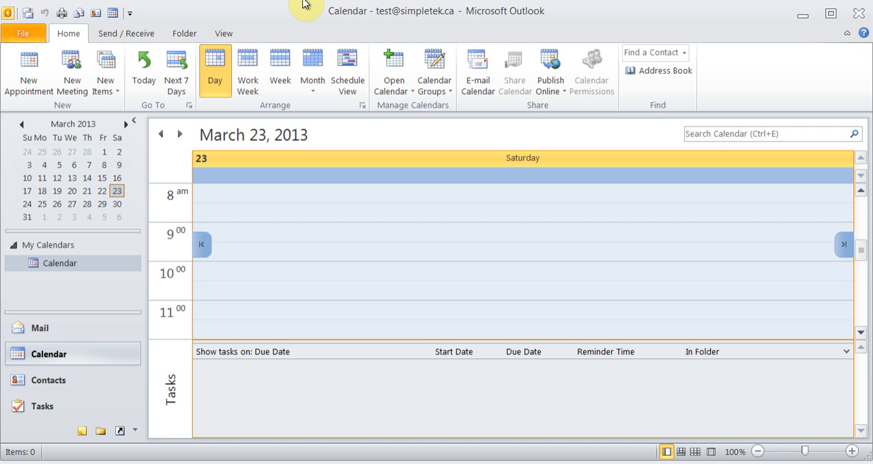
click(247, 68)
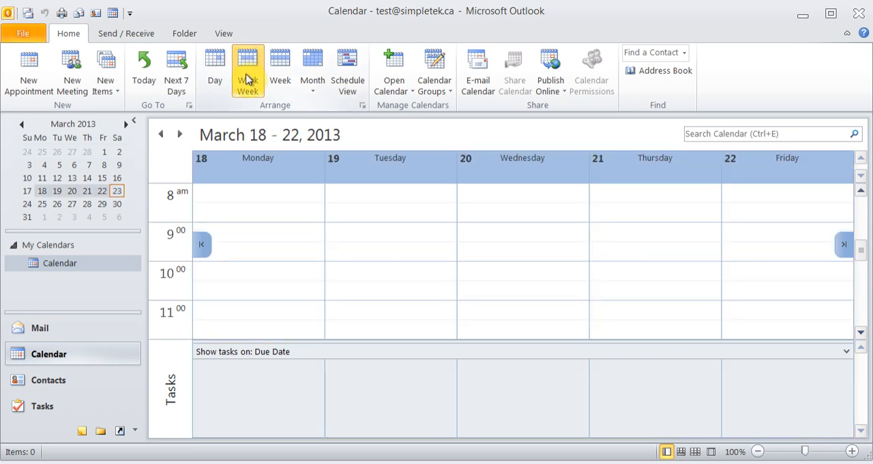
click(312, 68)
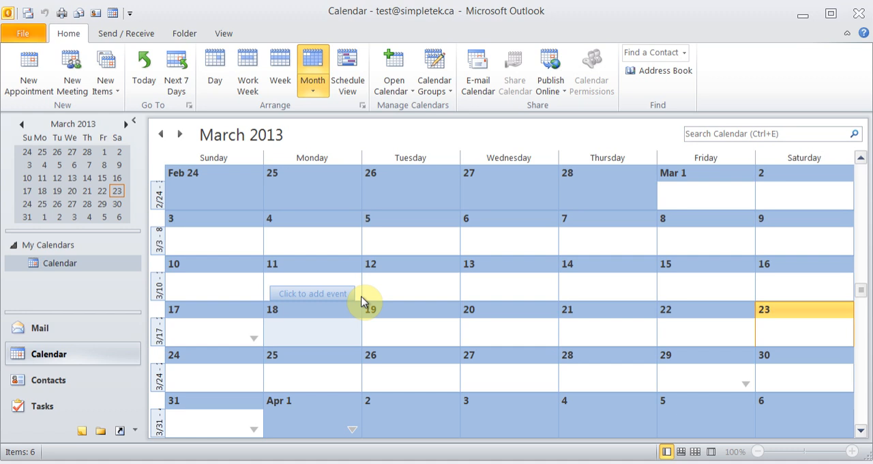
mouse_move(306, 383)
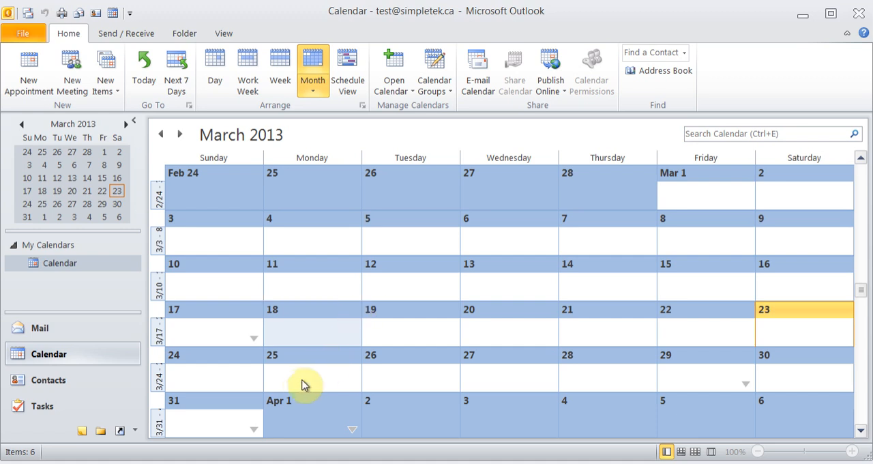
mouse_move(314, 376)
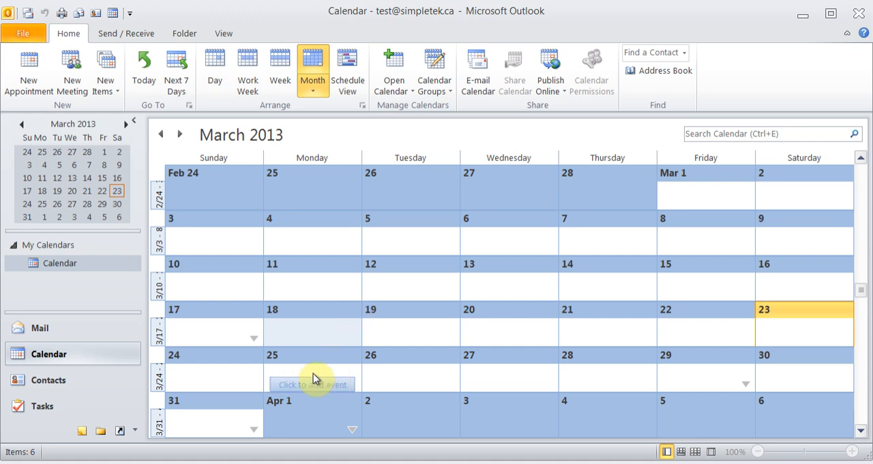
double_click(311, 375)
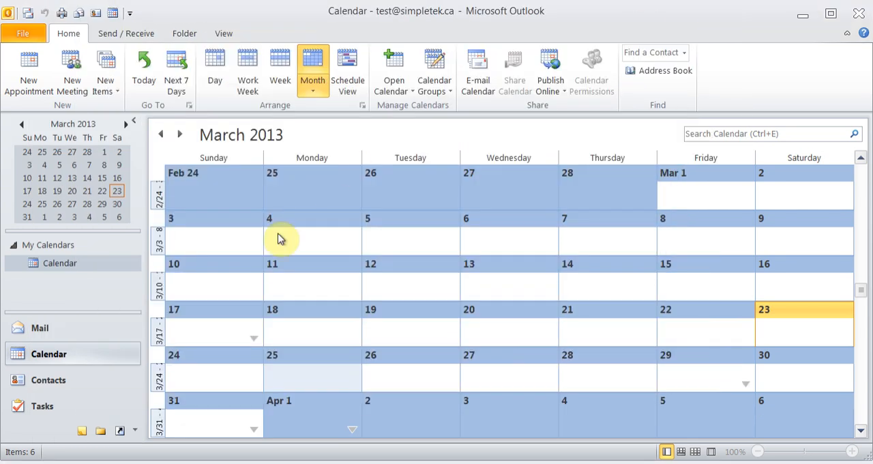
mouse_move(29, 75)
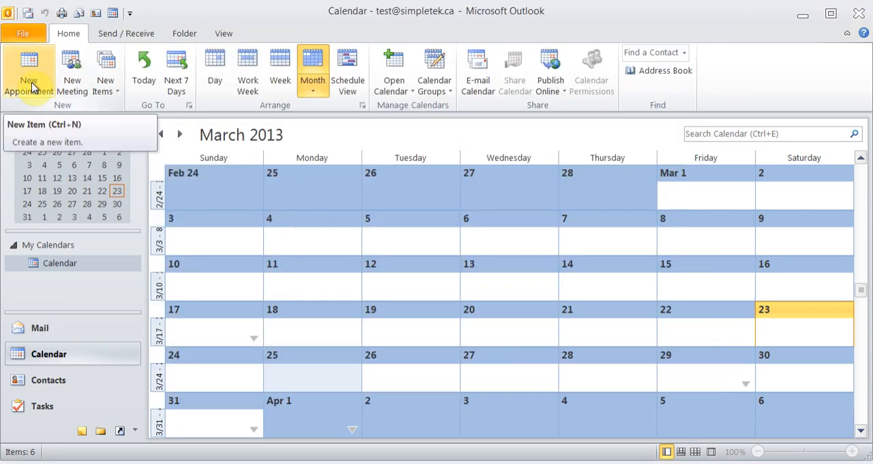
click(27, 68)
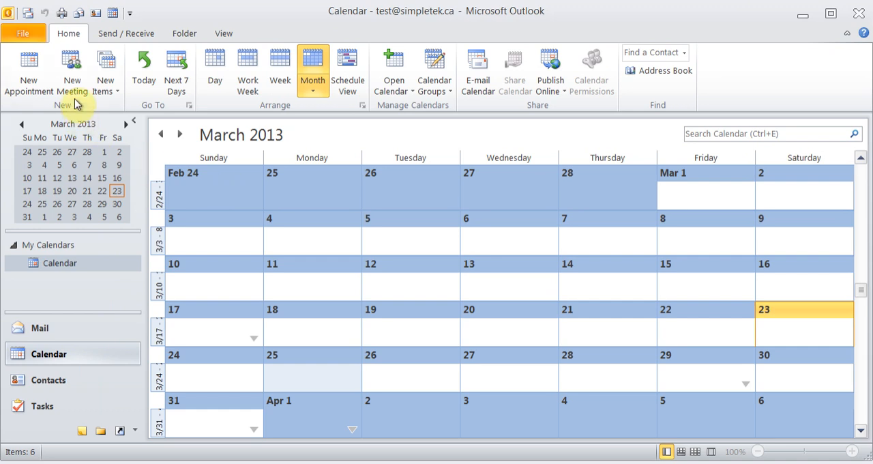
mouse_move(71, 71)
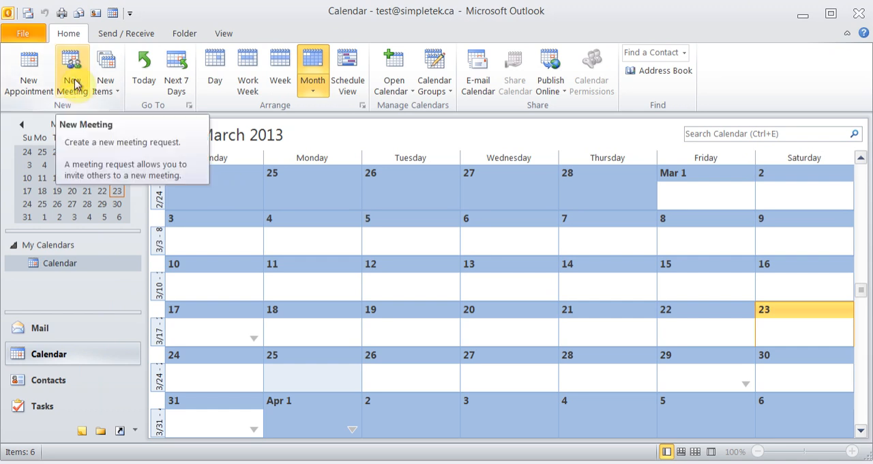
click(71, 71)
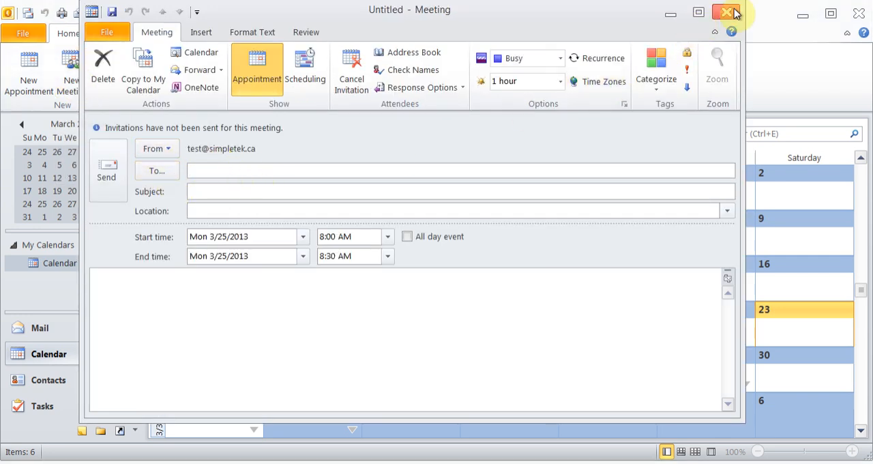
click(726, 12)
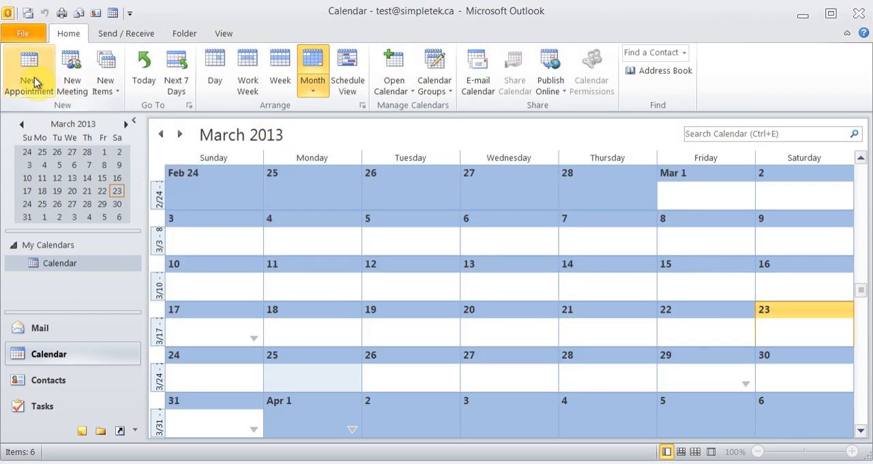
click(29, 71)
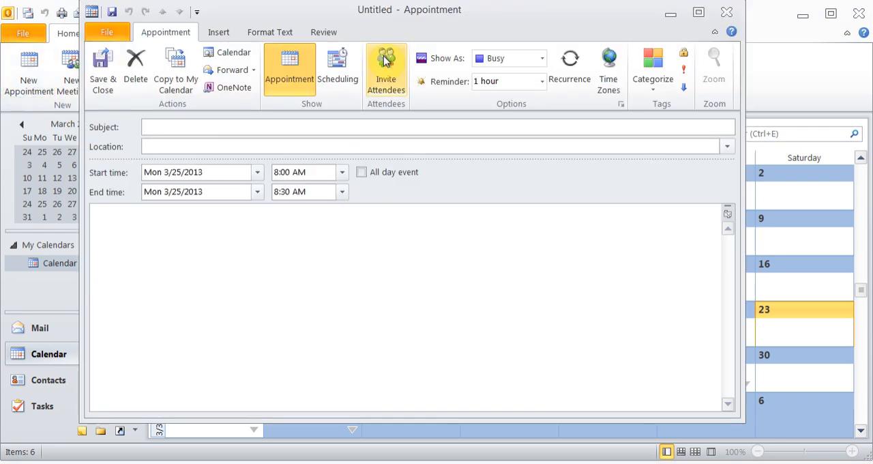
click(386, 69)
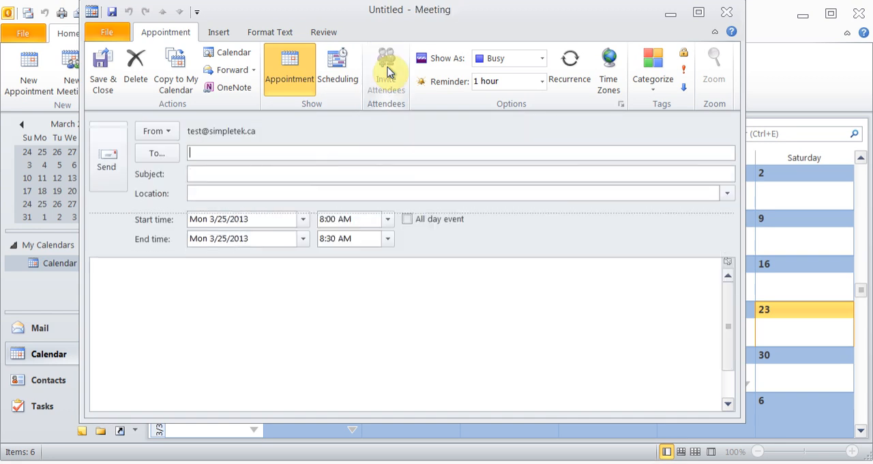
click(386, 68)
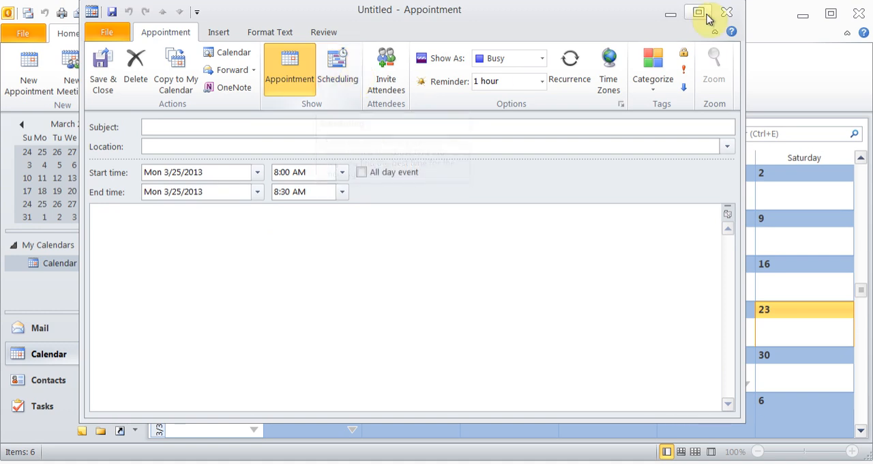
click(727, 12)
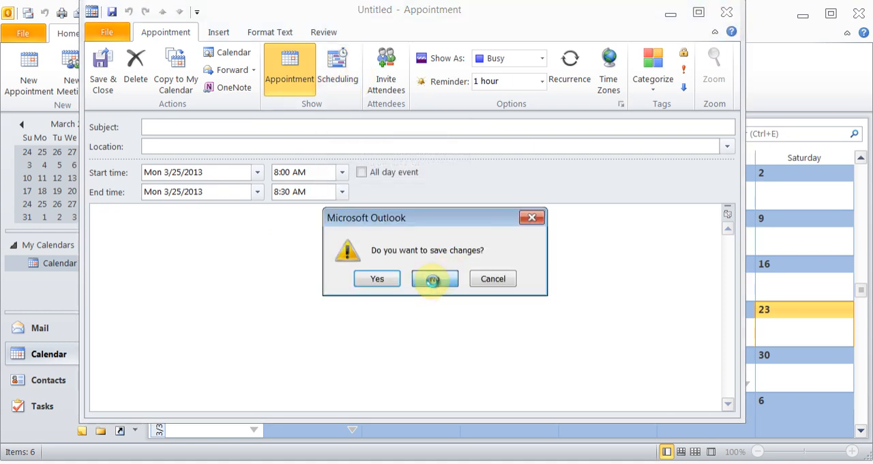
click(434, 279)
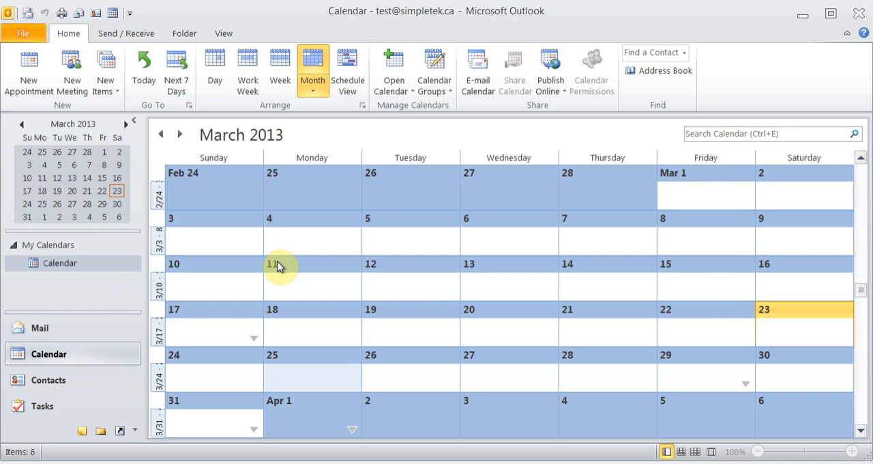
mouse_move(311, 382)
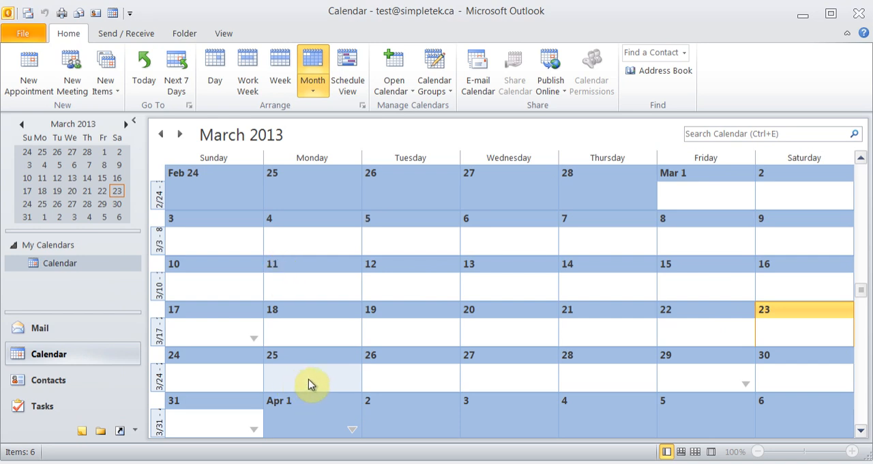
- Start an all-day March 25 event titled 'Joe Birthday' with 'Note' in the body
double_click(312, 379)
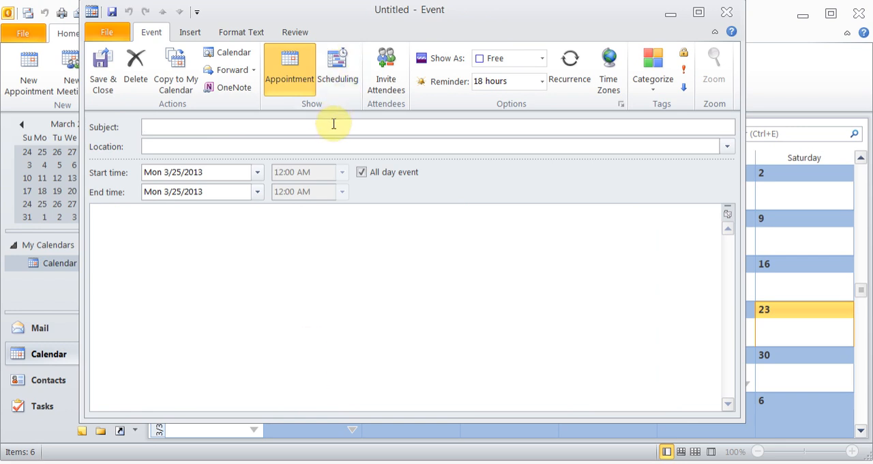
text(Joe Bir)
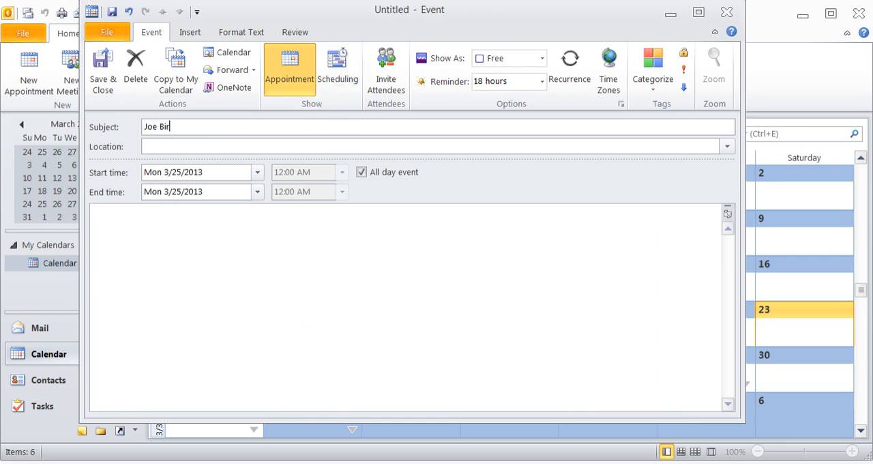
text(thday)
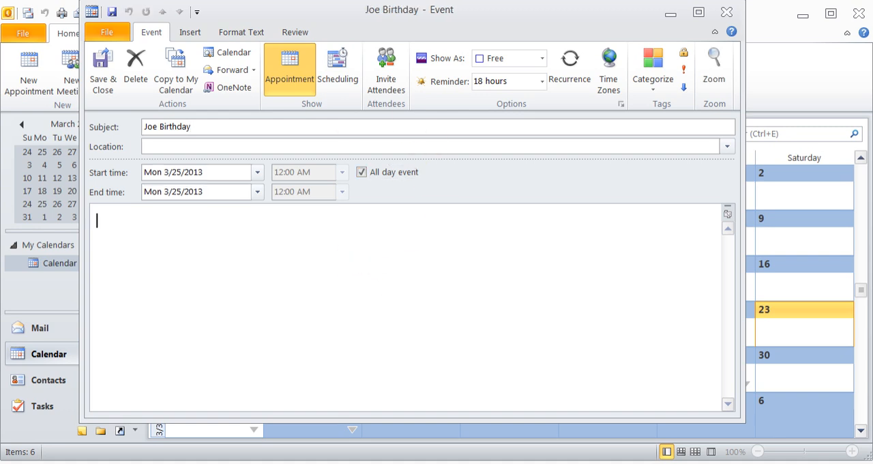
text(Note)
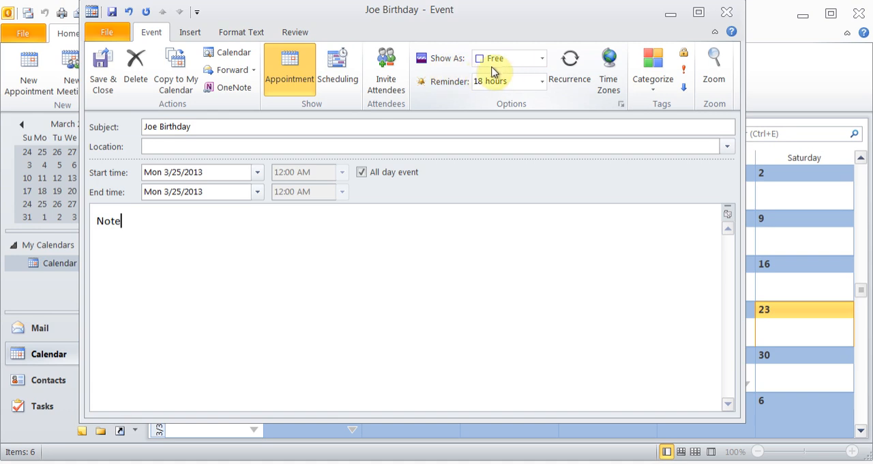
mouse_move(543, 61)
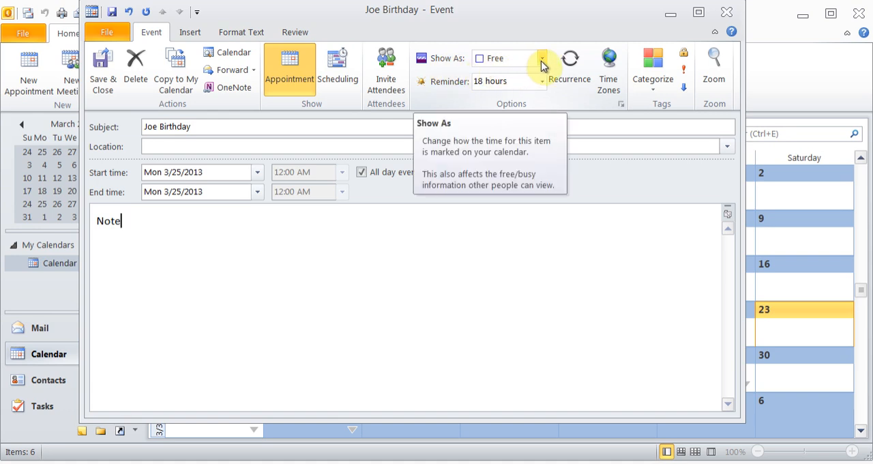
click(542, 58)
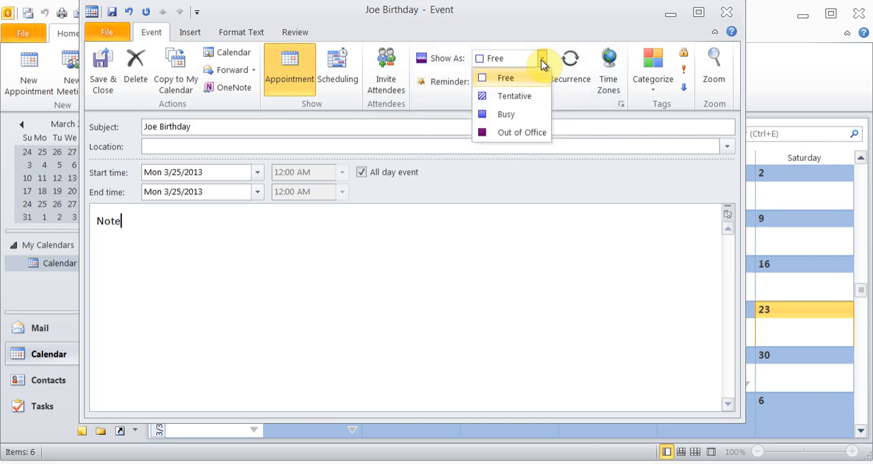
mouse_move(519, 81)
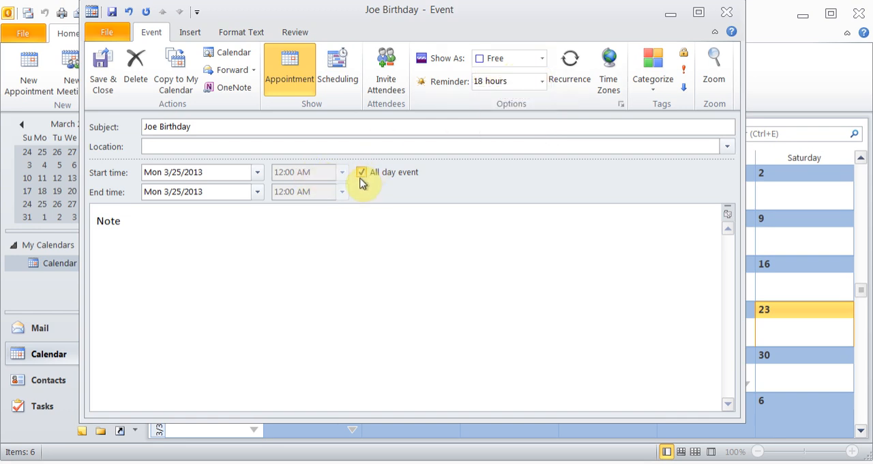
- Make Joe Birthday a timed 12:00 PM–2:00 PM appointment shown as Out of Office
click(362, 172)
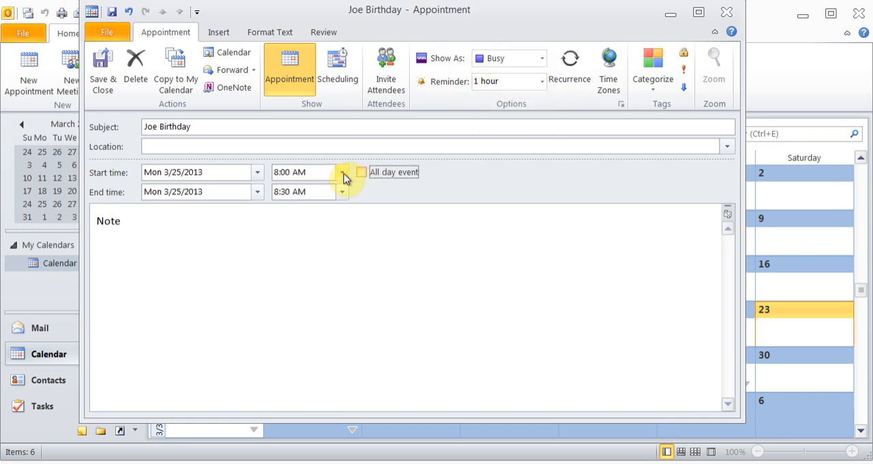
click(341, 172)
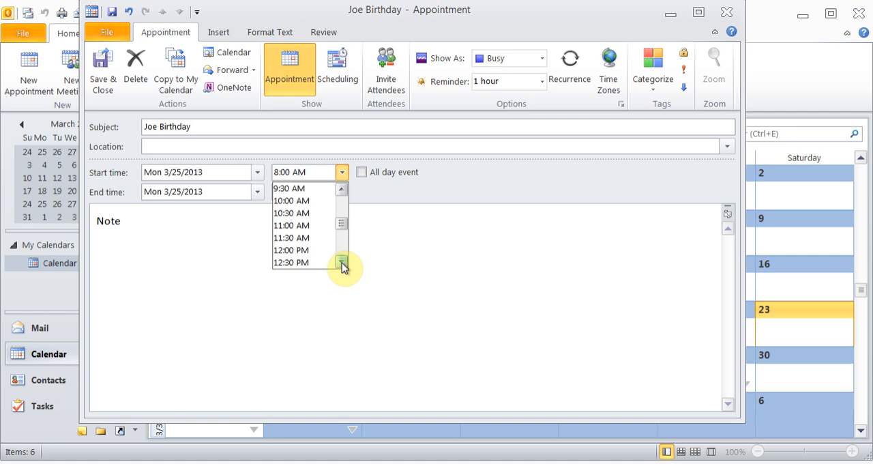
click(292, 250)
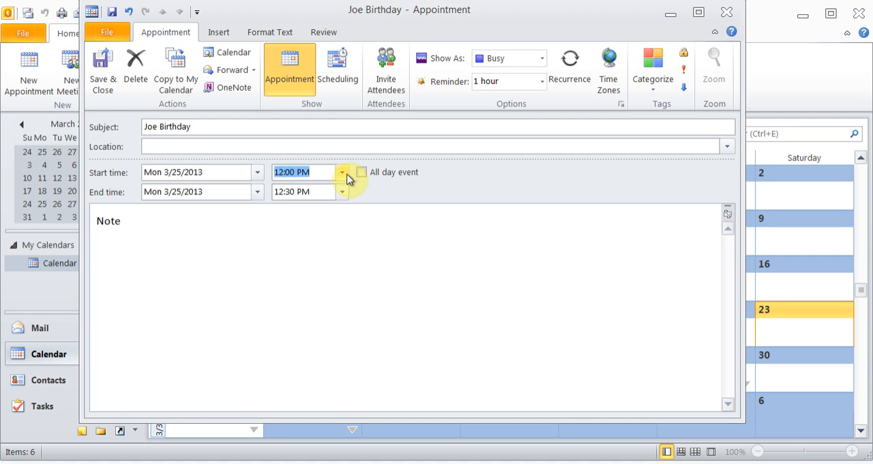
click(341, 191)
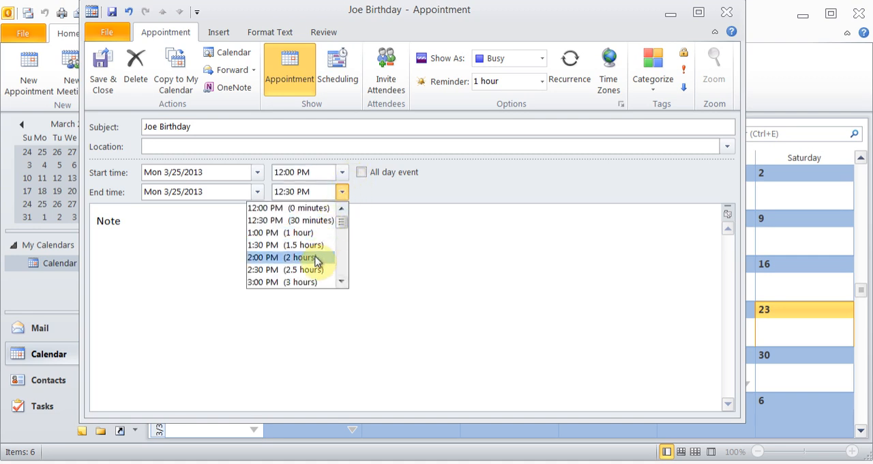
click(284, 257)
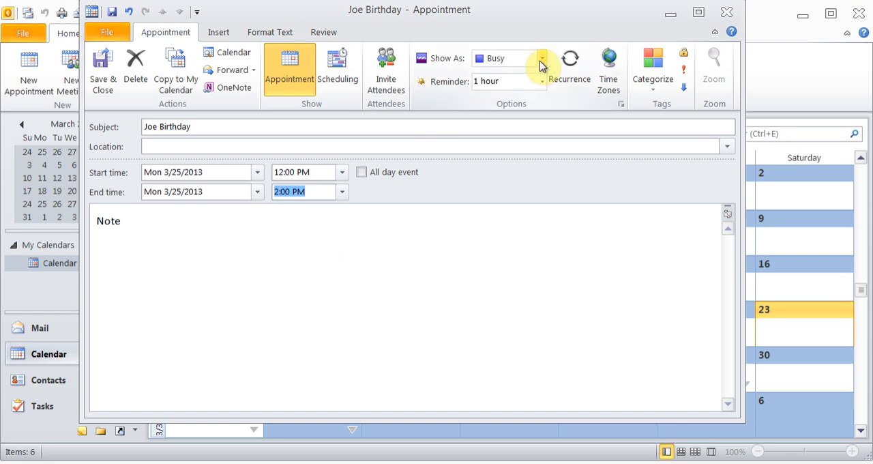
click(540, 57)
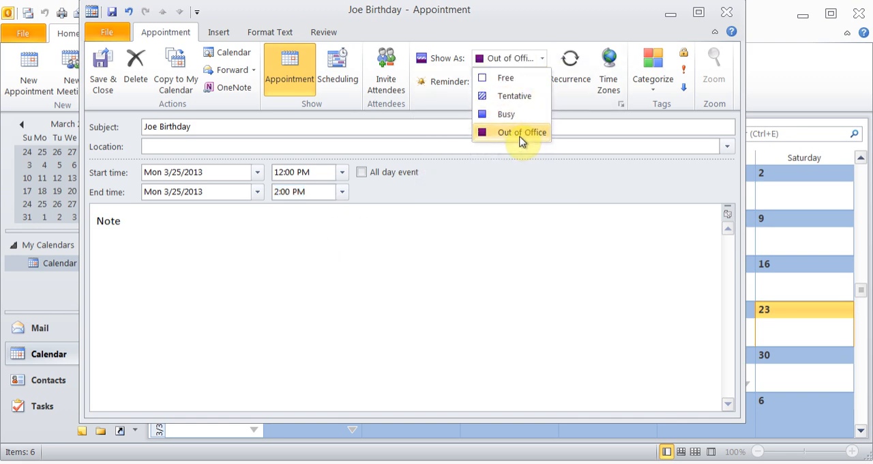
click(522, 132)
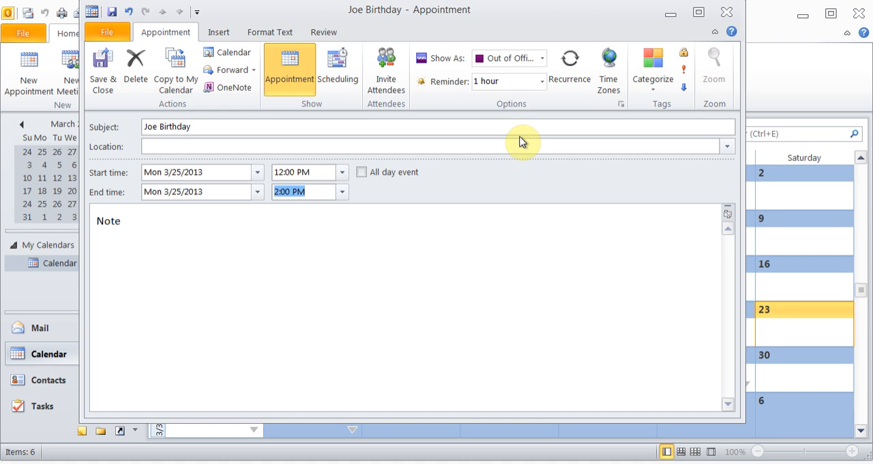
mouse_move(353, 188)
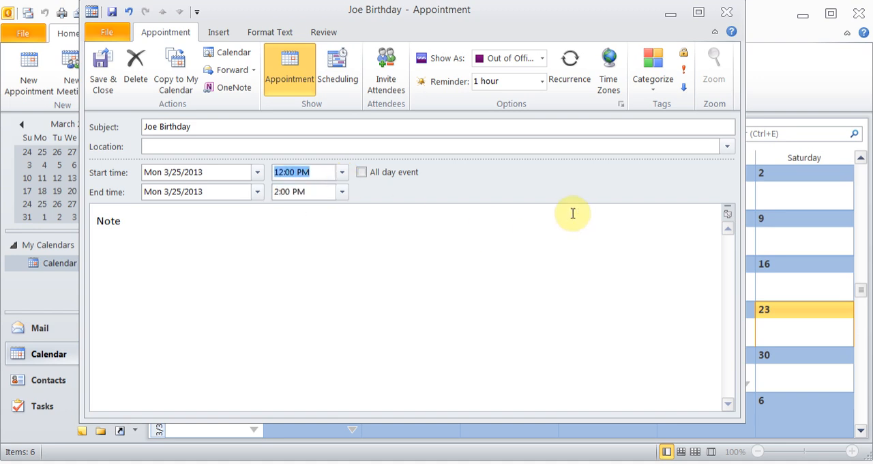
mouse_move(682, 57)
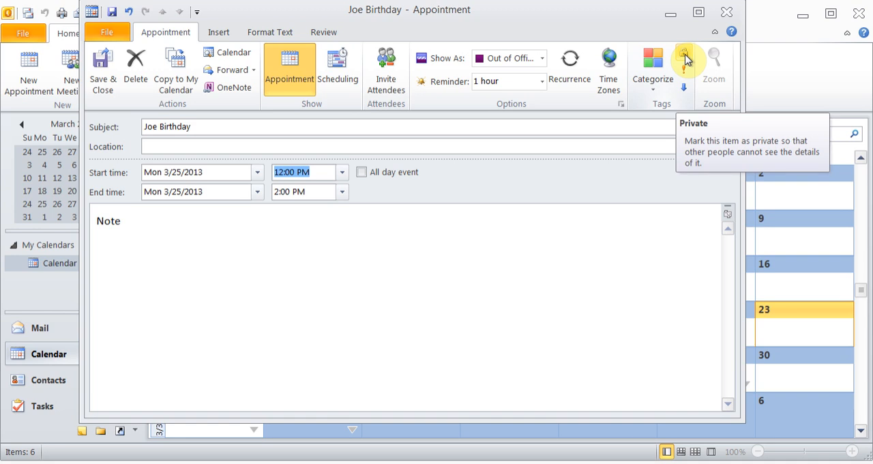
mouse_move(571, 62)
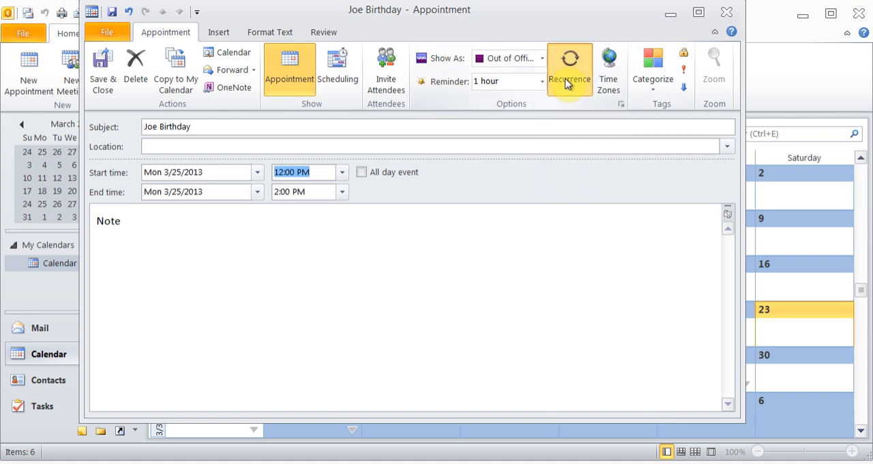
- Set Joe Birthday to recur yearly on March 25 and save and close it
click(571, 69)
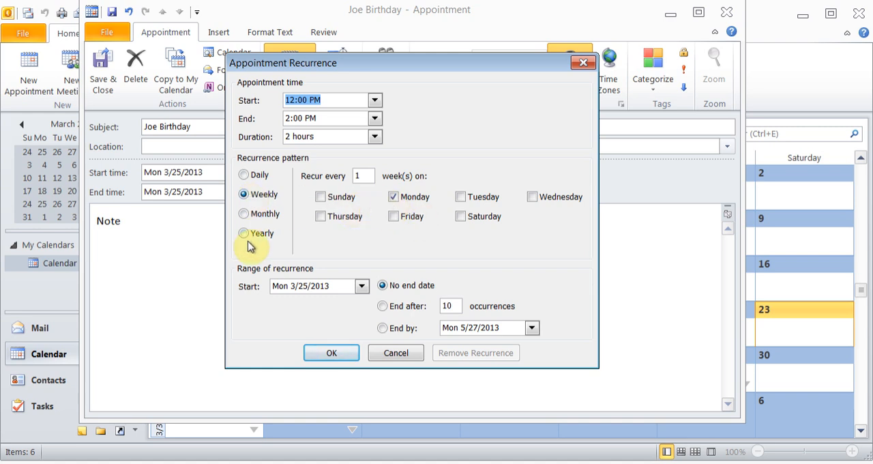
click(244, 234)
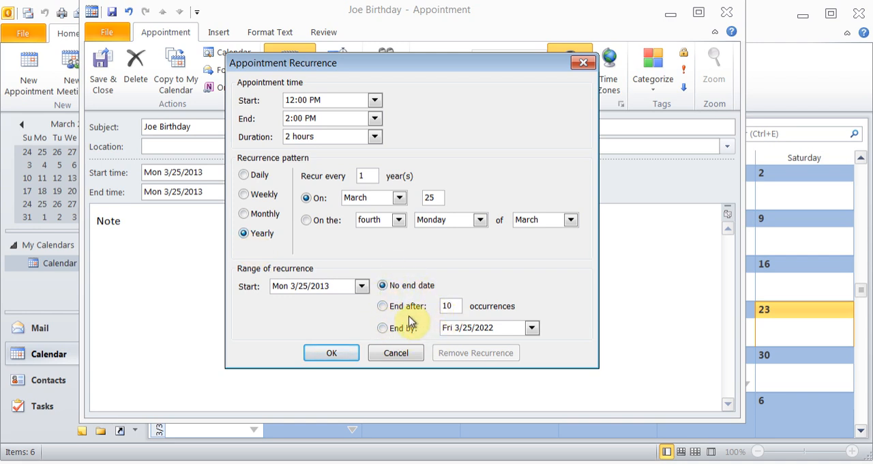
click(331, 352)
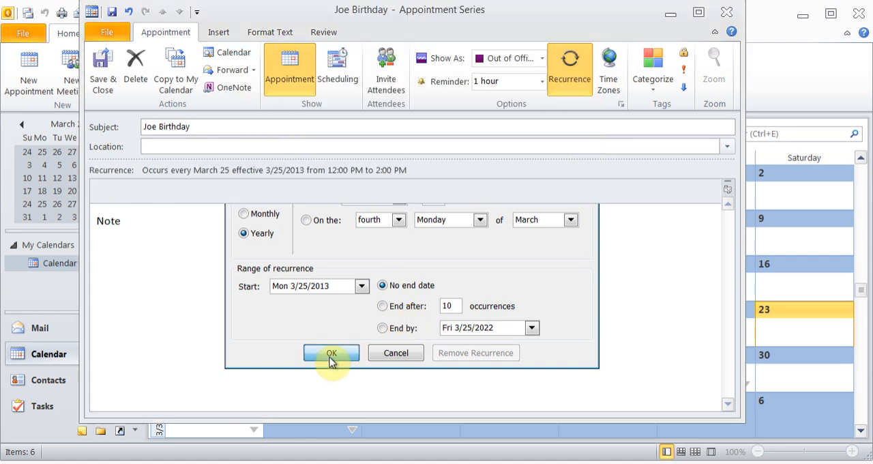
click(331, 352)
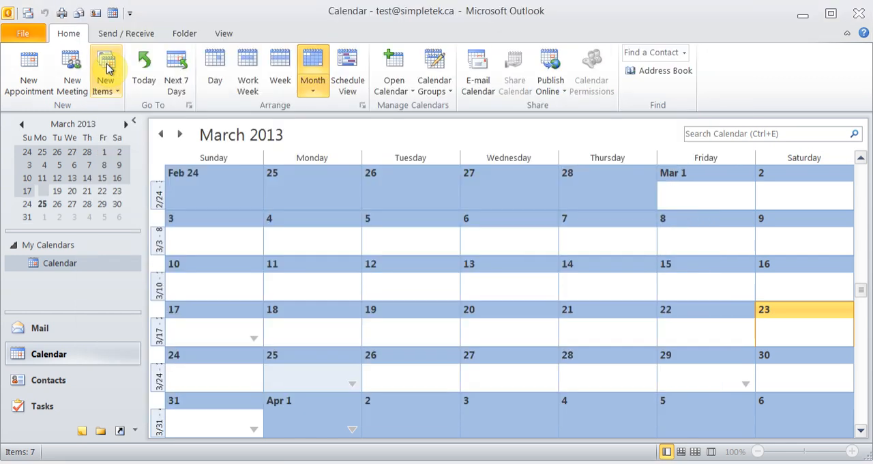
mouse_move(313, 401)
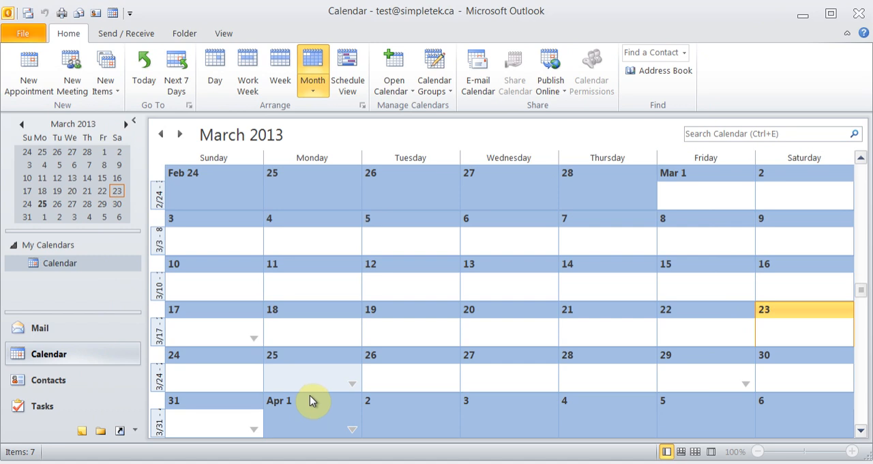
mouse_move(355, 389)
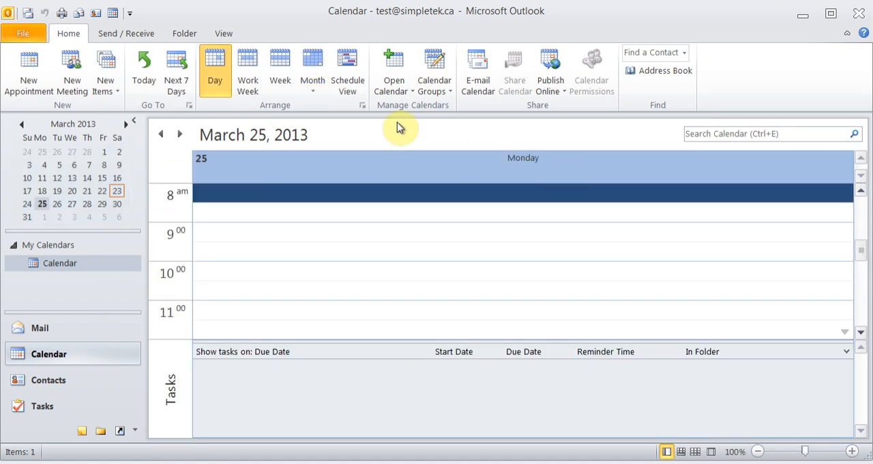
- Return to the March 2013 Month view and maximize Outlook so the Joe Birthday entry shows
click(312, 68)
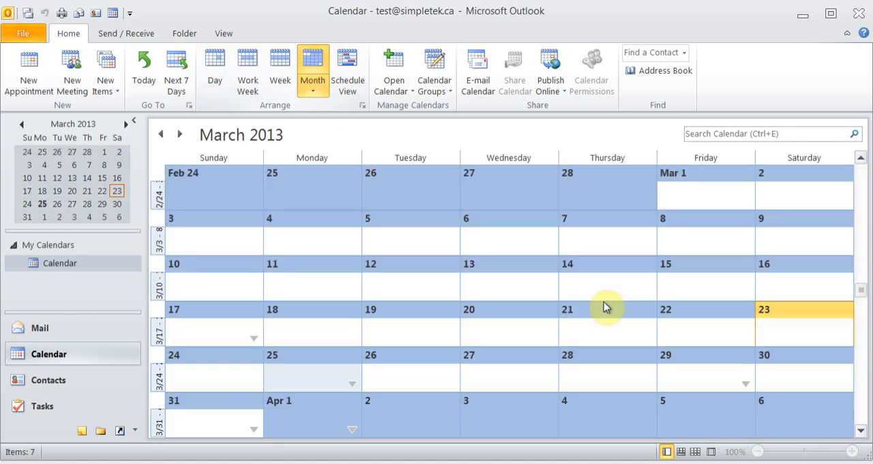
scroll(down, 3)
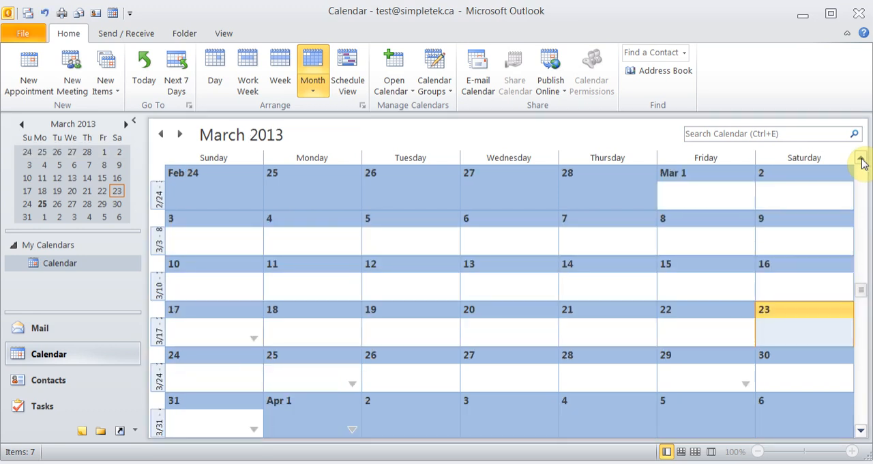
mouse_move(298, 379)
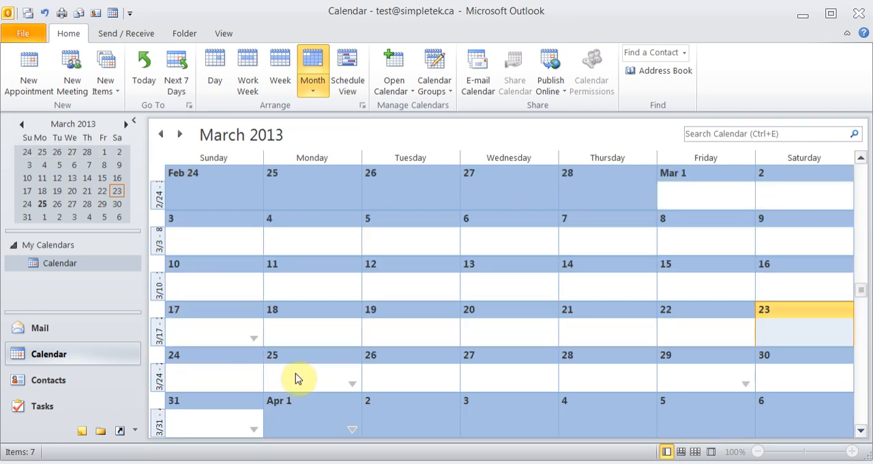
mouse_move(309, 376)
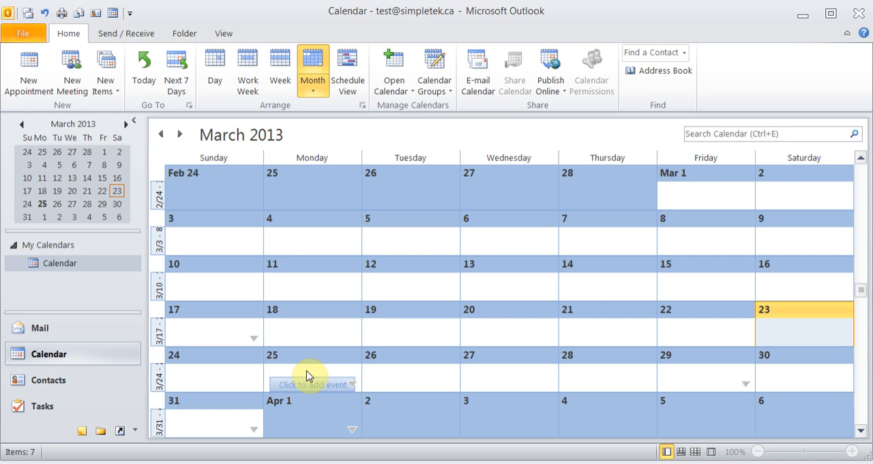
mouse_move(589, 218)
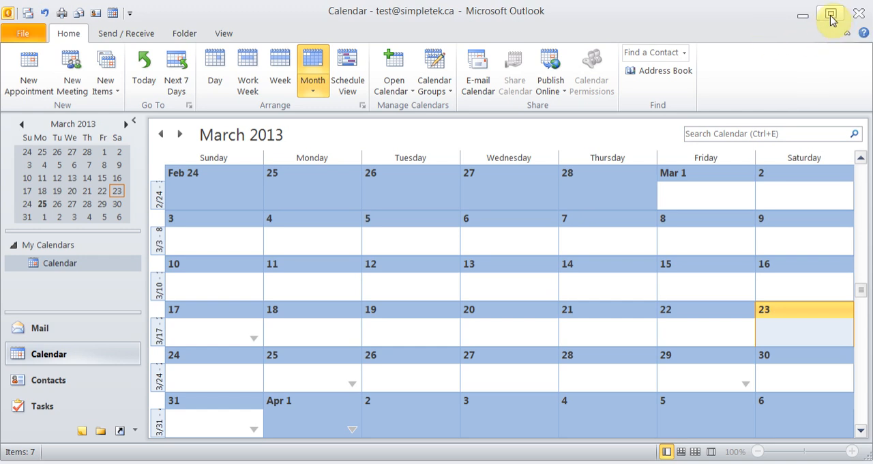
click(830, 14)
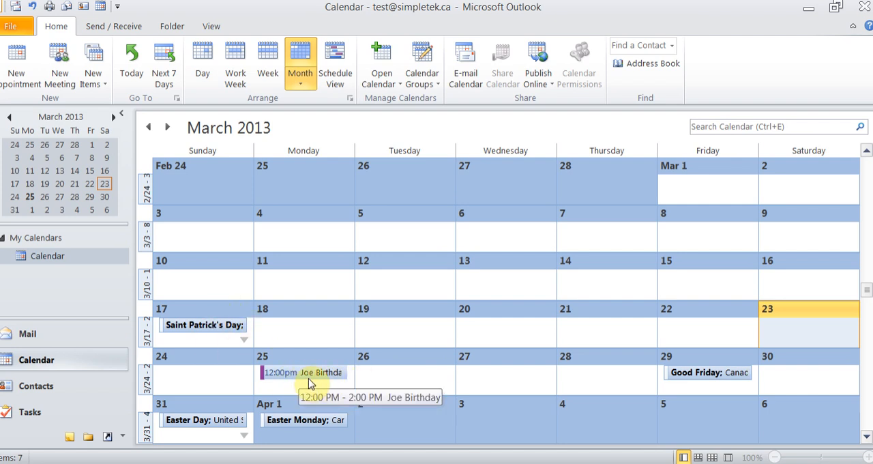
mouse_move(437, 382)
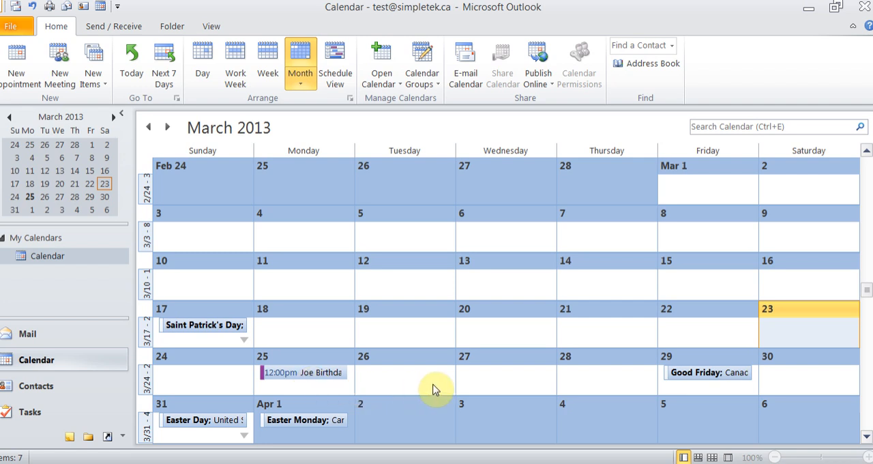
mouse_move(404, 382)
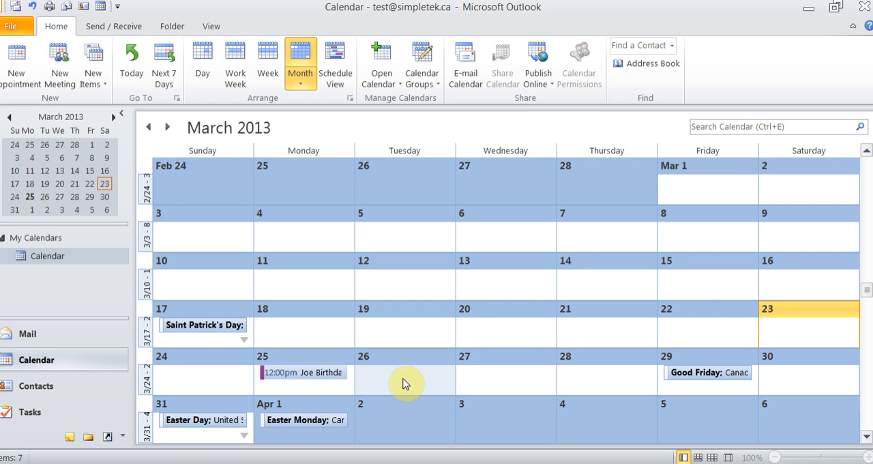
mouse_move(398, 382)
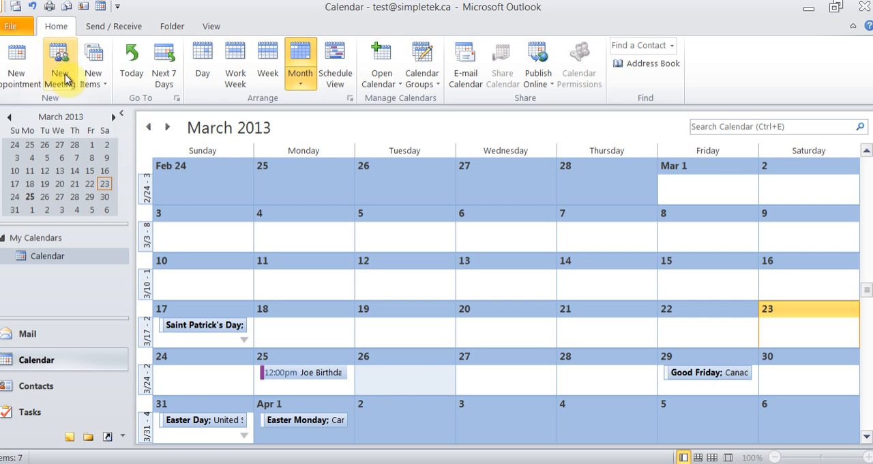
mouse_move(60, 62)
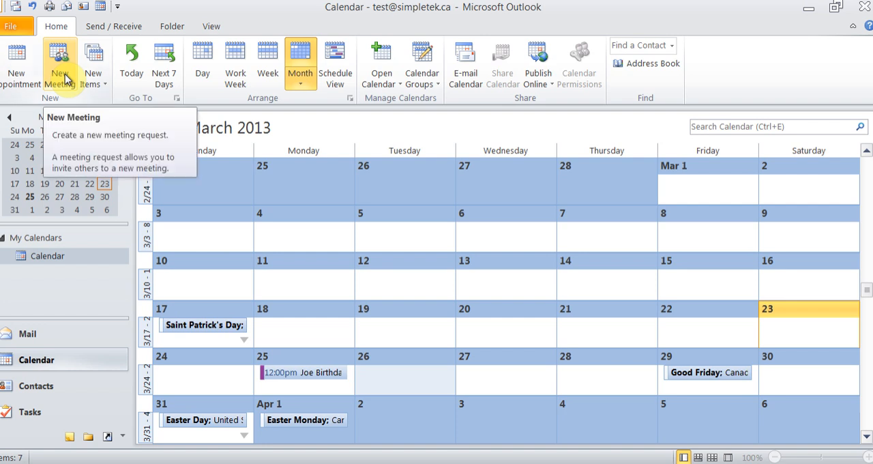
- Start a new meeting request to 'test' with location 'Conference room 1'
click(60, 65)
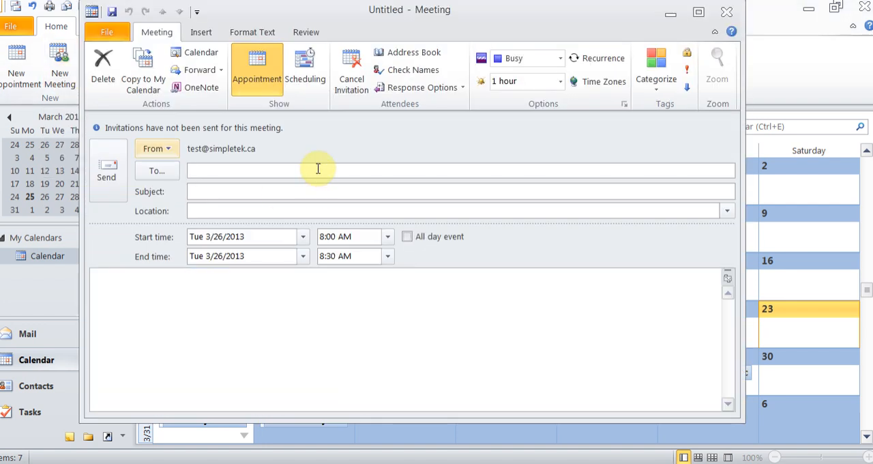
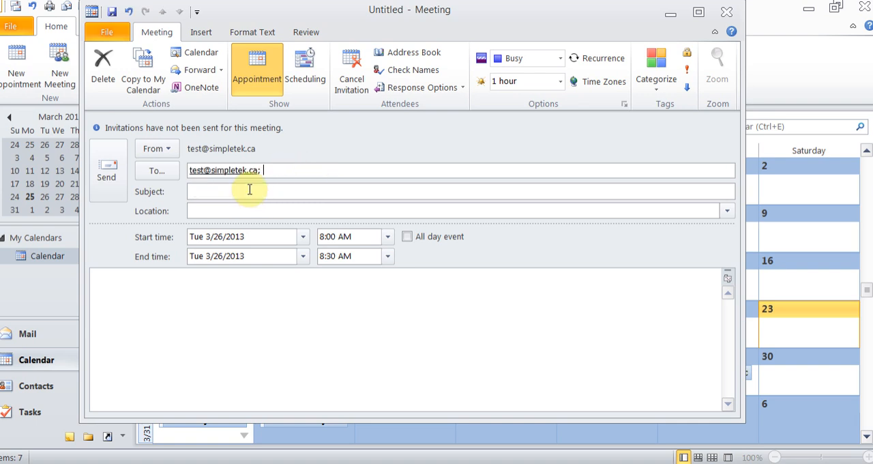
text(Conf)
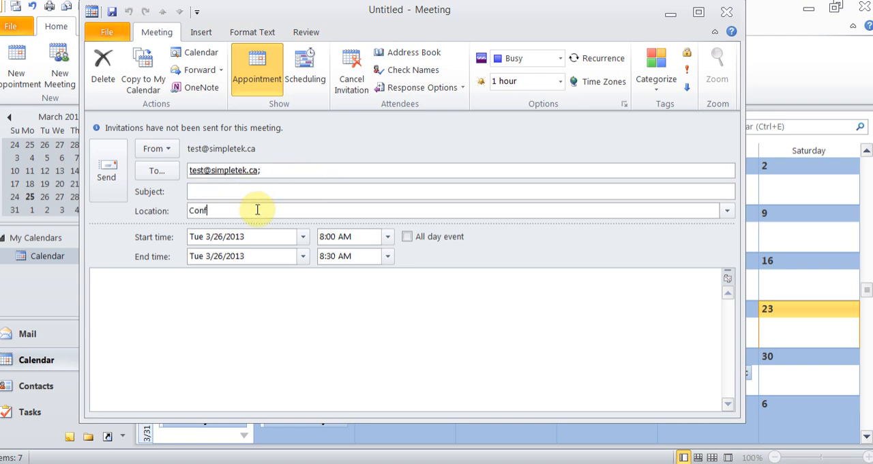
text(erenc)
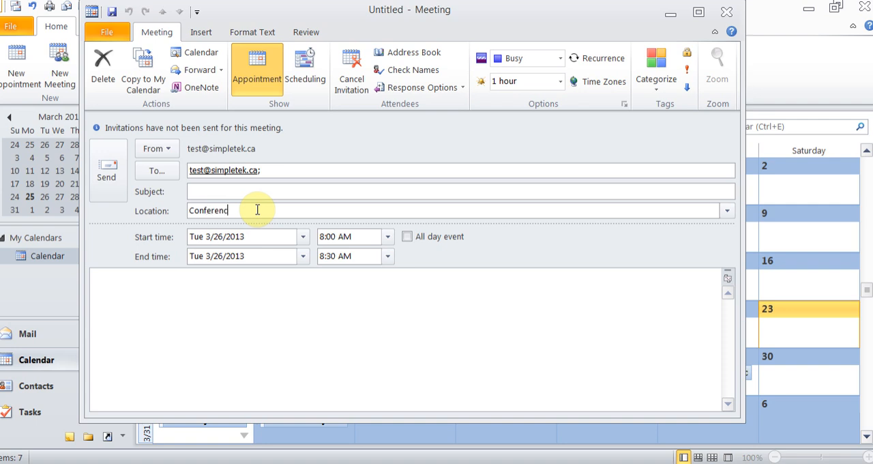
text(room 1)
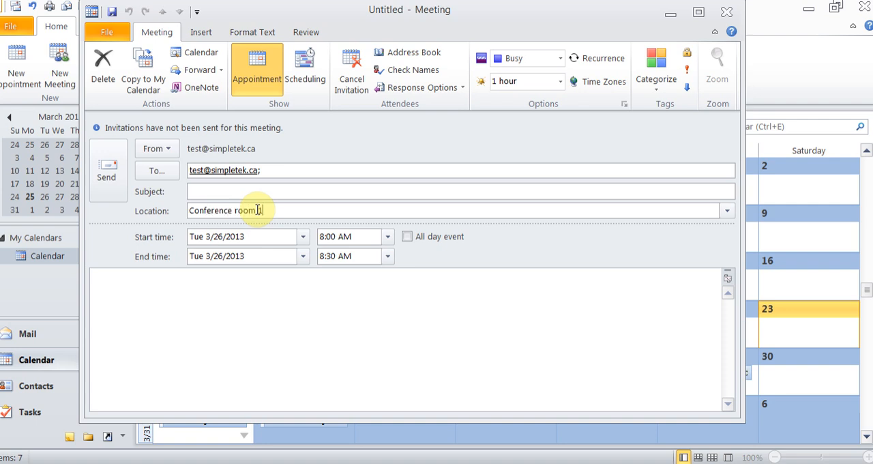
text(1)
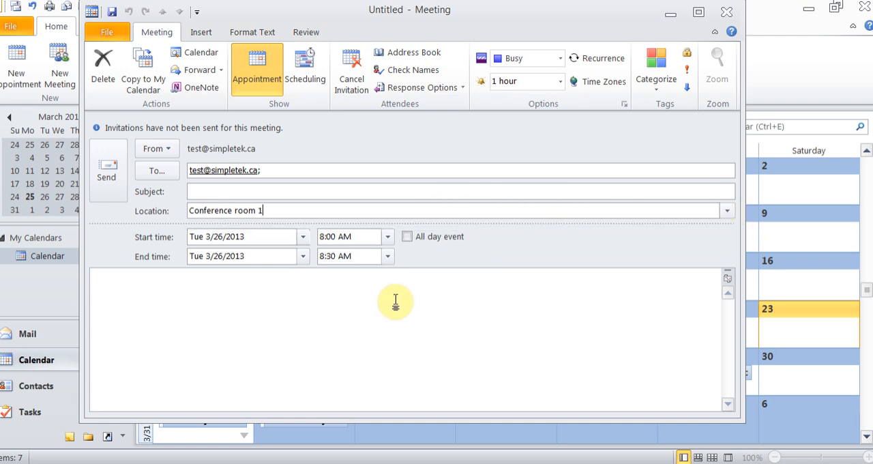
- Set the meeting start to 9:30 AM and write 'Note' in the body
click(388, 236)
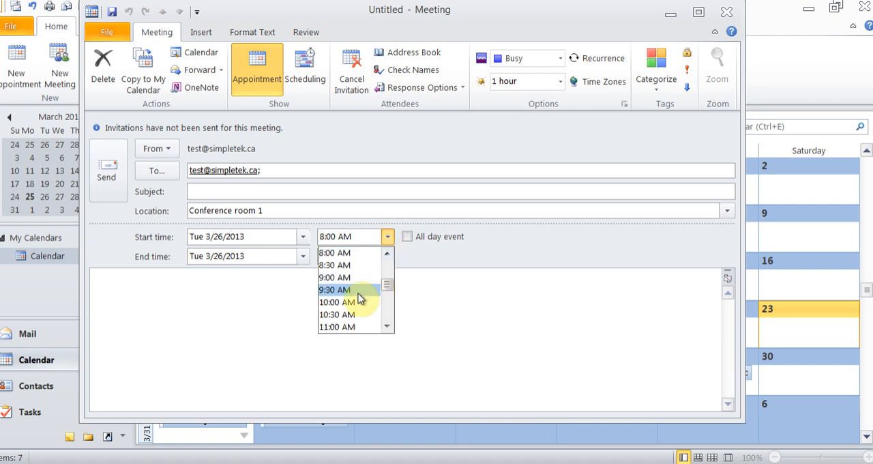
click(336, 289)
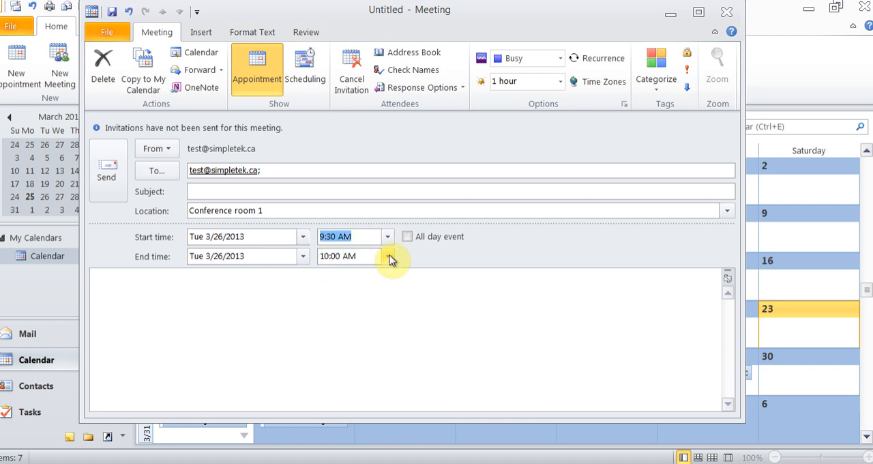
click(339, 257)
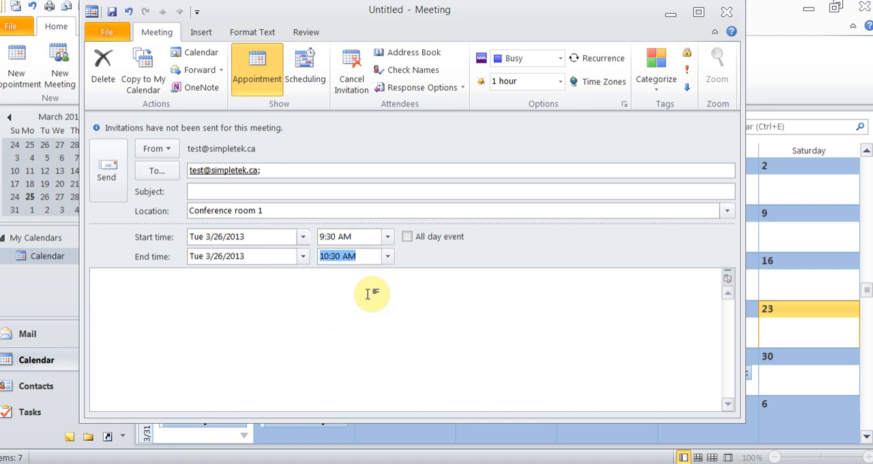
text(N)
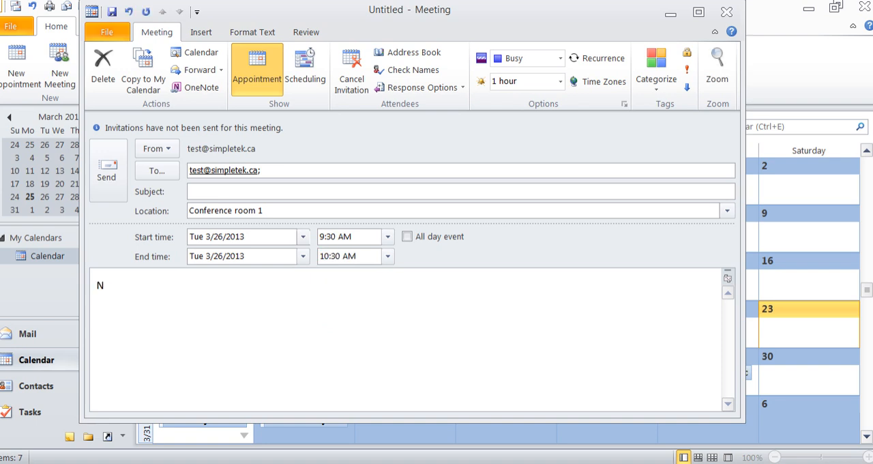
text(ote)
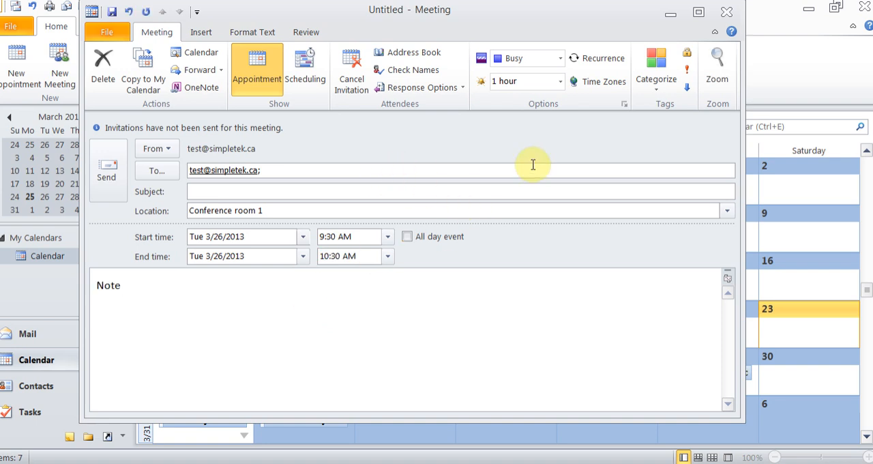
- Make the meeting recur weekly on Tuesday, ending after 5 occurrences
click(604, 58)
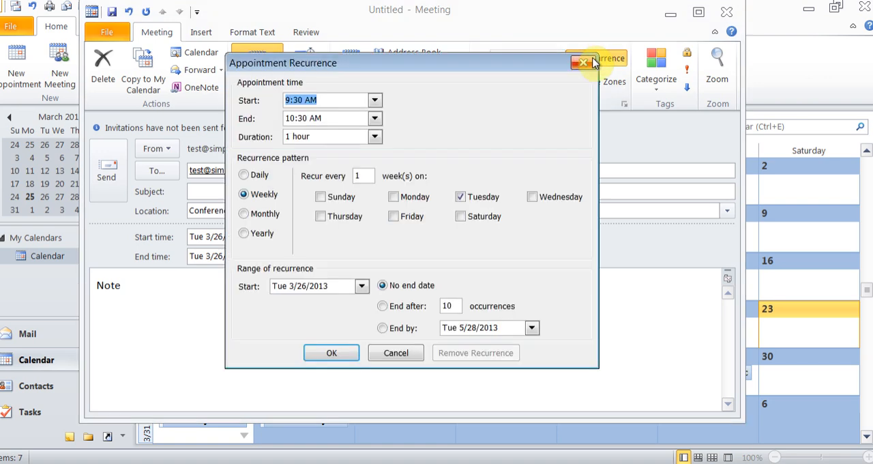
mouse_move(276, 202)
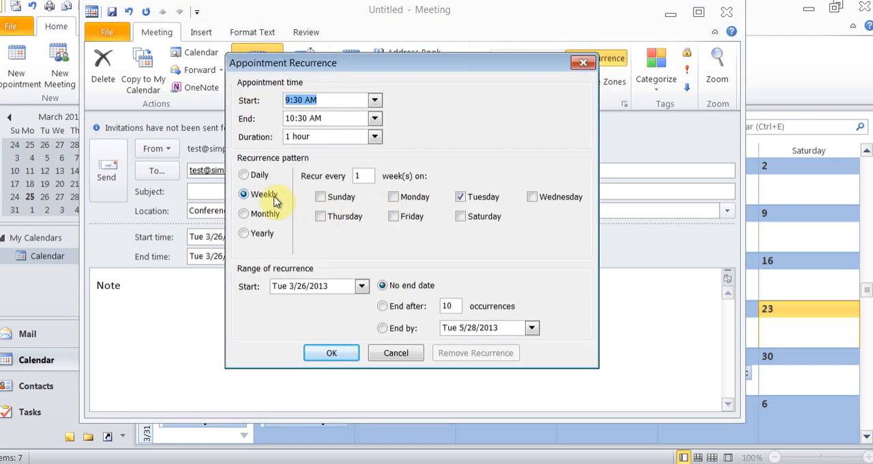
click(460, 196)
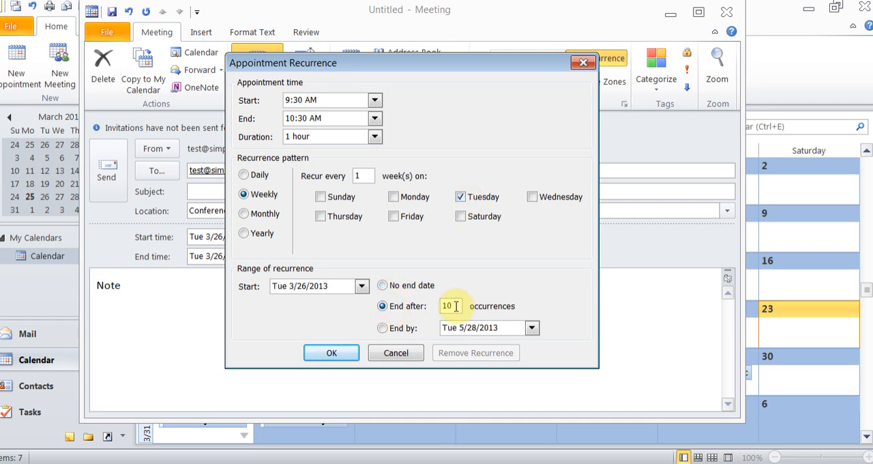
text(5)
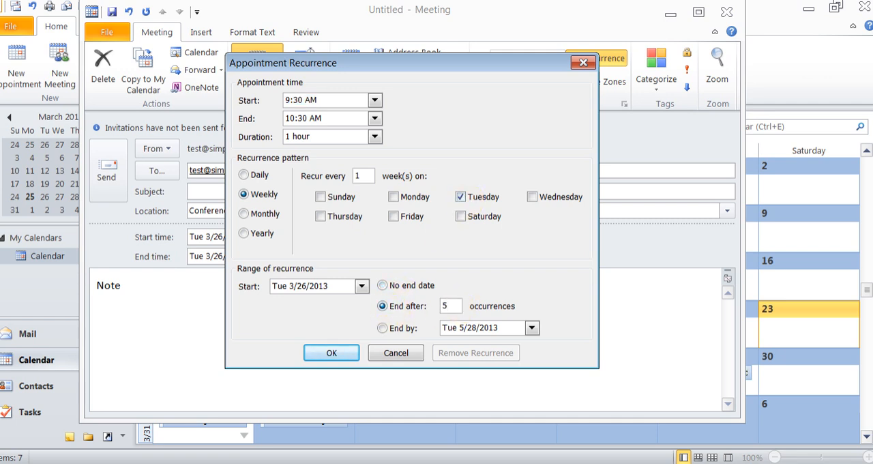
click(450, 306)
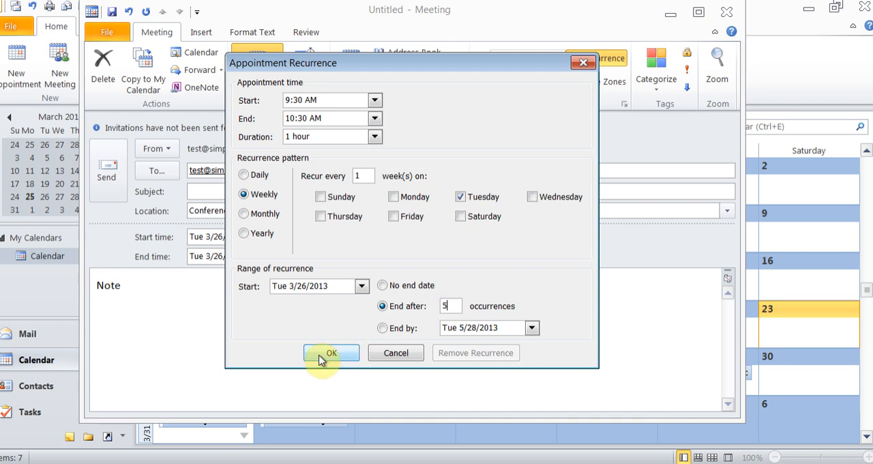
click(330, 352)
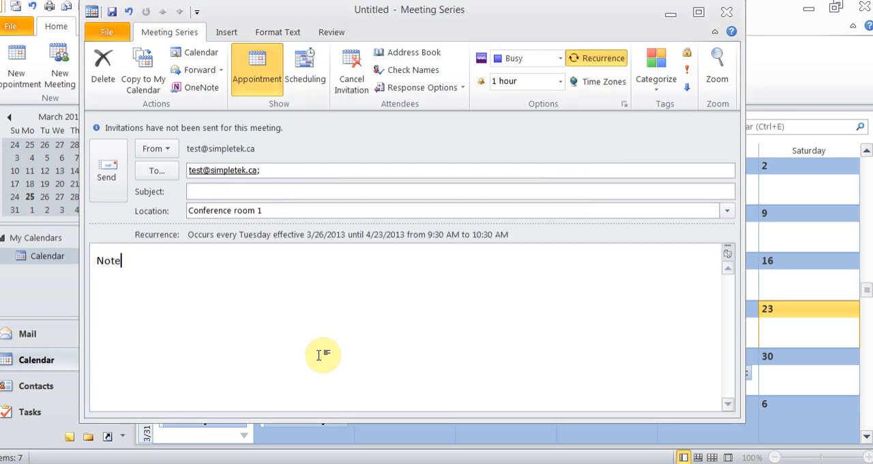
mouse_move(316, 115)
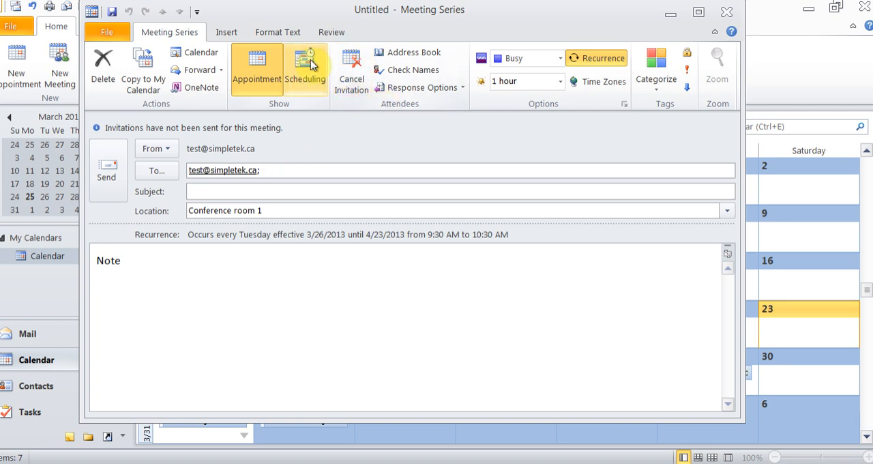
mouse_move(306, 68)
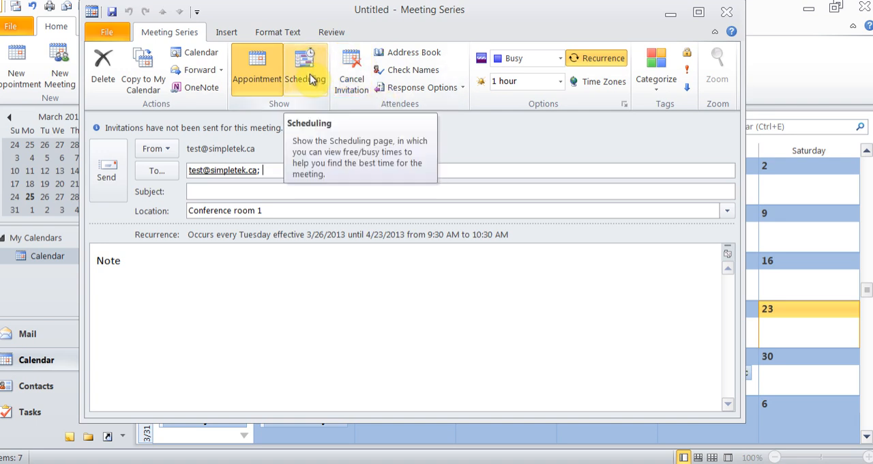
- Review attendee free/busy in Scheduling and list the Show As availability choices
click(306, 68)
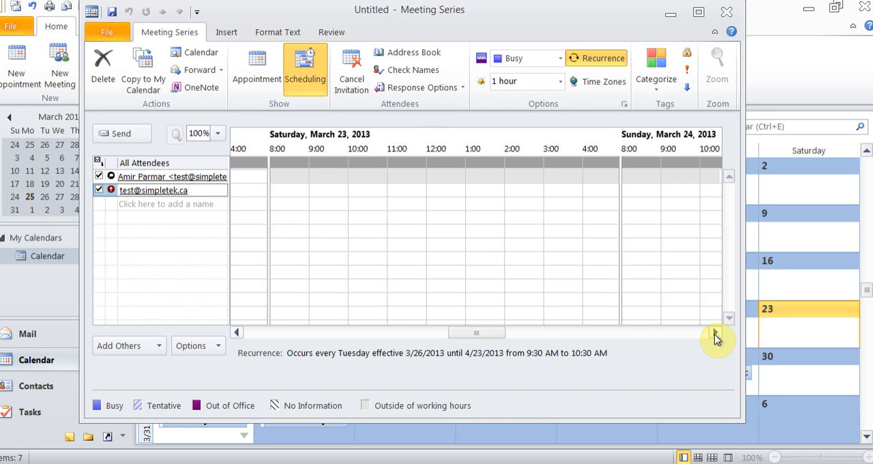
scroll(right, 3)
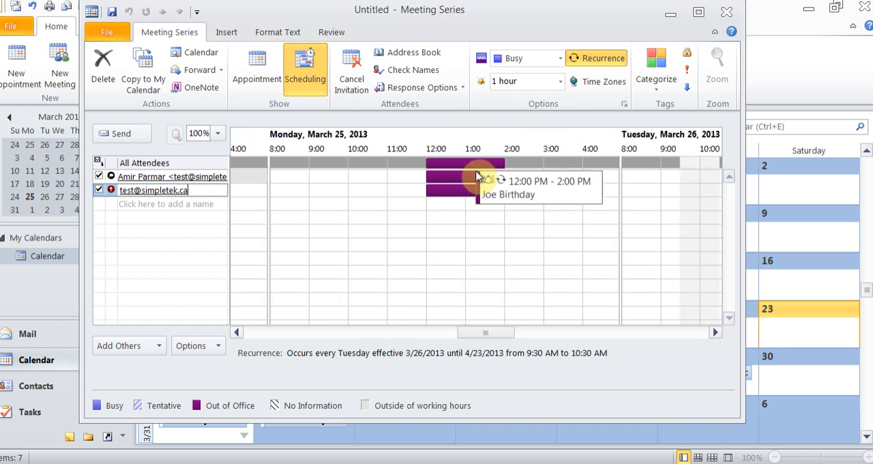
mouse_move(489, 181)
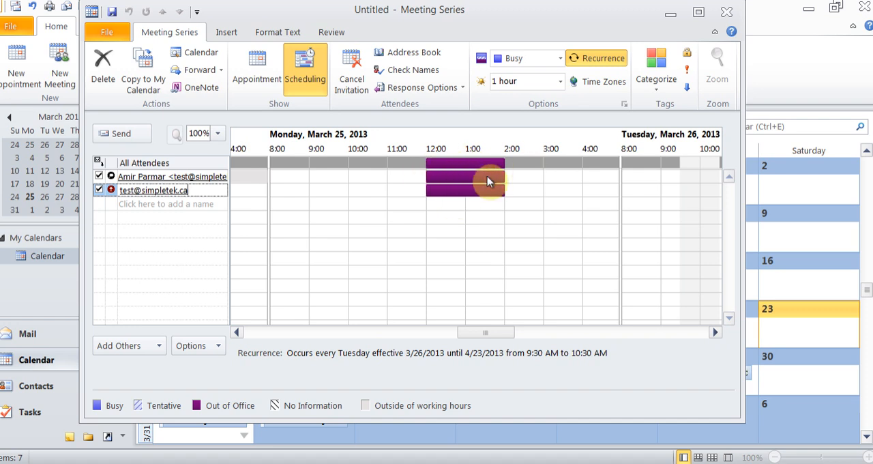
mouse_move(471, 167)
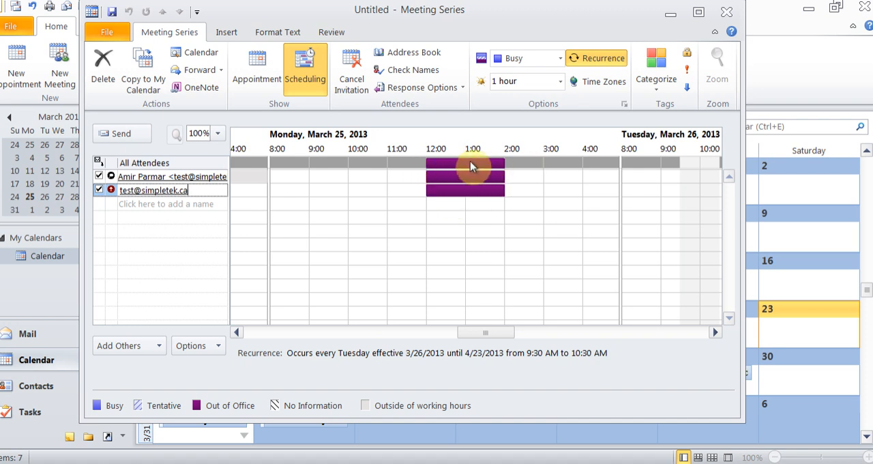
mouse_move(464, 198)
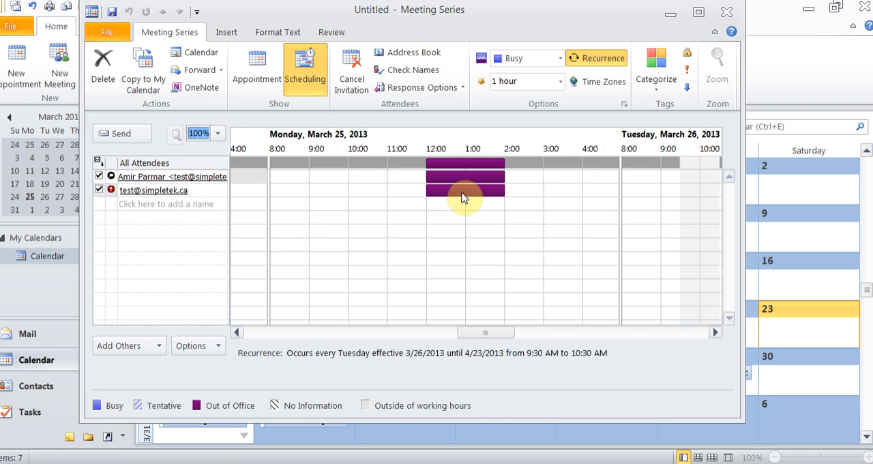
mouse_move(180, 284)
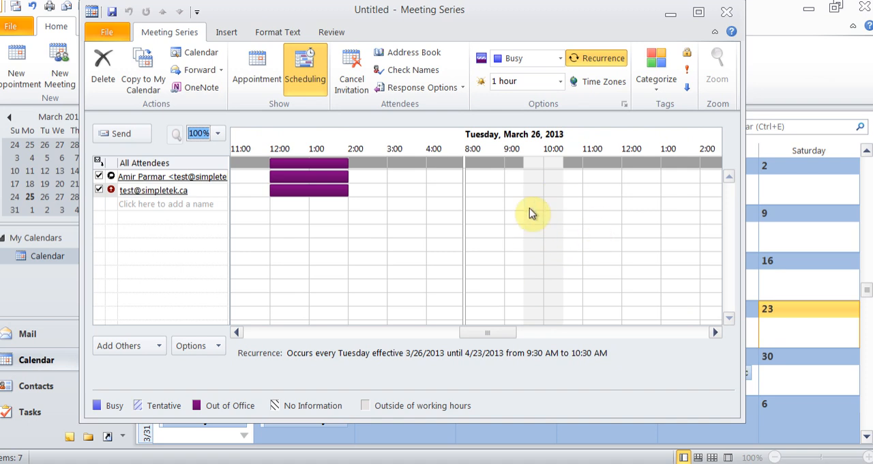
mouse_move(545, 261)
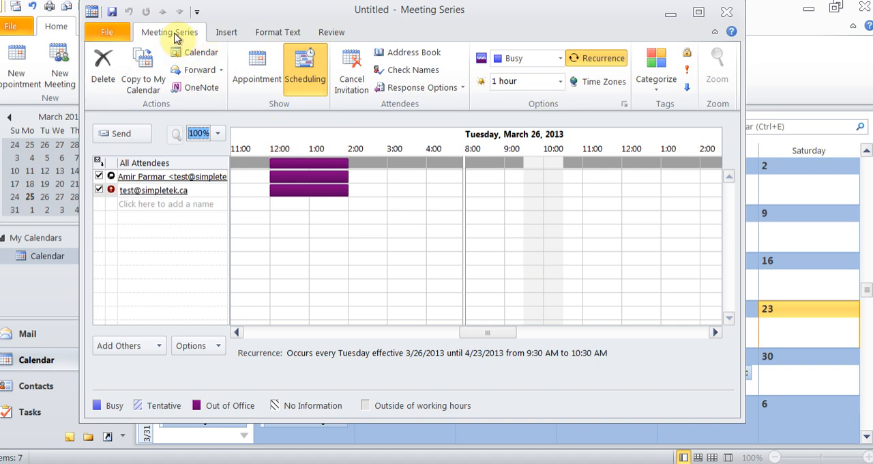
mouse_move(553, 67)
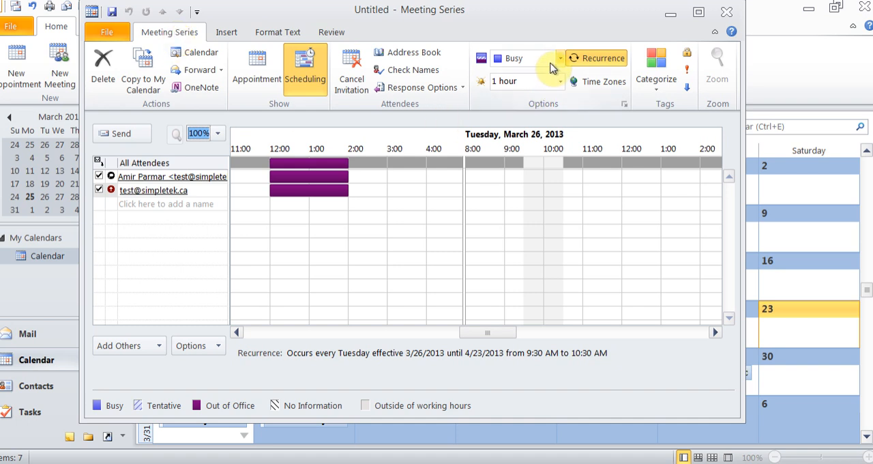
click(560, 57)
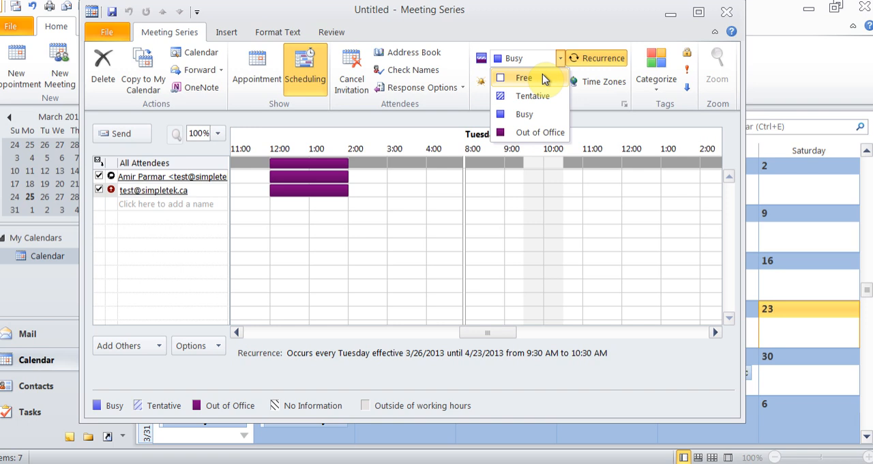
mouse_move(535, 115)
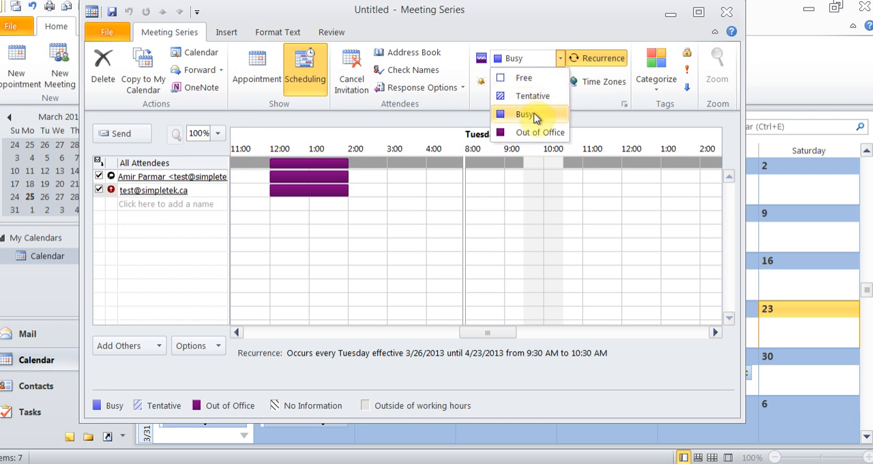
mouse_move(533, 95)
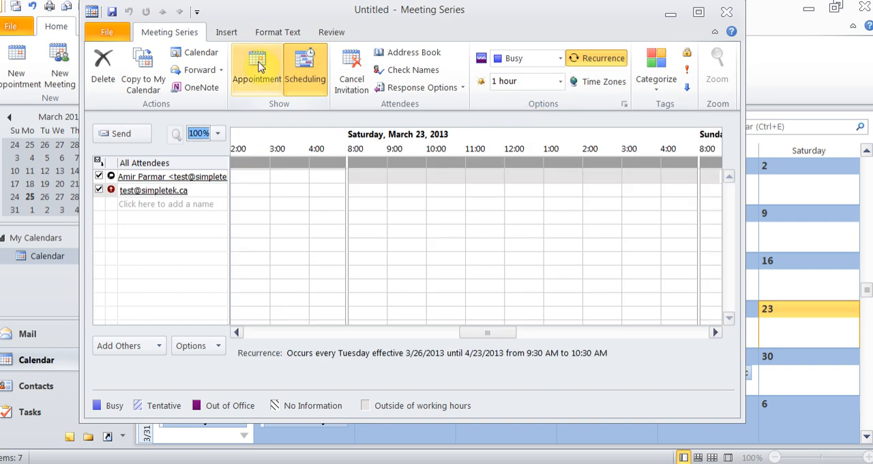
- Return to the meeting details, keep the reminder at 30 minutes and attempt to send
click(257, 68)
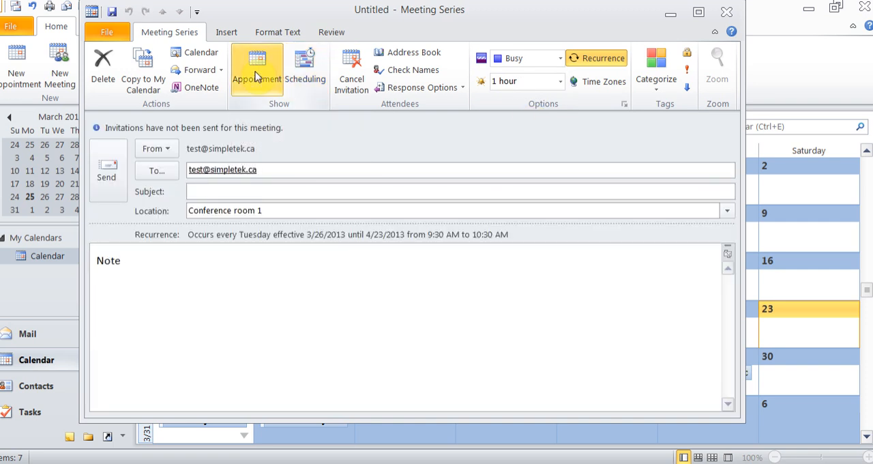
mouse_move(315, 107)
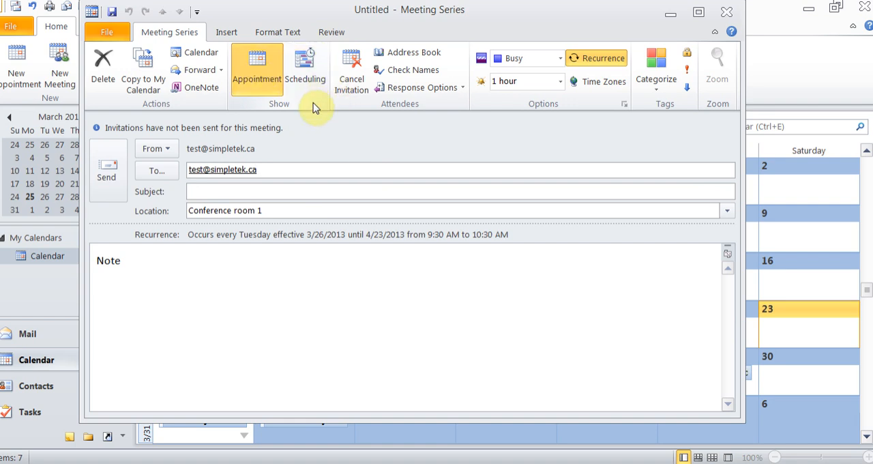
mouse_move(352, 68)
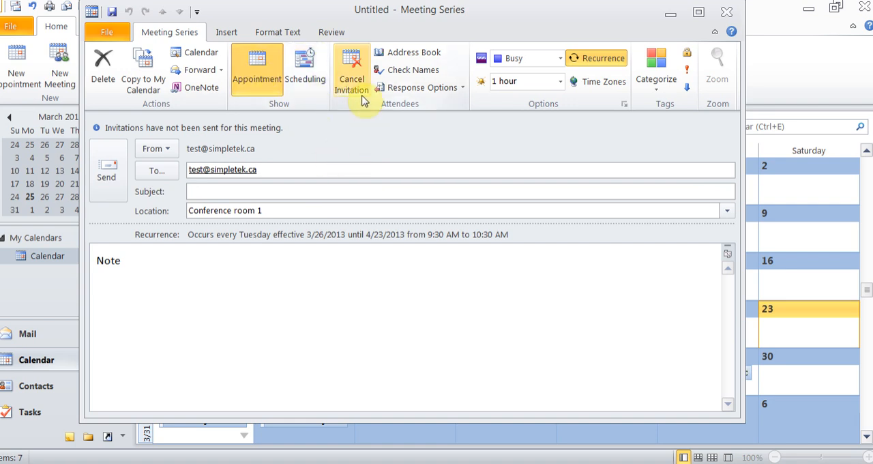
mouse_move(526, 94)
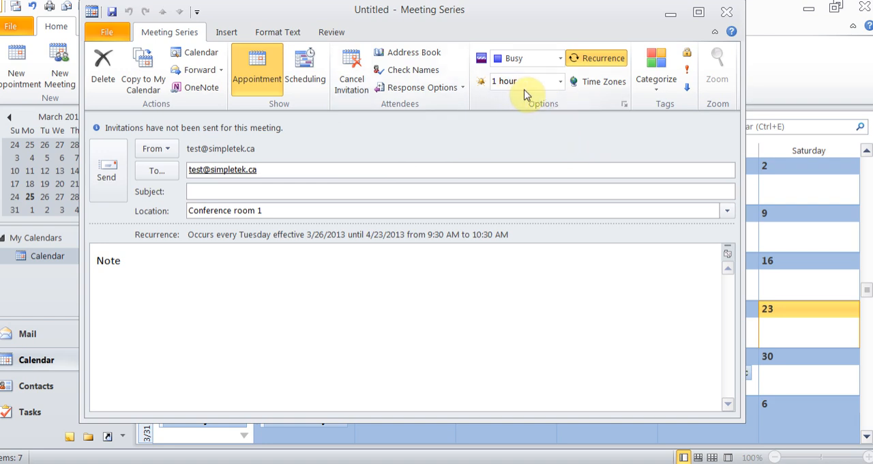
click(559, 80)
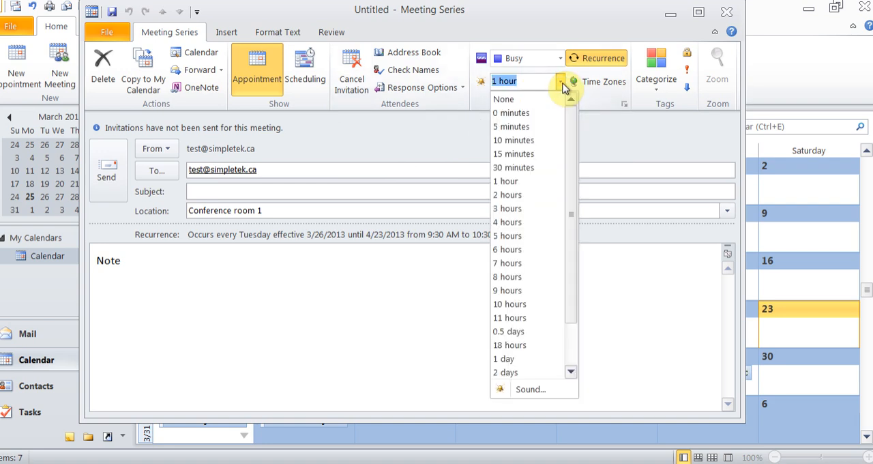
click(513, 167)
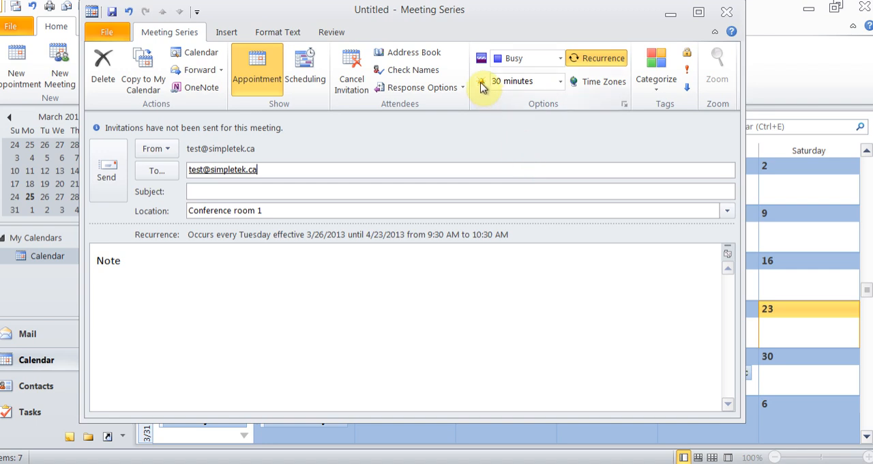
mouse_move(480, 80)
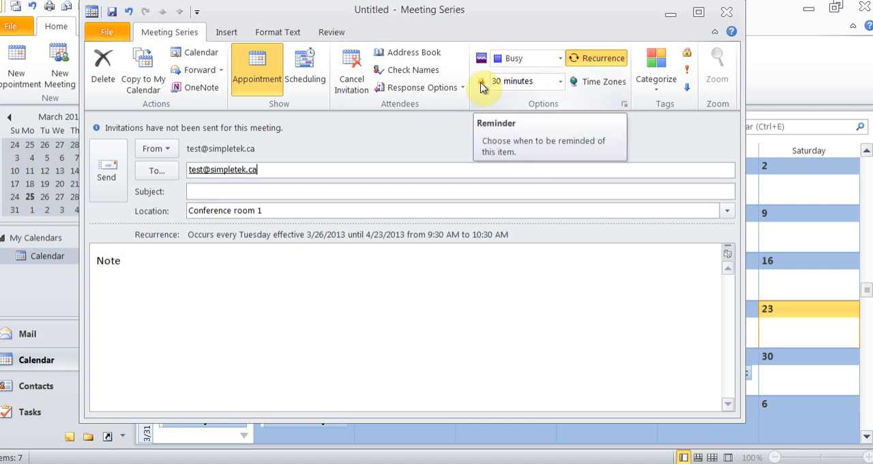
mouse_move(107, 171)
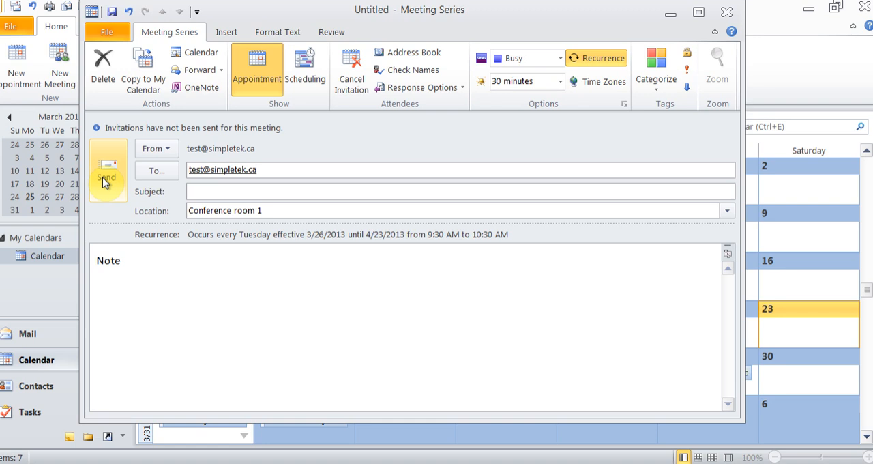
click(273, 170)
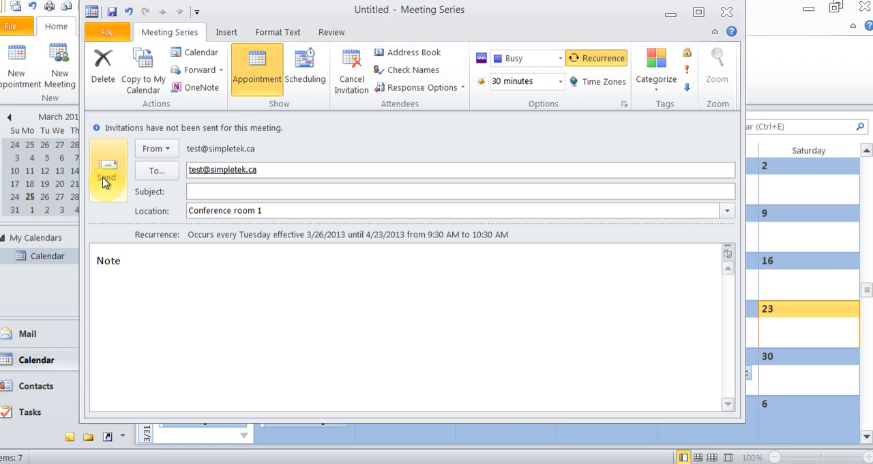
- Send the recurring meeting invitation, accepting the no-subject warning
click(106, 170)
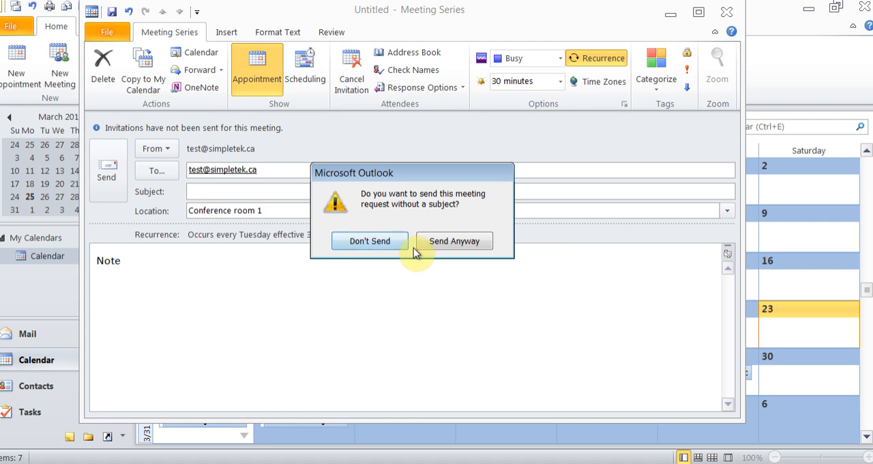
mouse_move(393, 246)
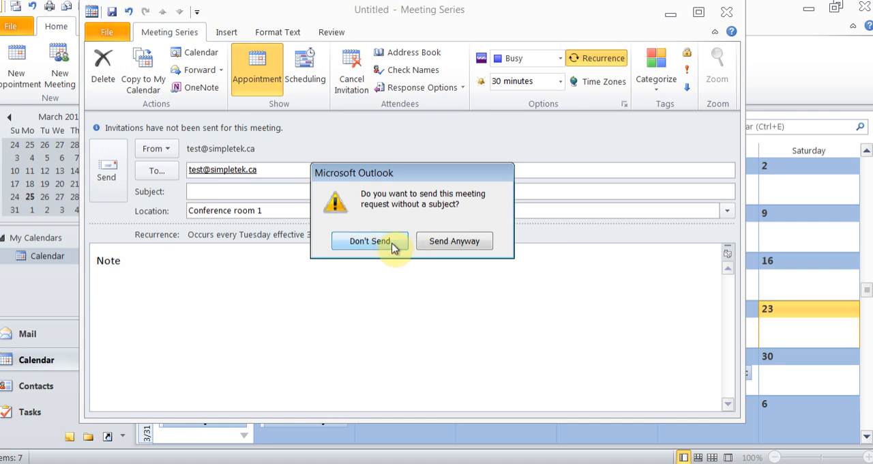
click(370, 242)
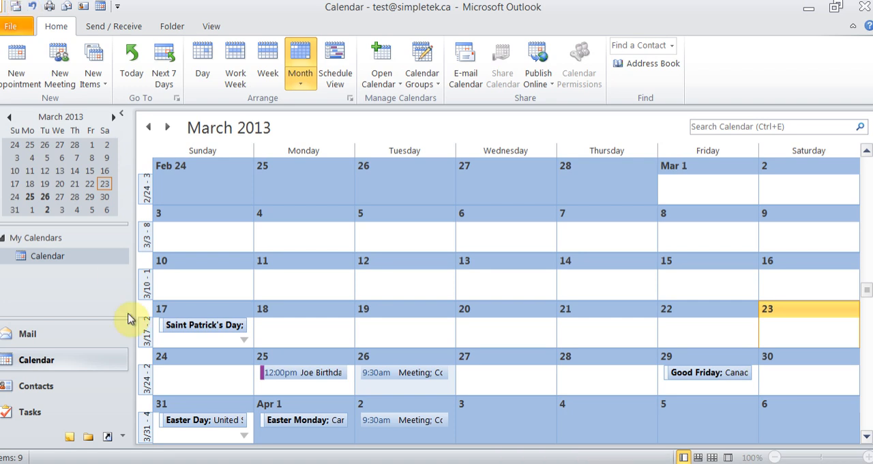
mouse_move(123, 274)
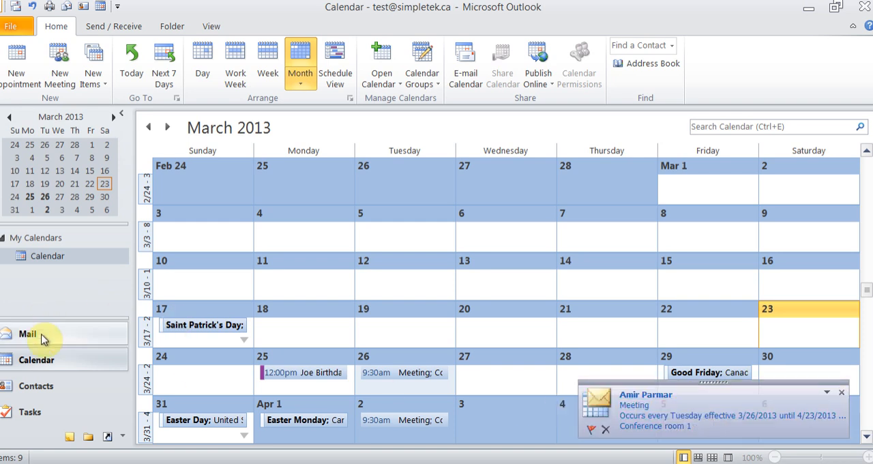
- Review the received weekly Meeting invitation in the Inbox and its response choices, then close it
click(27, 333)
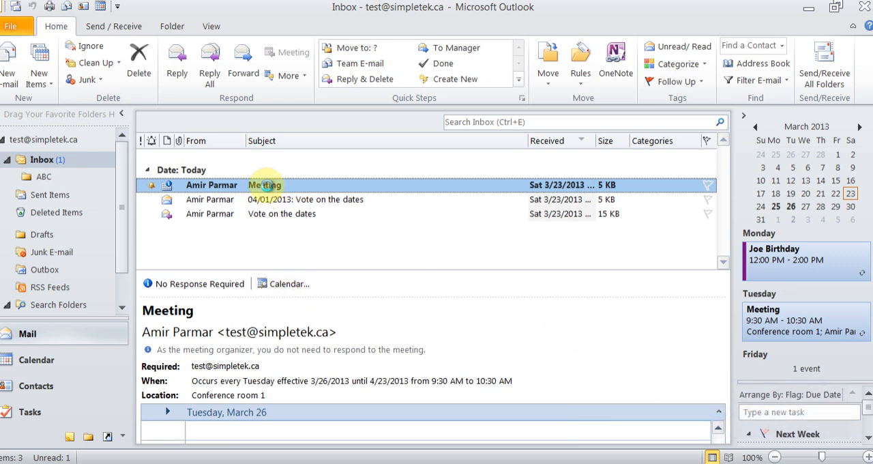
double_click(265, 186)
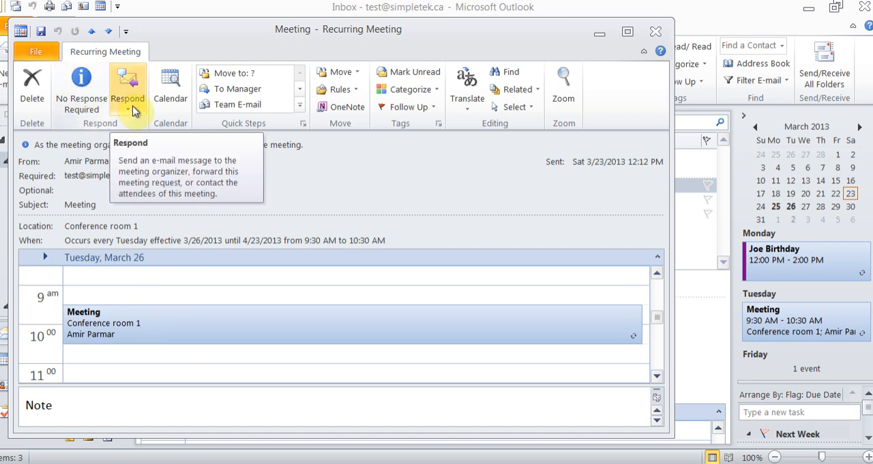
click(128, 86)
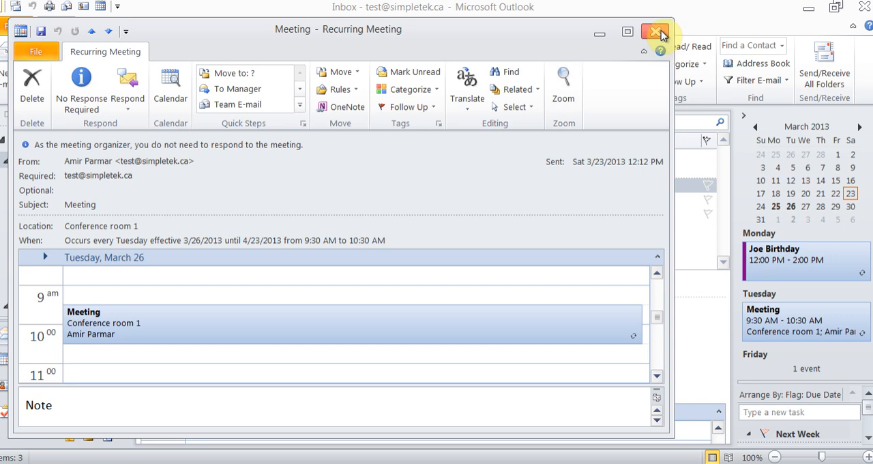
click(657, 33)
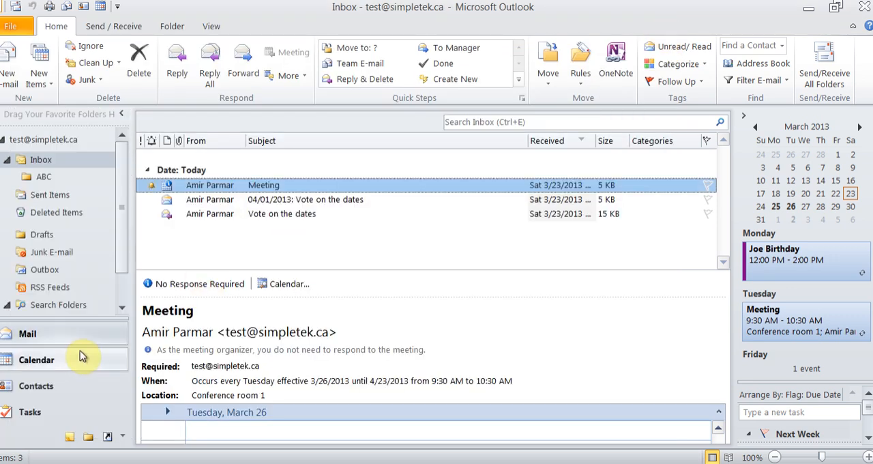
- Start a blank meeting from the Calendar and adjust its Response Options, including proposing new times
click(37, 360)
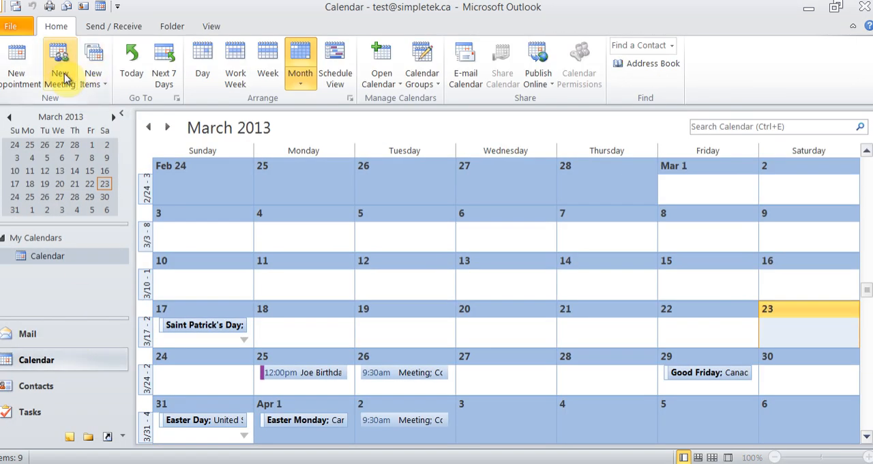
click(60, 61)
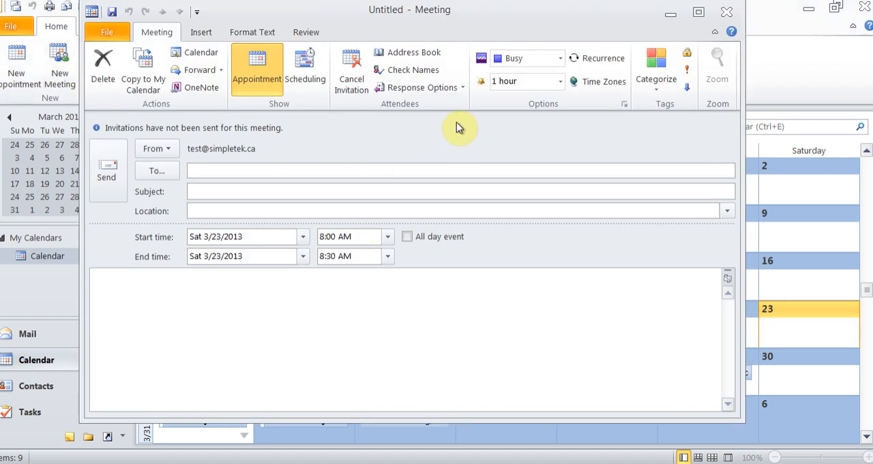
click(421, 88)
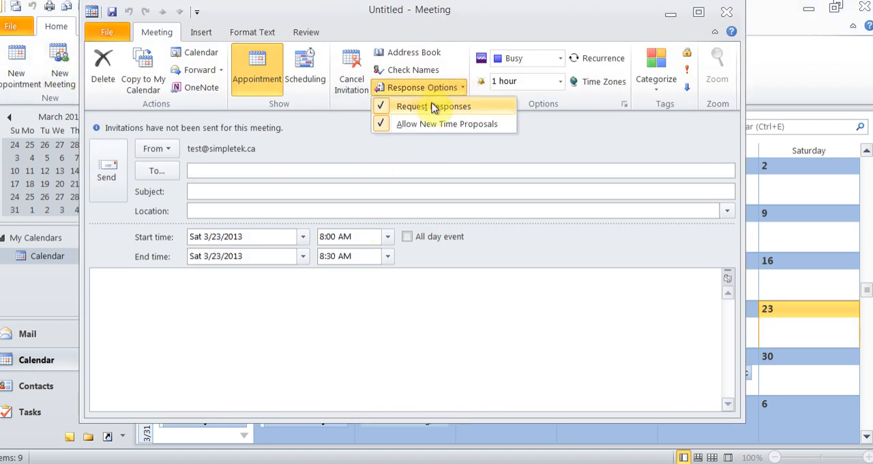
click(433, 106)
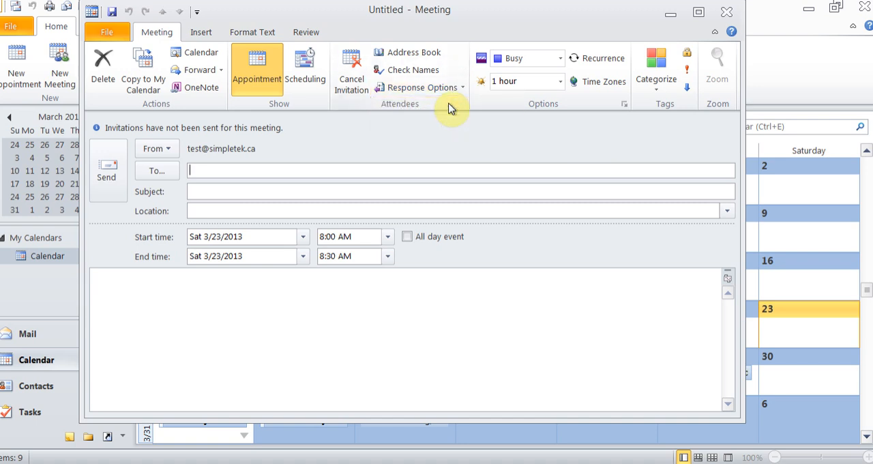
click(420, 88)
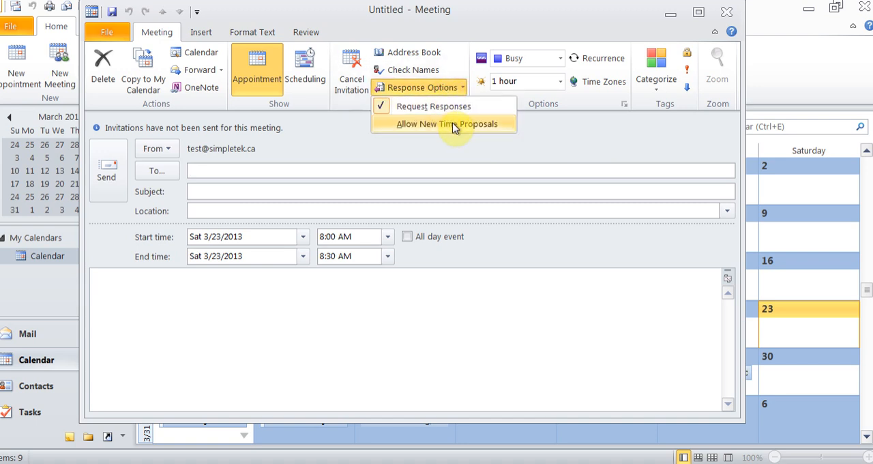
click(447, 123)
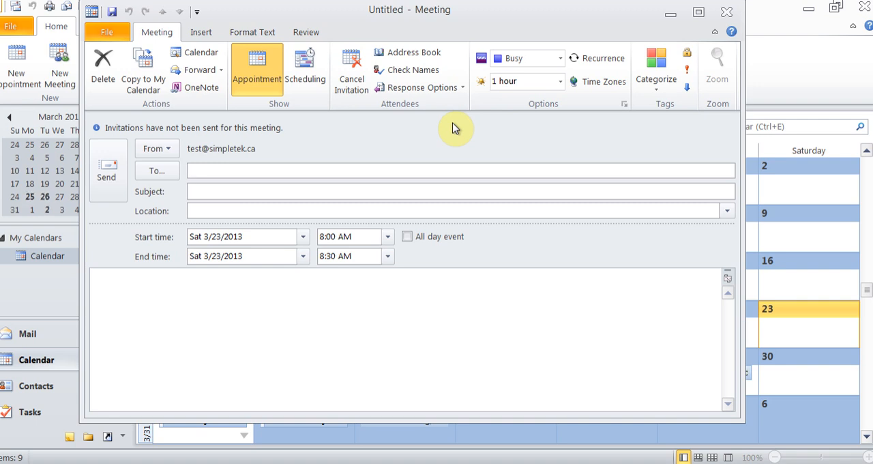
- Browse the meeting's Insert and Review ribbons, then discard the meeting unsent
click(201, 32)
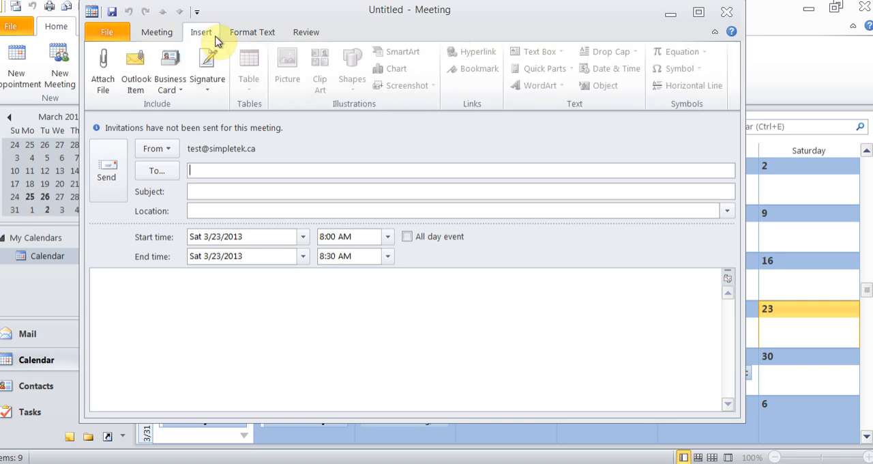
click(201, 33)
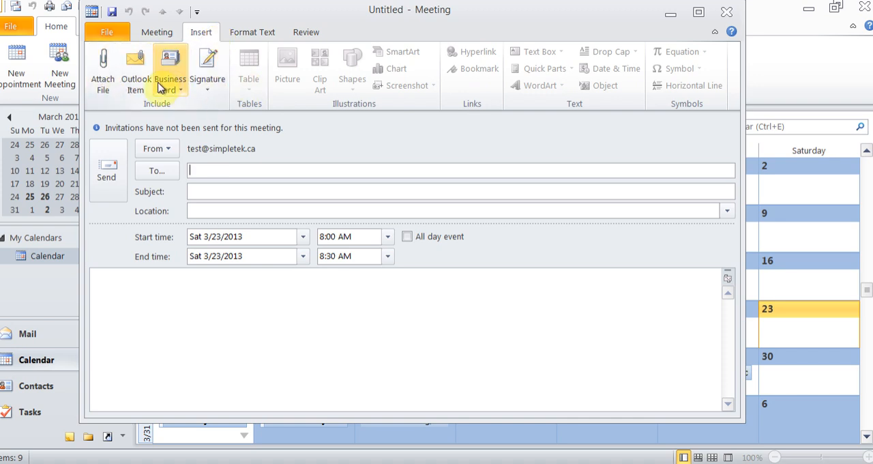
mouse_move(305, 32)
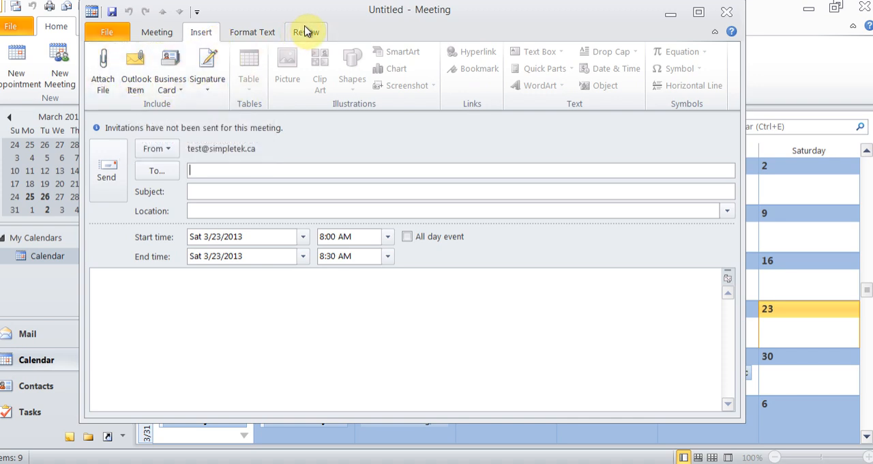
click(306, 33)
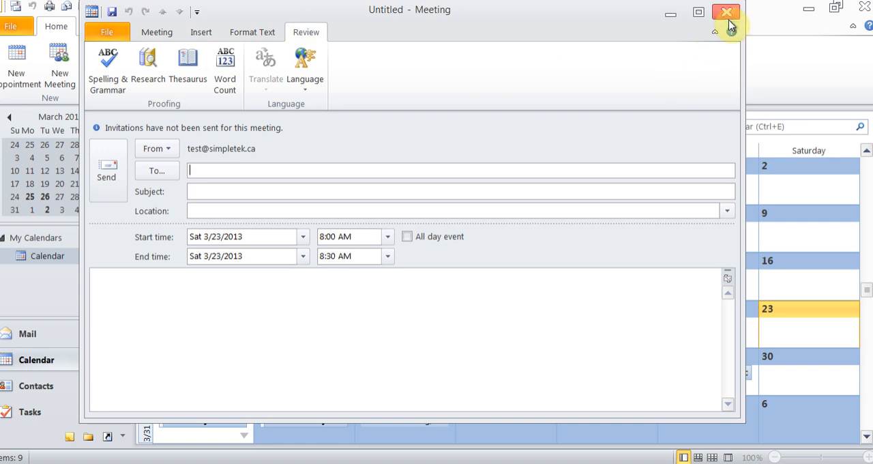
click(726, 11)
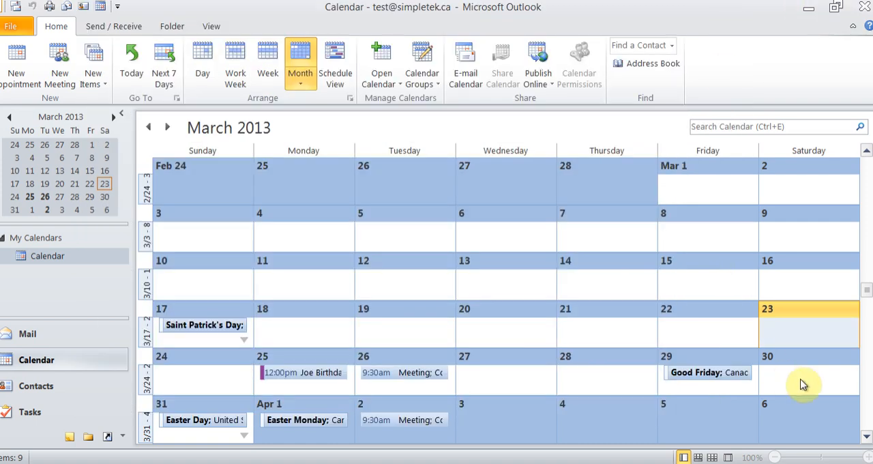
- Scroll the month calendar into April 2013 to see the 9:30 AM Tuesday meeting repeating
scroll(down, 3)
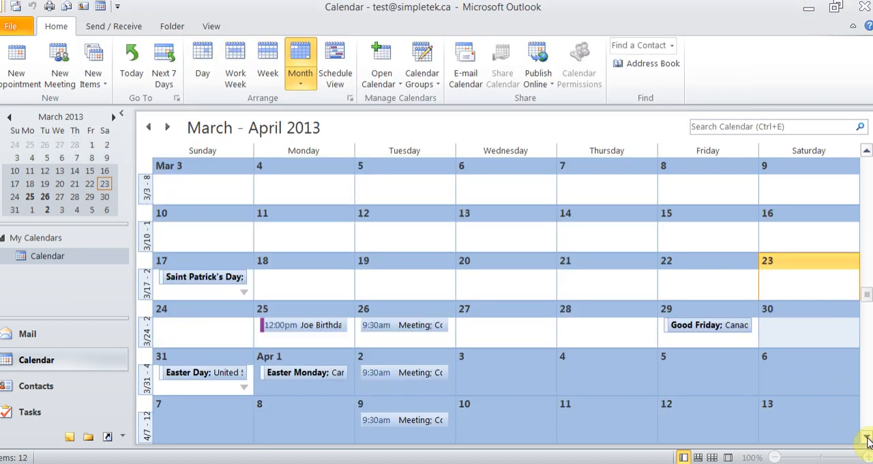
scroll(down, 3)
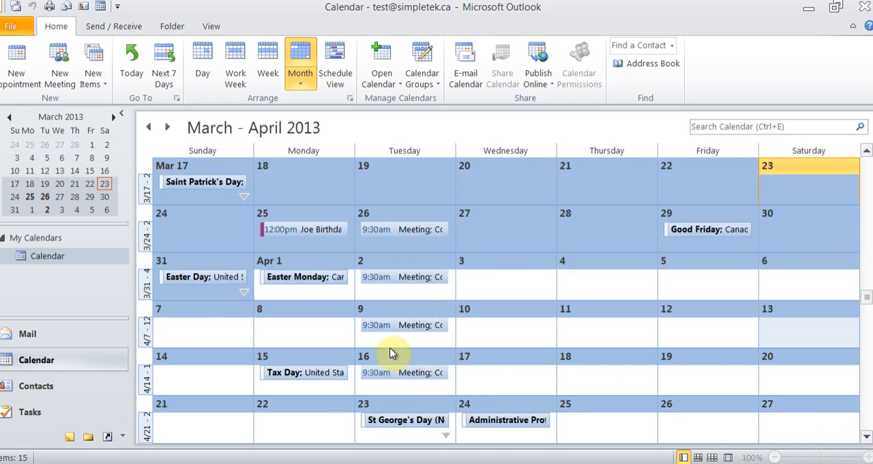
mouse_move(609, 285)
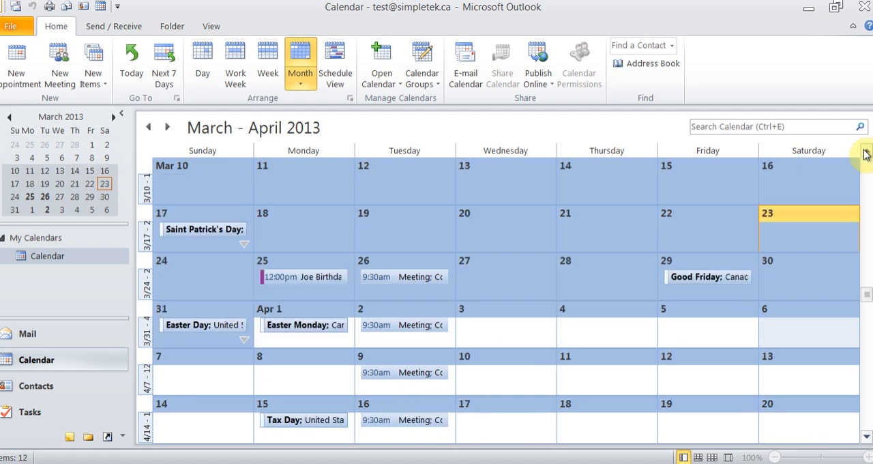
click(865, 151)
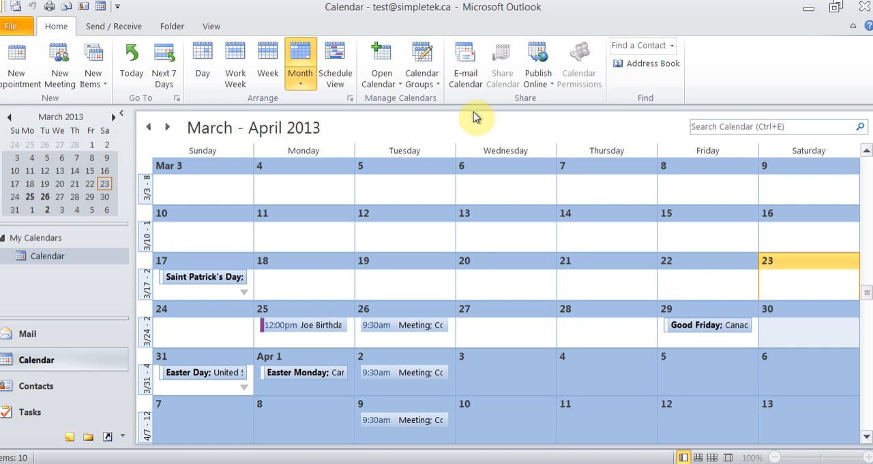
mouse_move(55, 360)
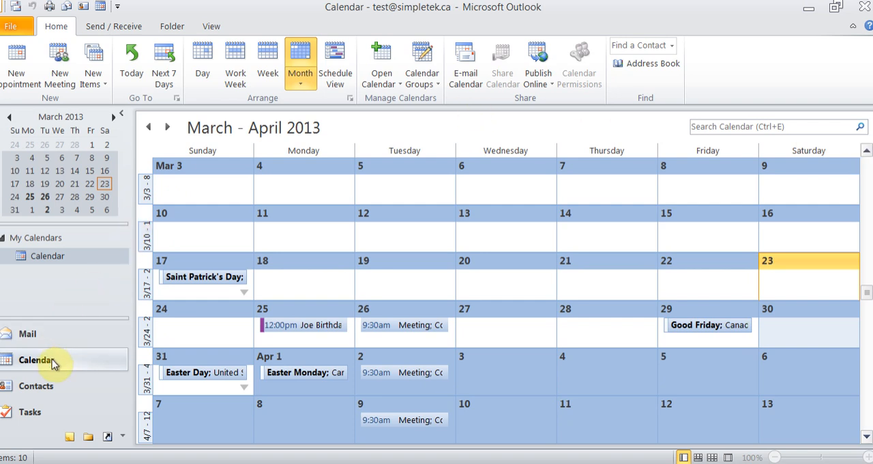
mouse_move(53, 363)
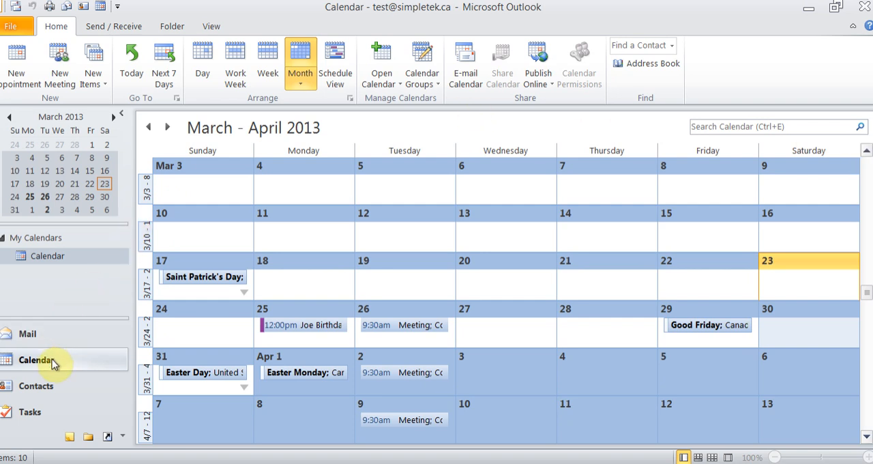
click(30, 412)
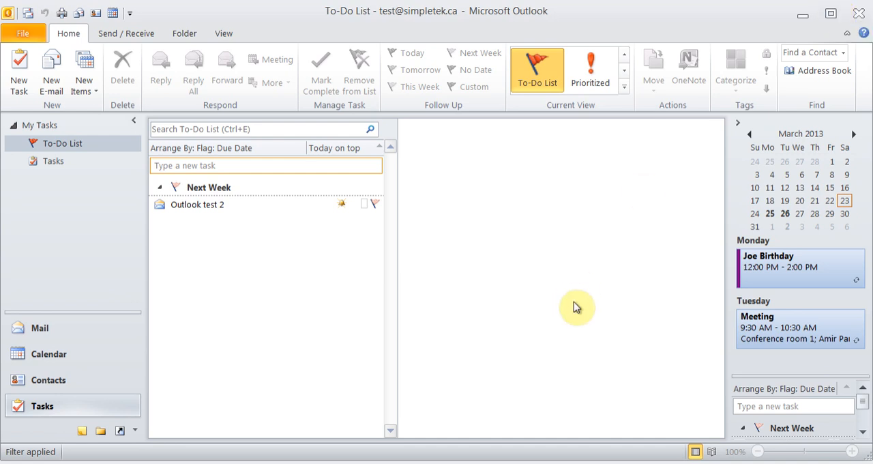
mouse_move(791, 308)
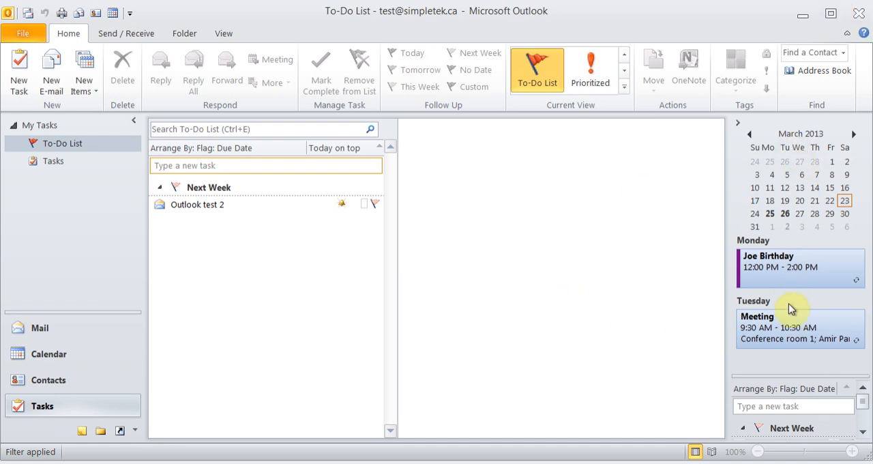
mouse_move(775, 292)
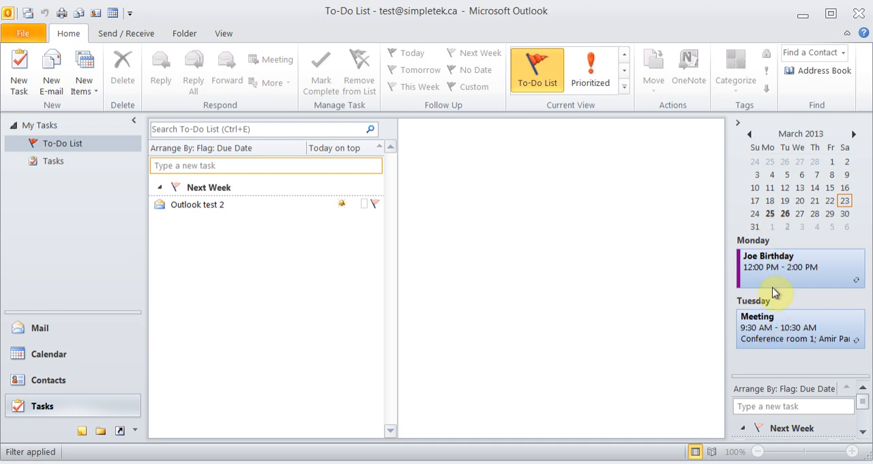
mouse_move(775, 285)
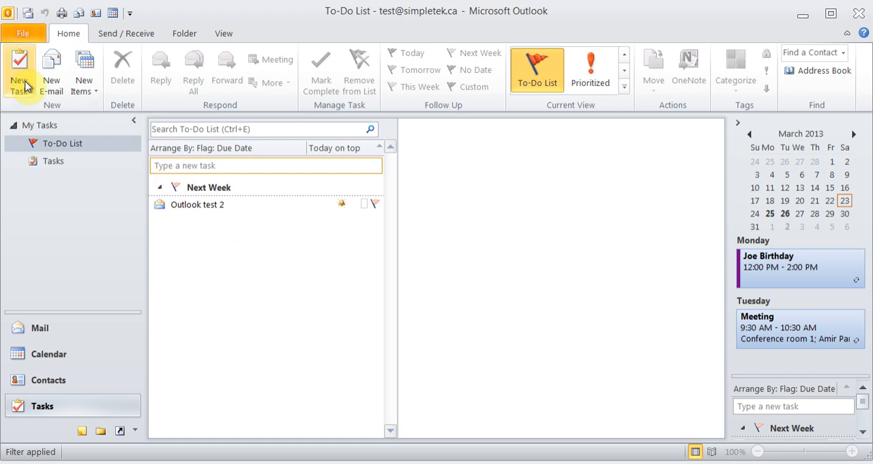
- Create a task 'Call Joe at 2' starting and due 3/25/2013
click(19, 69)
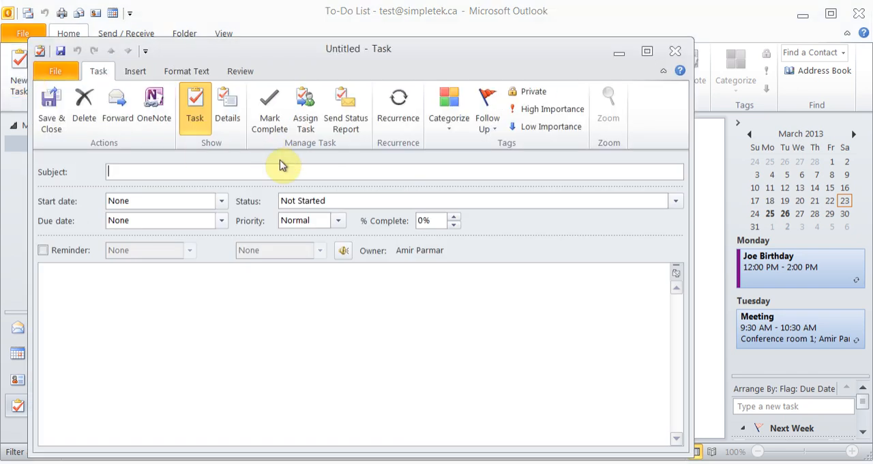
text(Call Joe)
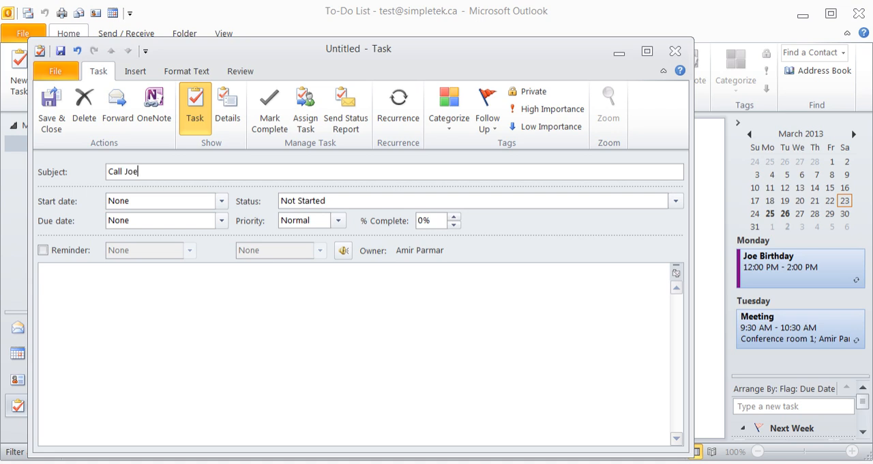
text(at 2)
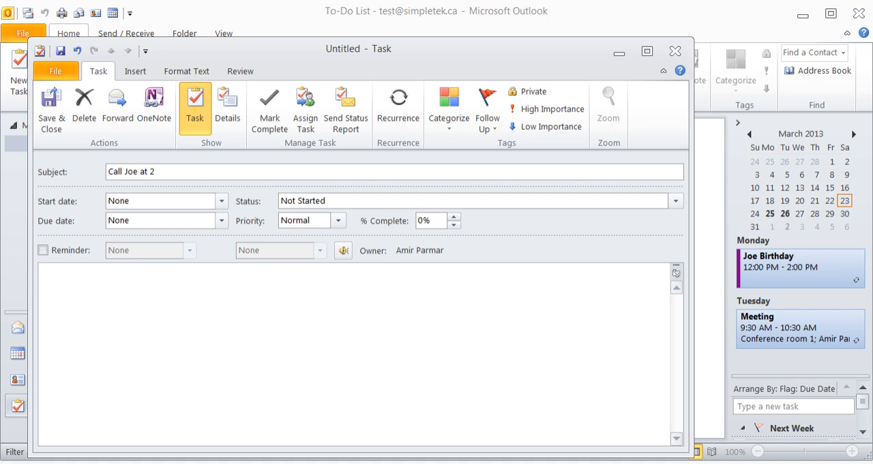
click(221, 201)
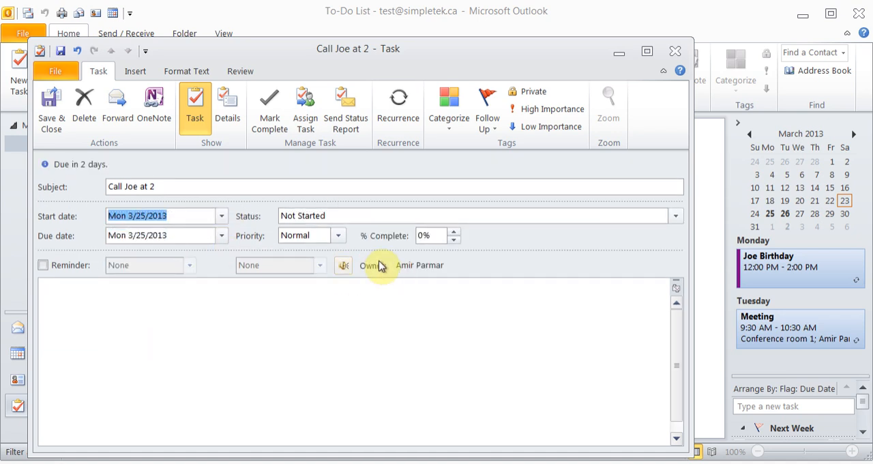
click(338, 235)
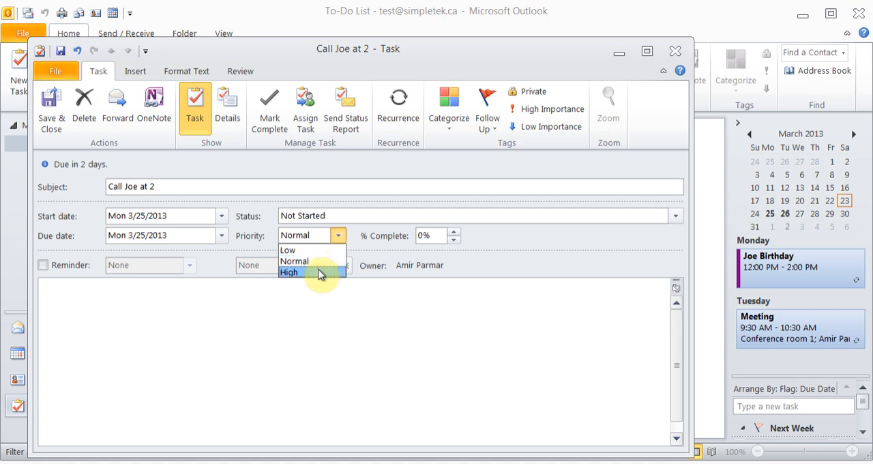
click(289, 273)
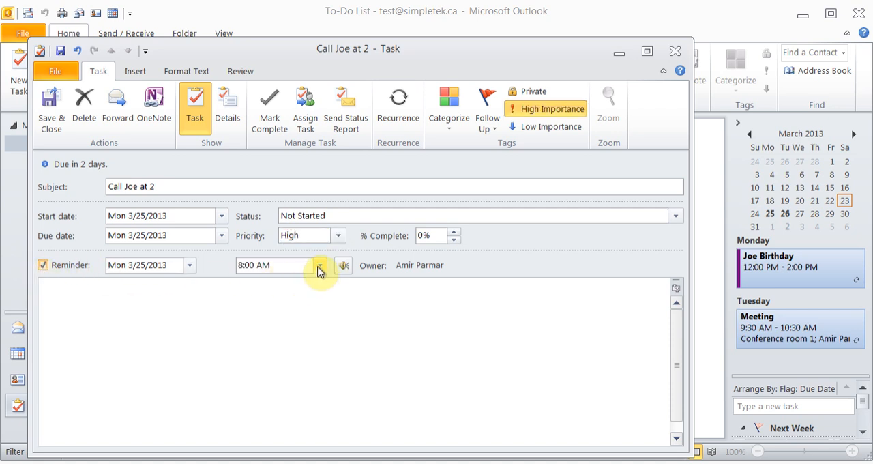
click(319, 265)
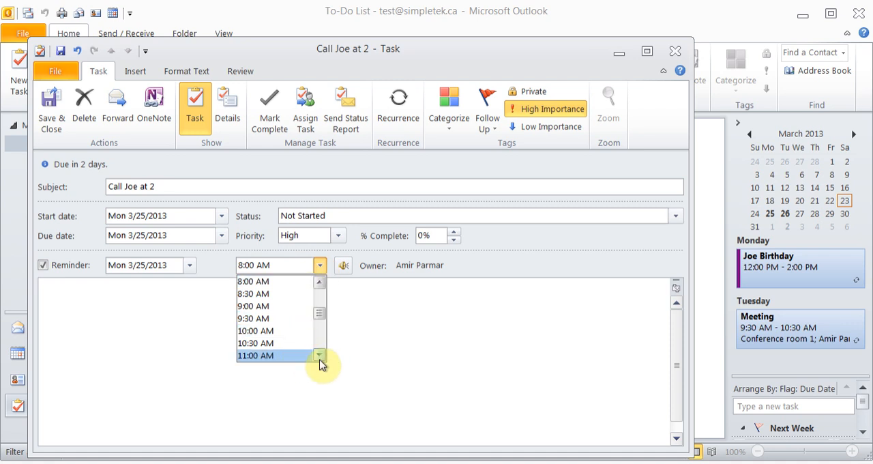
click(257, 355)
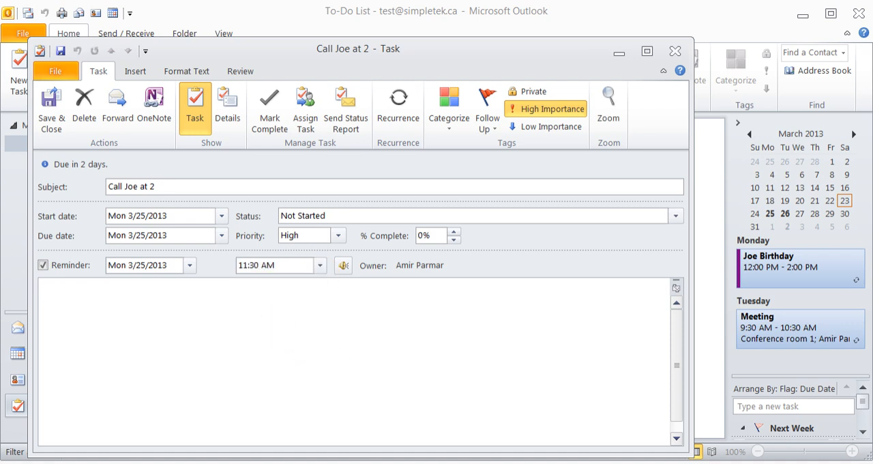
text(416-123-4)
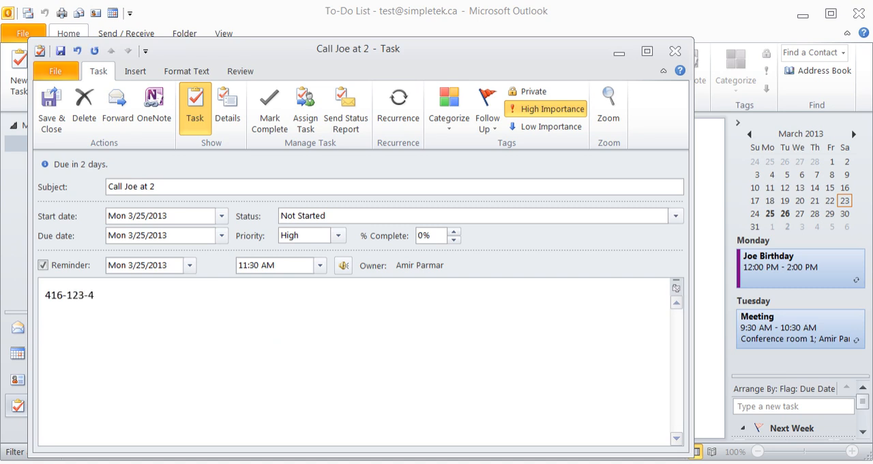
text(567)
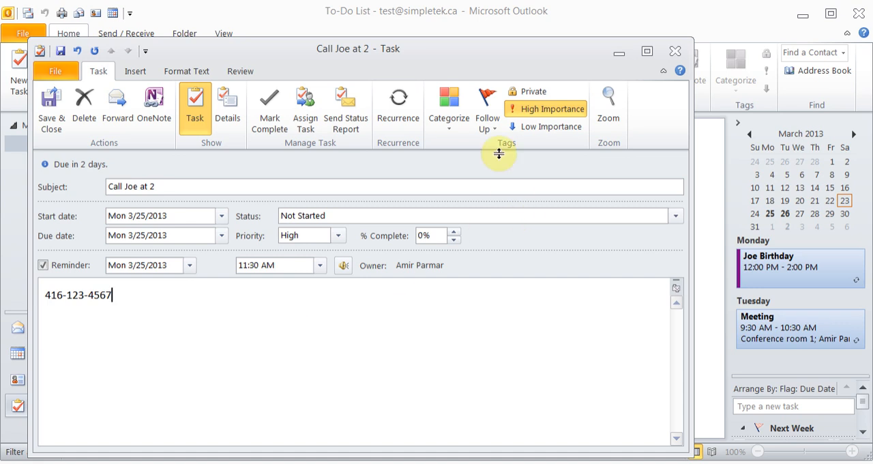
mouse_move(487, 109)
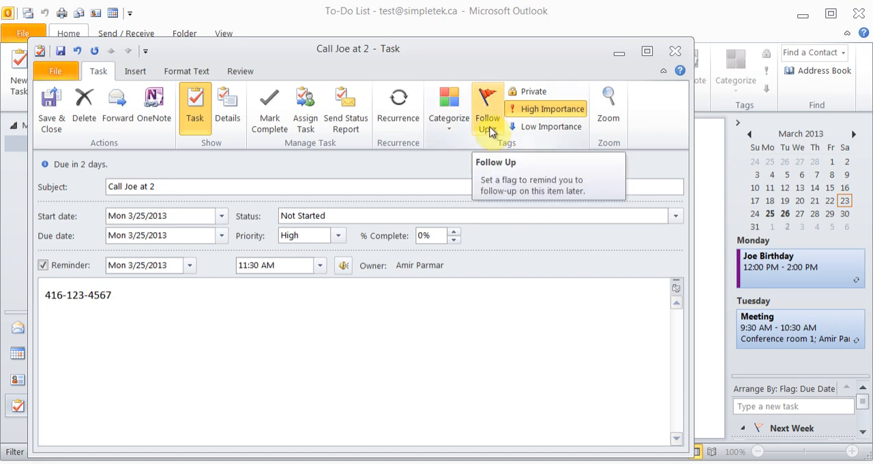
mouse_move(449, 109)
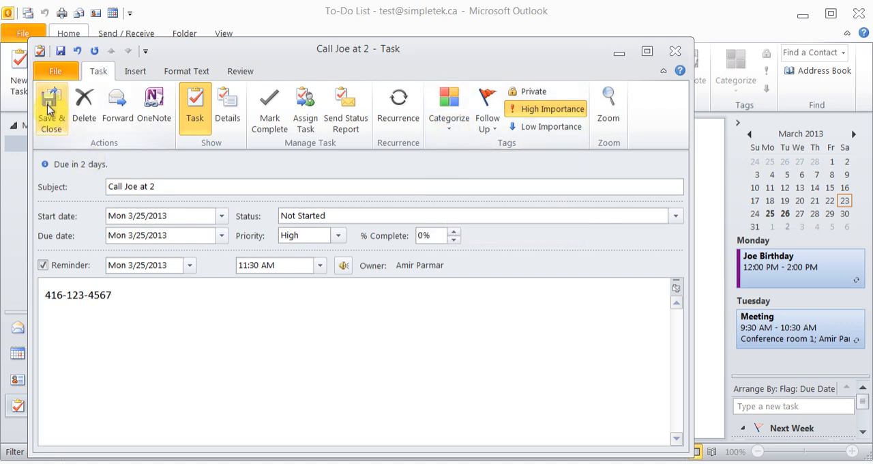
click(52, 110)
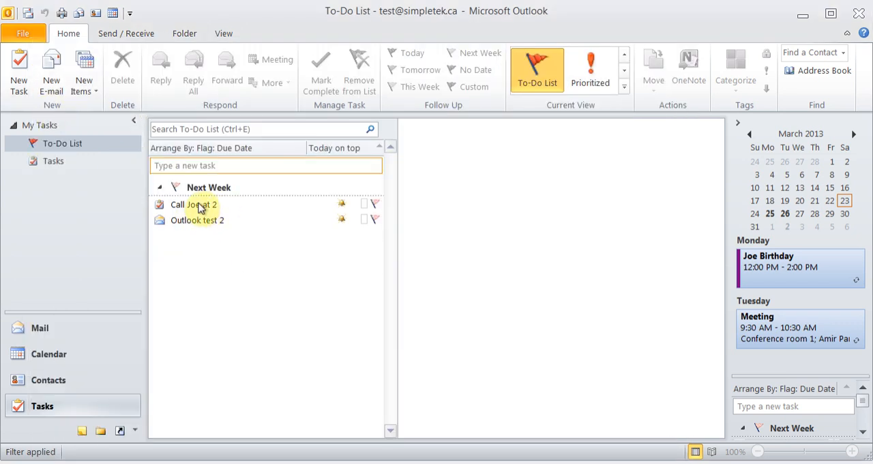
mouse_move(204, 210)
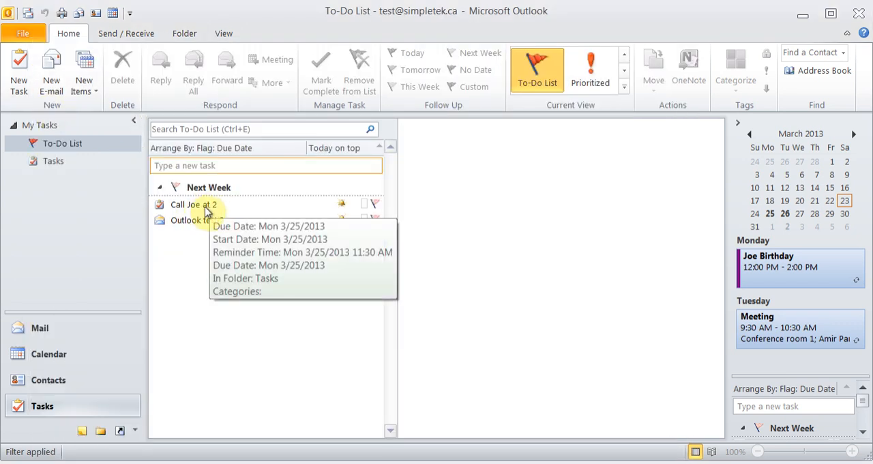
- Mark the 'Call Joe at 2' task complete from the task list's context menu
click(194, 204)
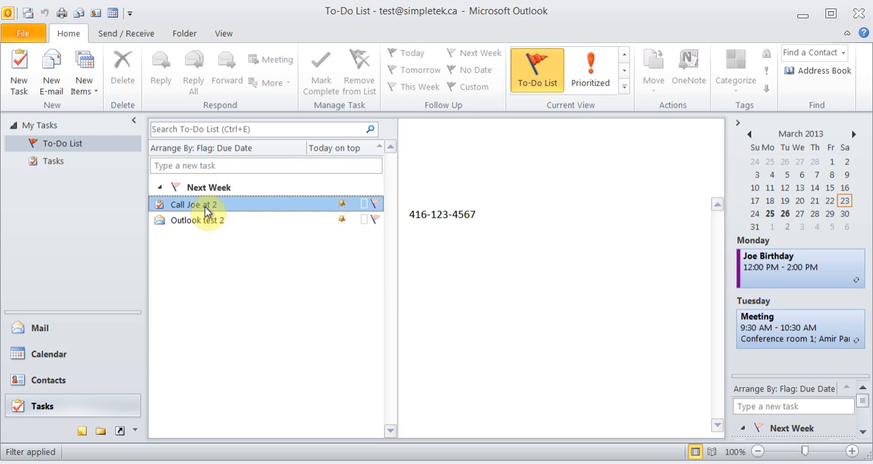
right_click(191, 204)
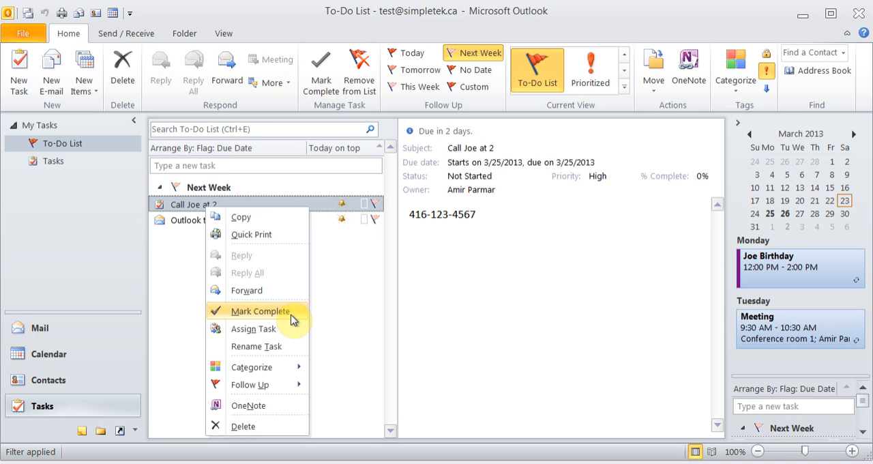
click(261, 311)
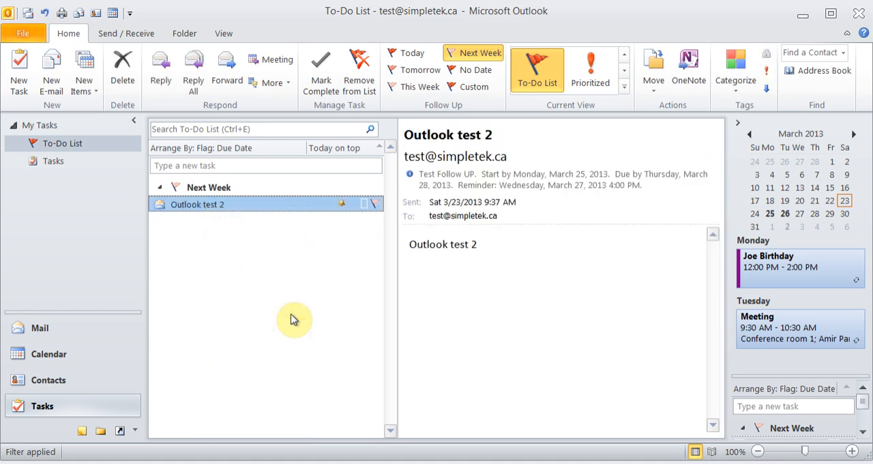
click(266, 165)
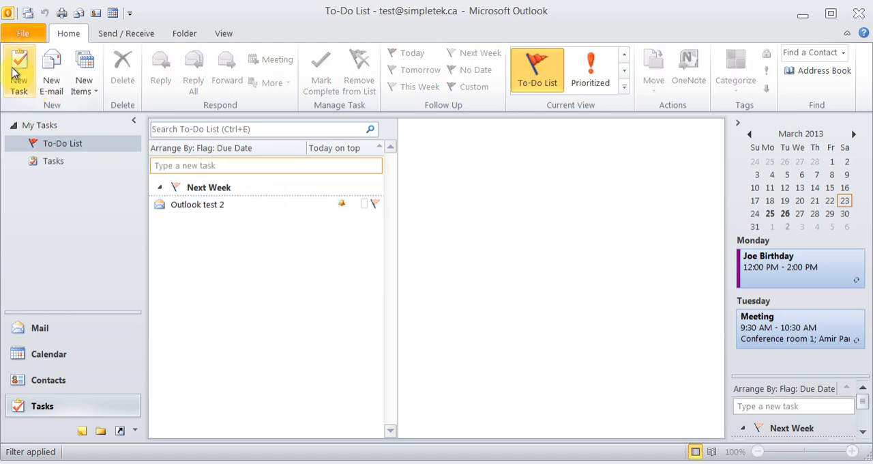
- Fill a new task 'Send Email to Paul', due 3/27/2013, Low priority, and choose Assign Task
click(20, 70)
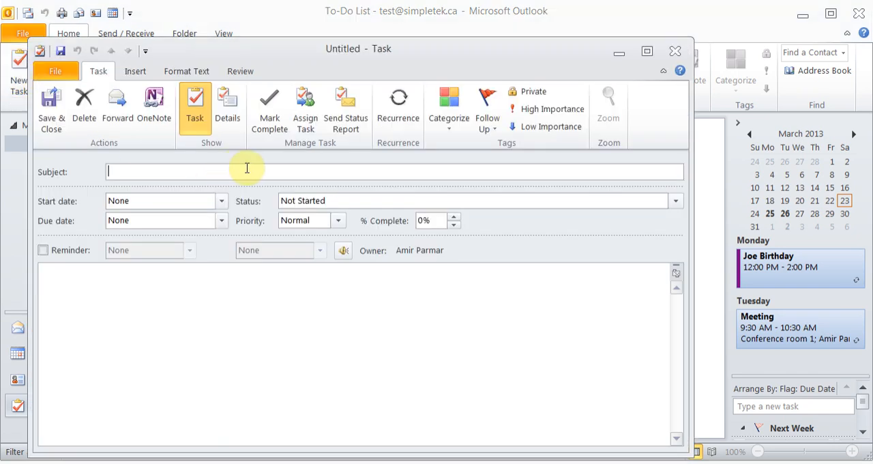
text(Send Email to)
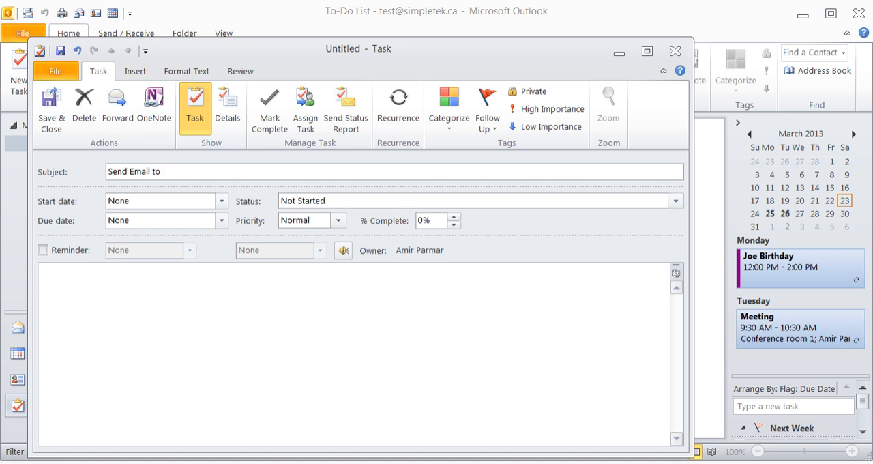
text(Paul)
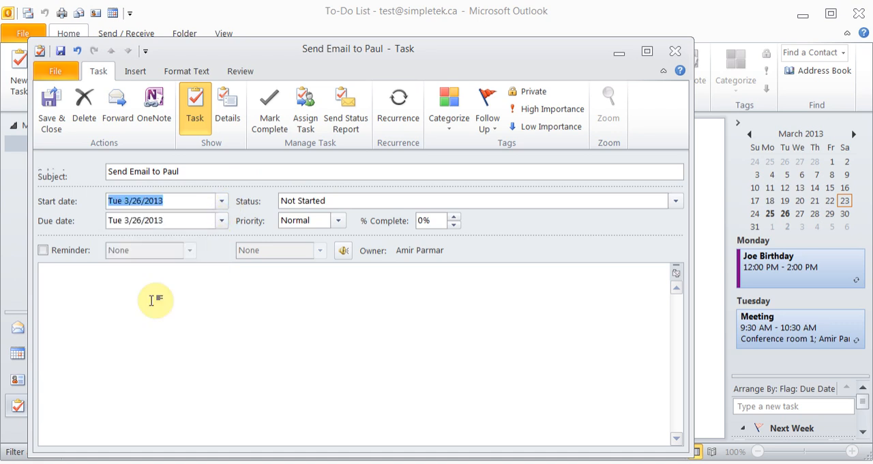
click(221, 219)
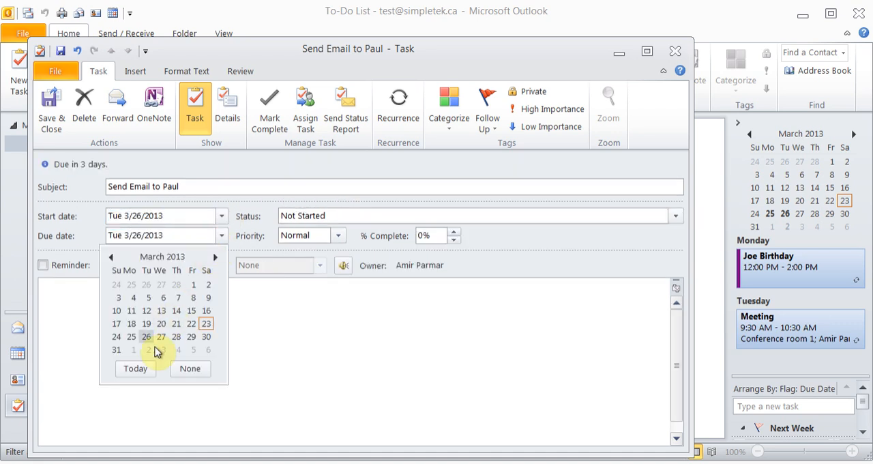
click(339, 235)
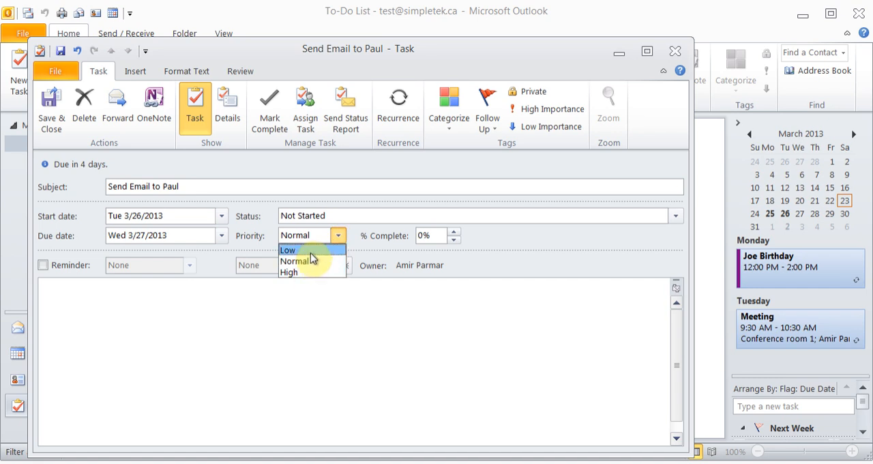
click(287, 250)
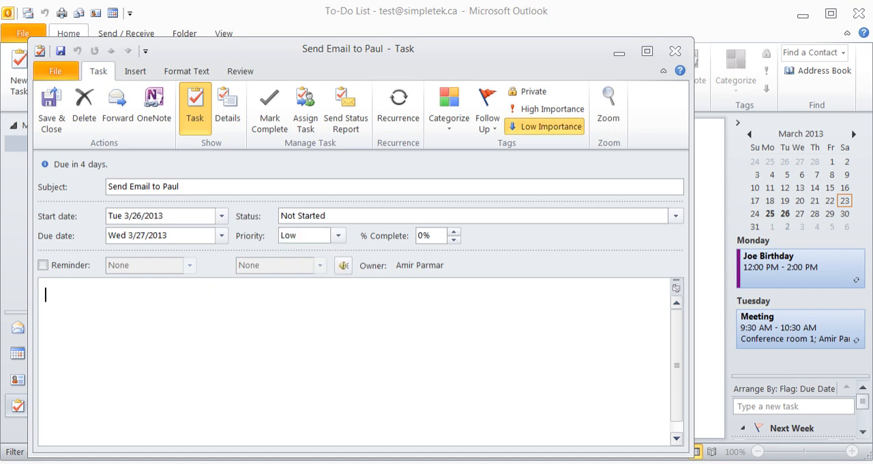
mouse_move(306, 109)
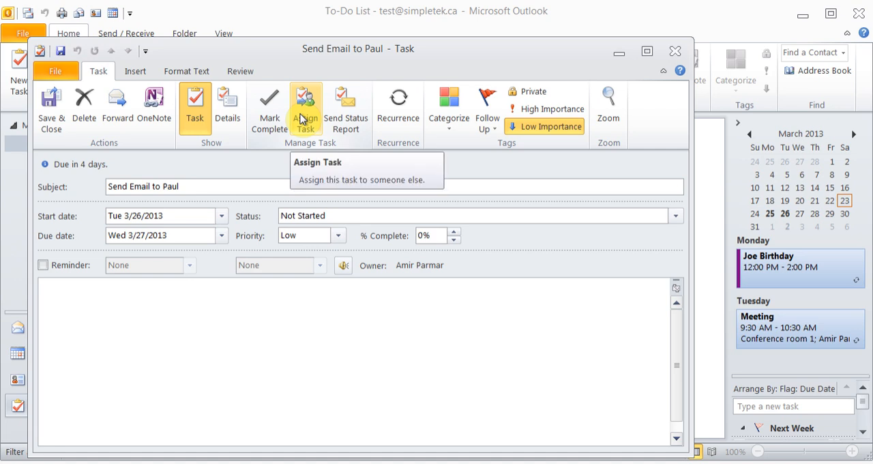
click(306, 109)
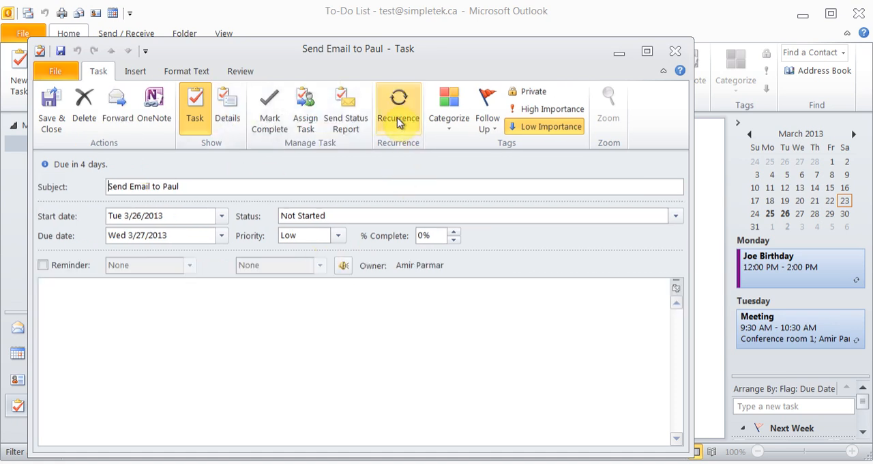
mouse_move(398, 102)
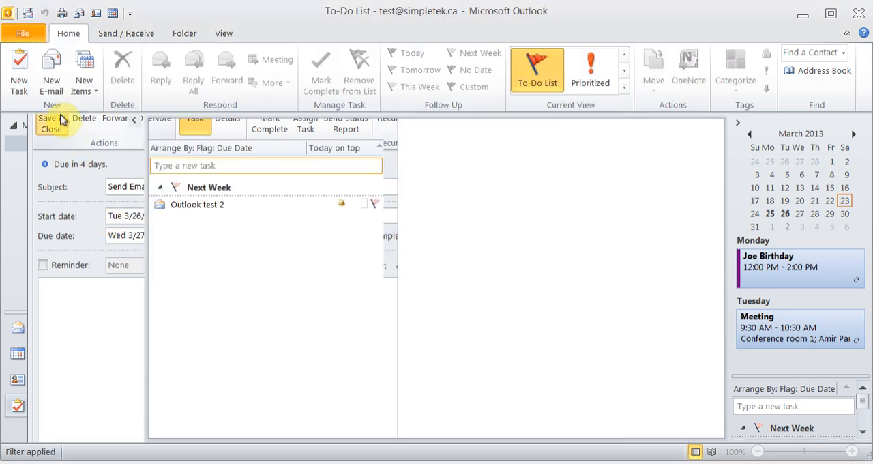
- Save the 'Send Email to Paul' task and show the account's Outlook Today summary
click(47, 123)
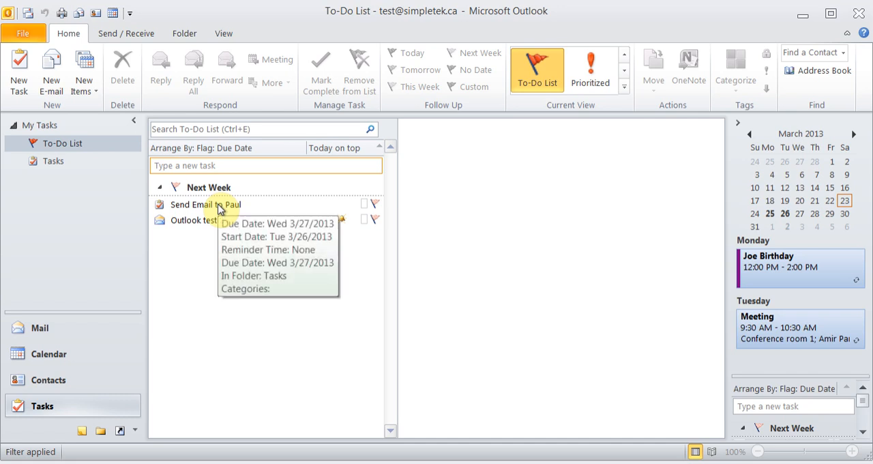
click(39, 328)
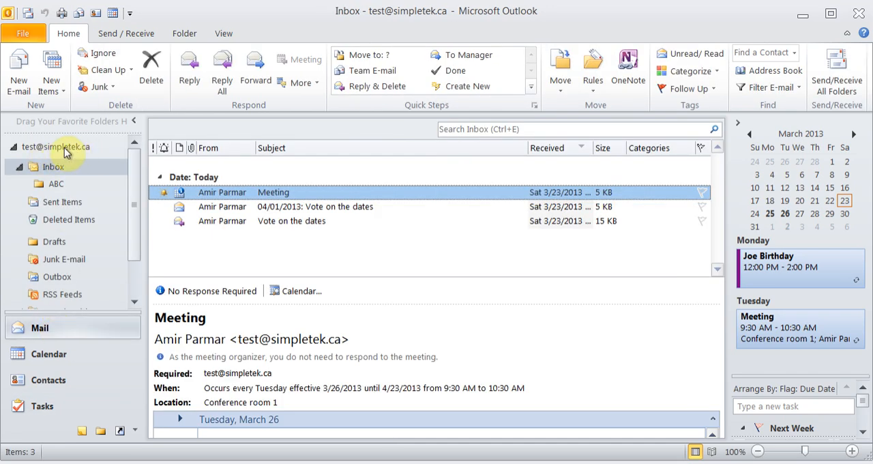
click(56, 147)
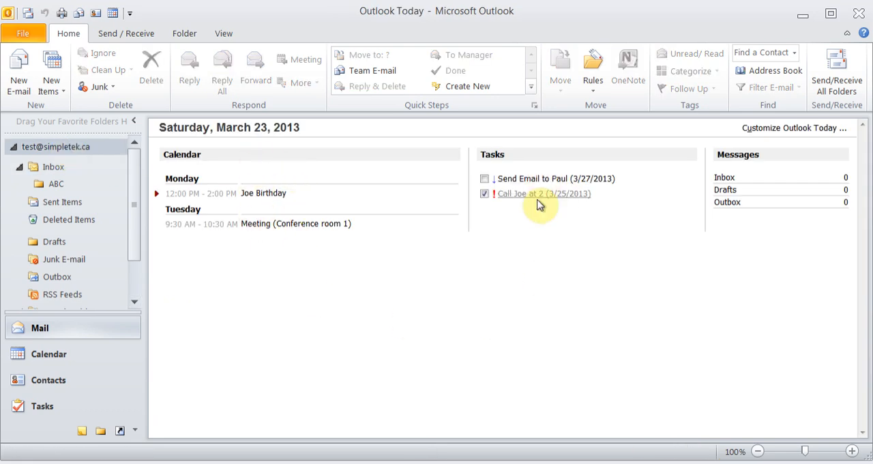
- Tick 'Call Joe at 2' and 'Send Email to Paul' complete in Outlook Today
click(484, 194)
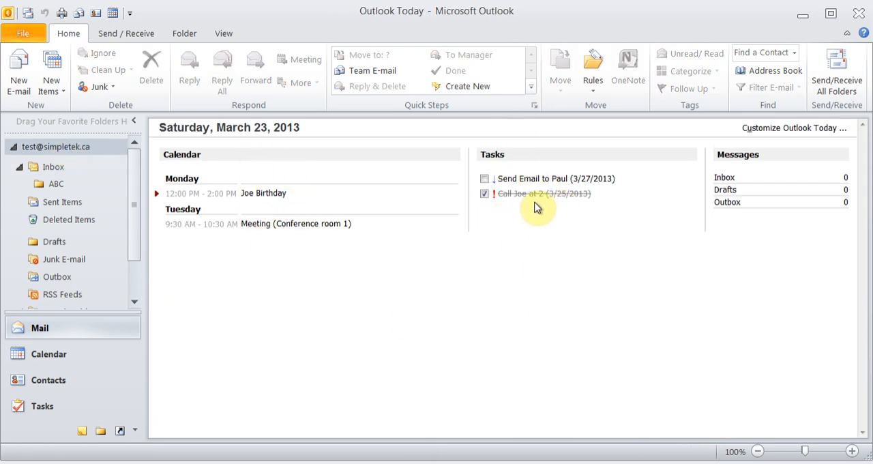
mouse_move(853, 186)
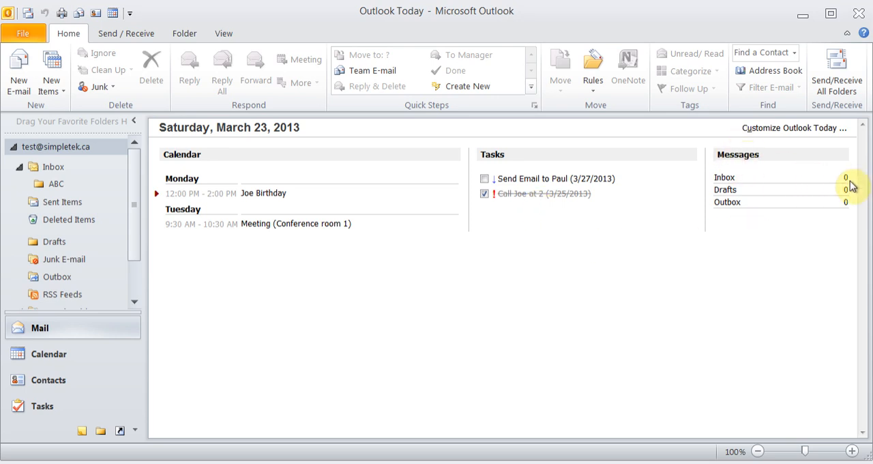
mouse_move(593, 218)
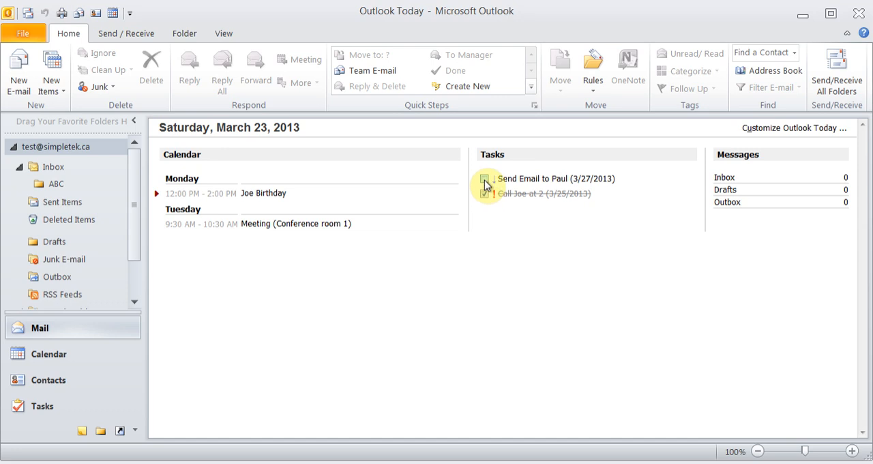
click(484, 177)
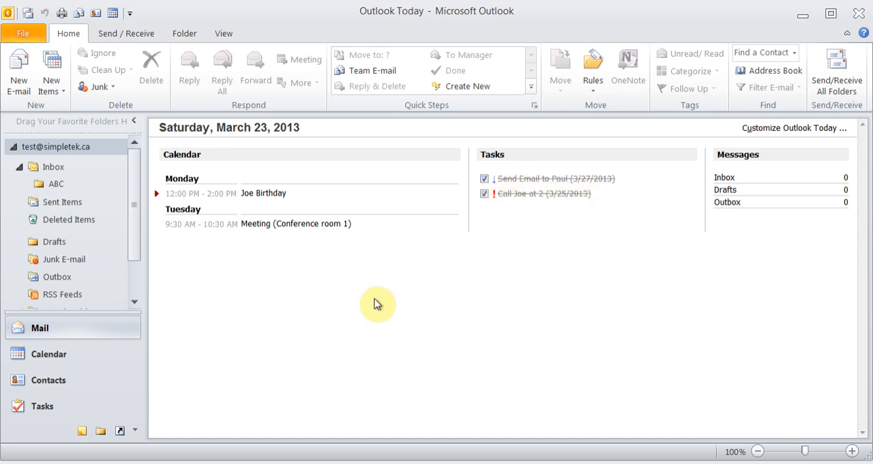
click(42, 407)
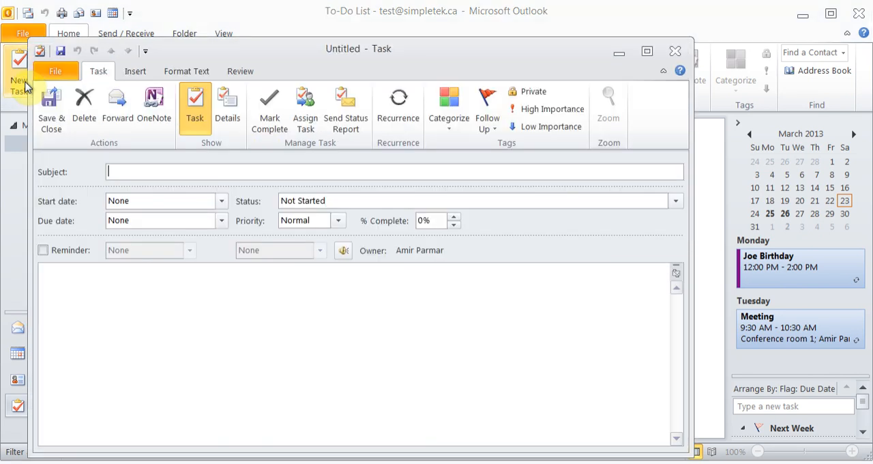
- Save a 'Buy Milk' task starting today, 3/23/2013, and return to Mail
text(Buy)
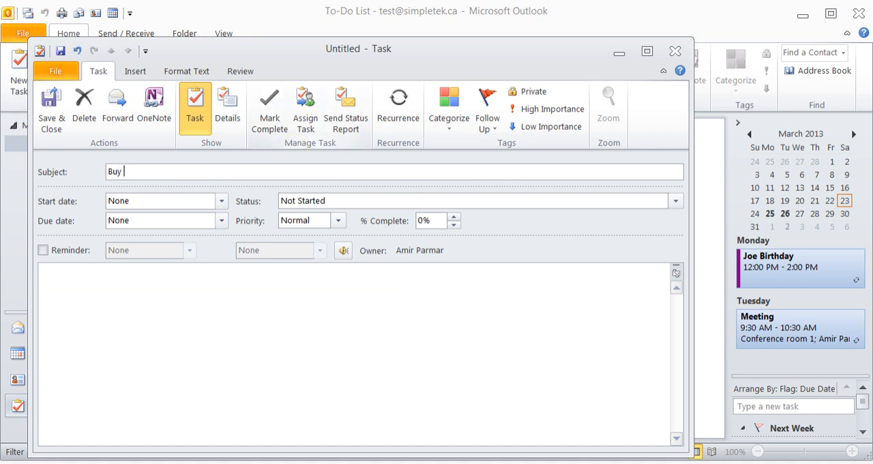
text(Milk)
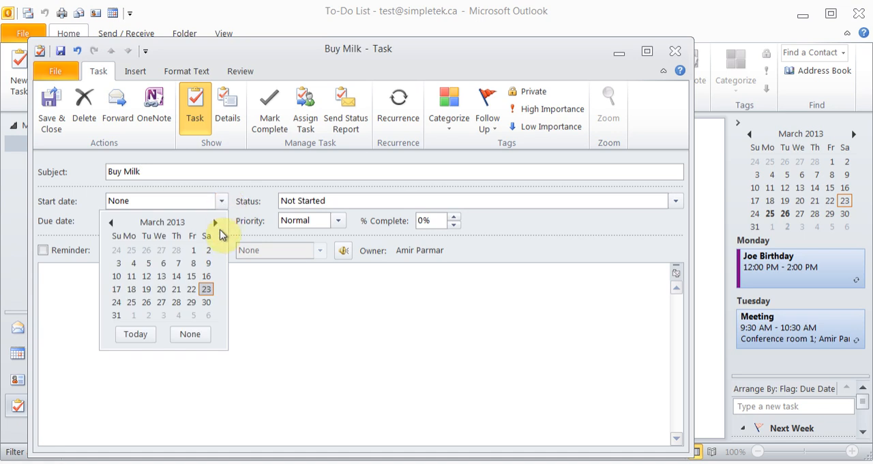
click(206, 289)
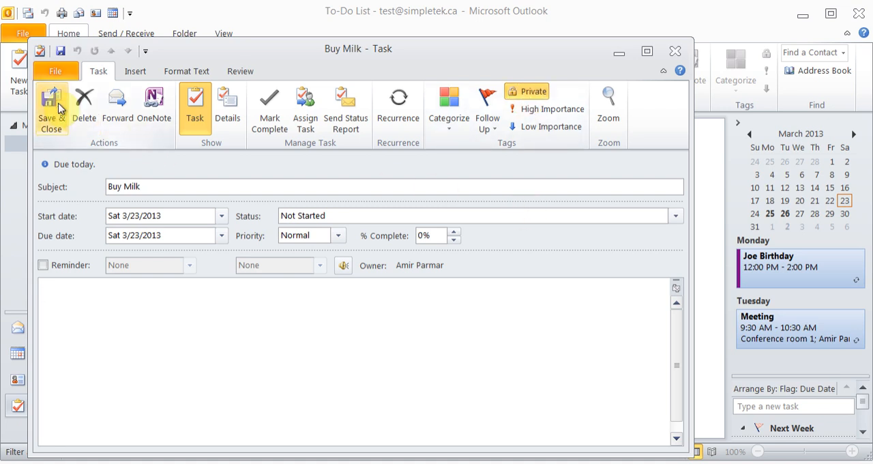
click(50, 110)
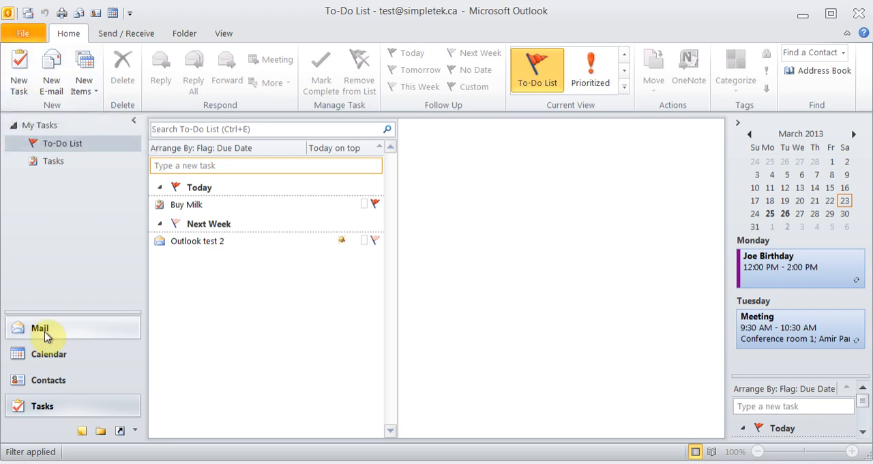
click(39, 328)
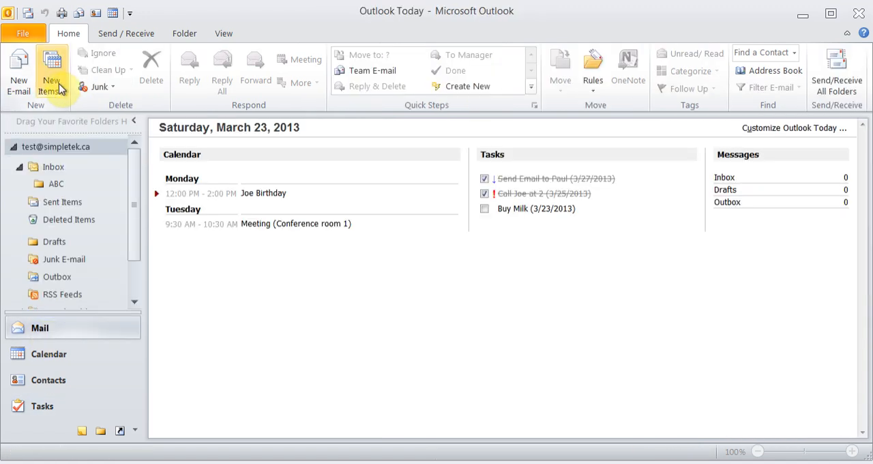
click(50, 70)
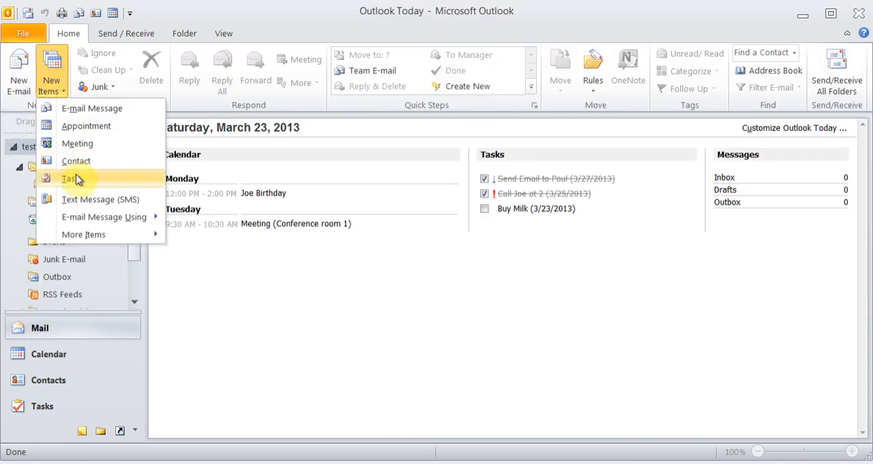
mouse_move(88, 126)
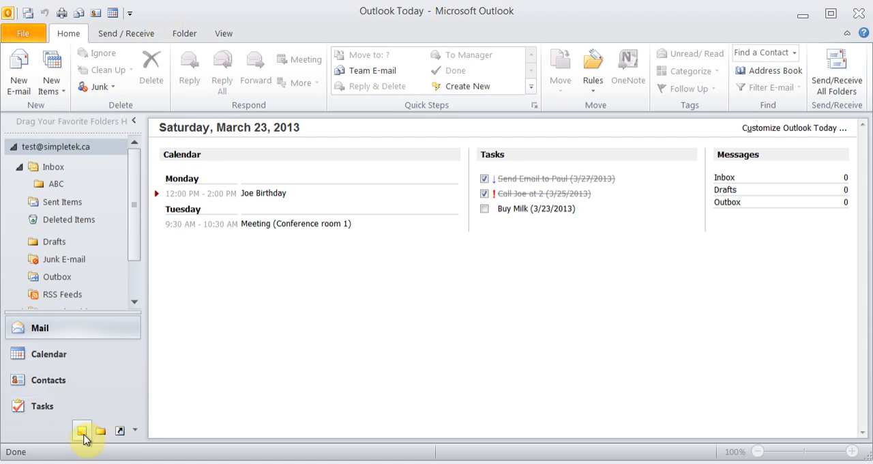
- Create a new note reading 'Notes for Monday' in the Notes folder
click(82, 431)
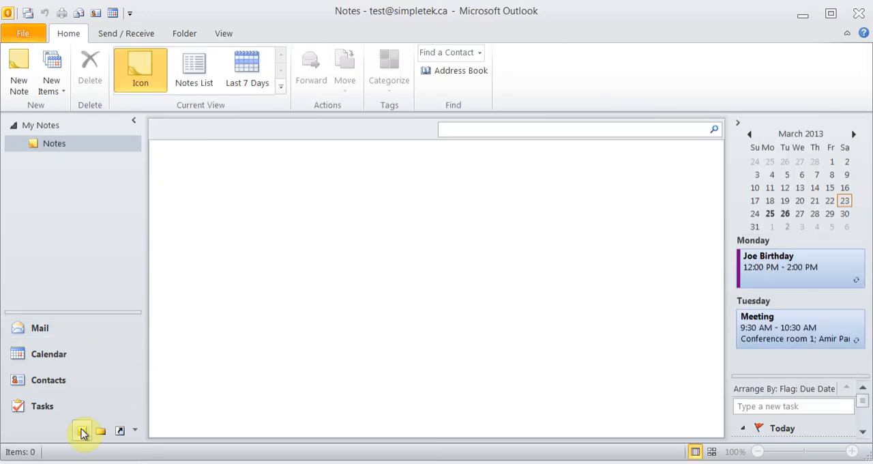
mouse_move(88, 218)
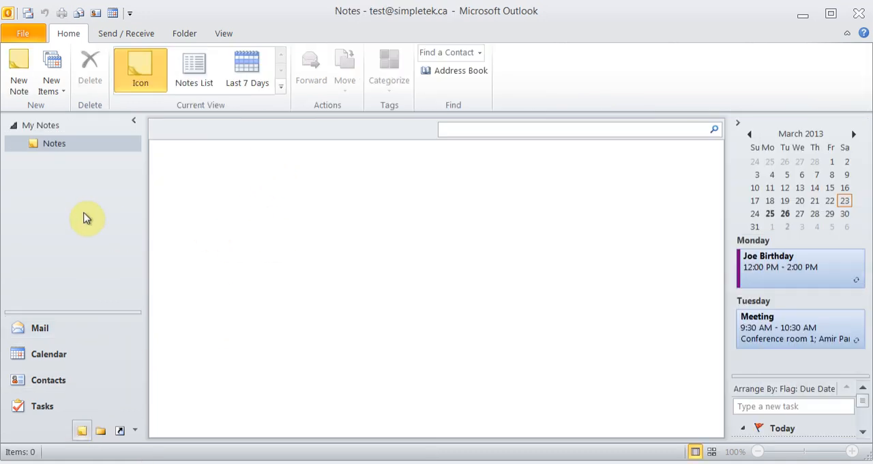
click(20, 69)
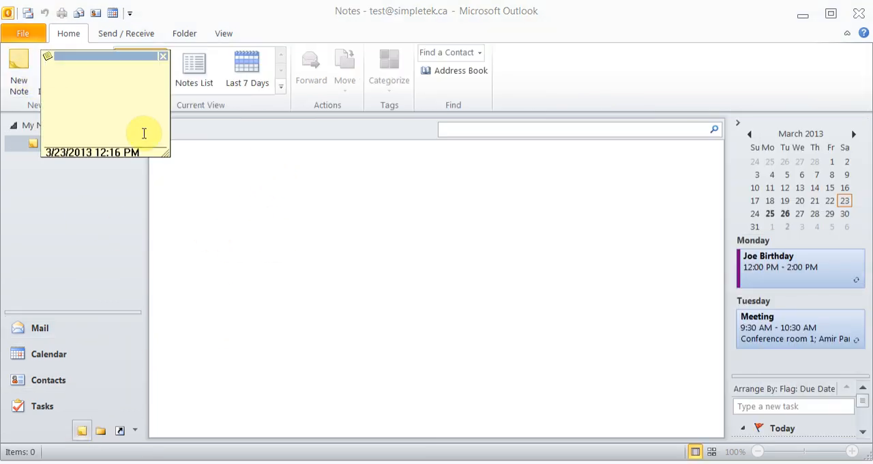
text(Notes)
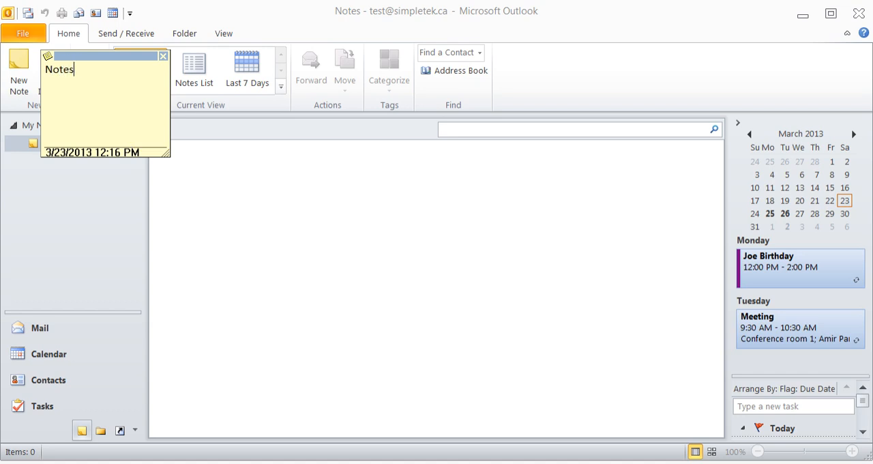
text(for Monday)
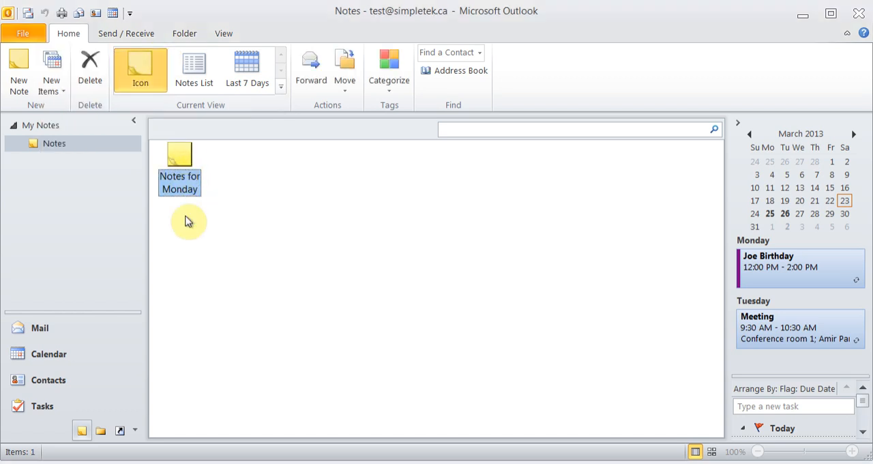
mouse_move(207, 149)
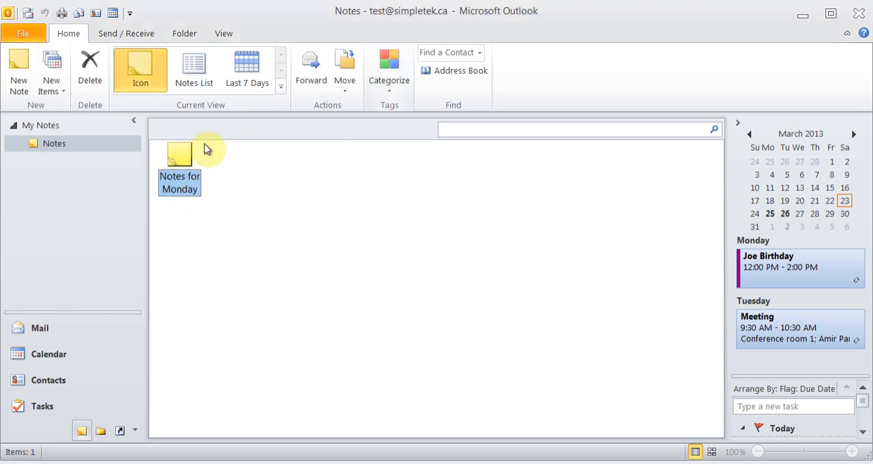
- Assign the Blue Category to the 'Notes for Monday' note and close it
right_click(180, 152)
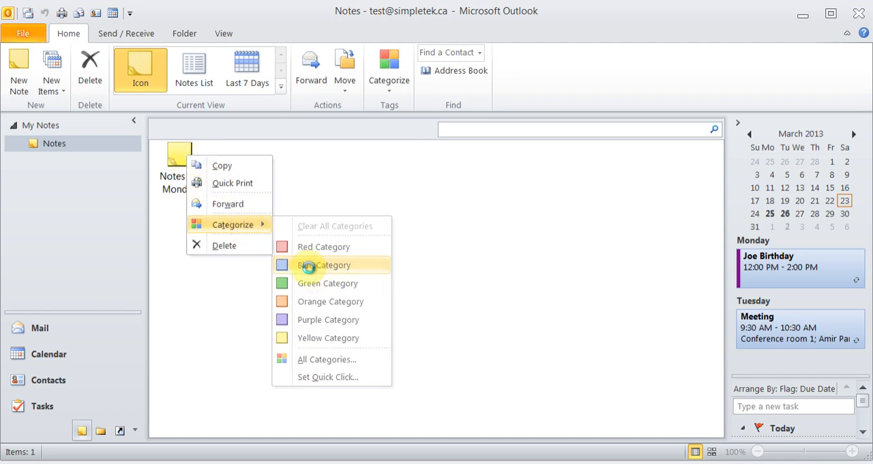
click(324, 265)
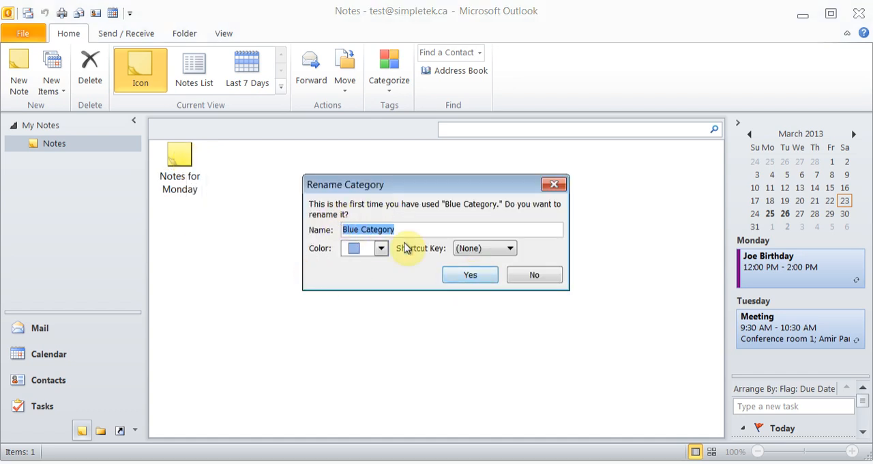
click(469, 274)
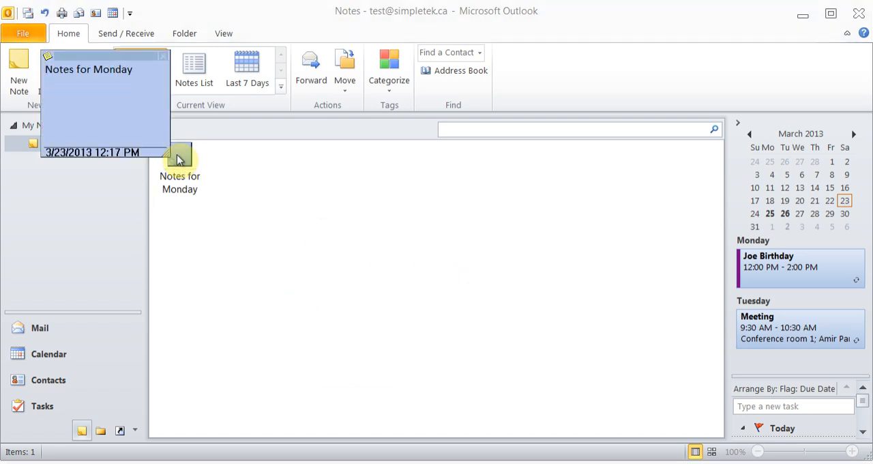
click(181, 166)
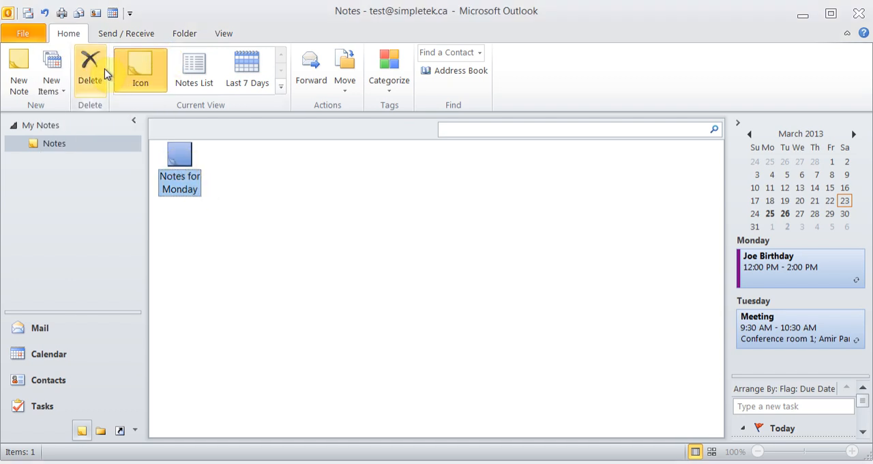
right_click(180, 166)
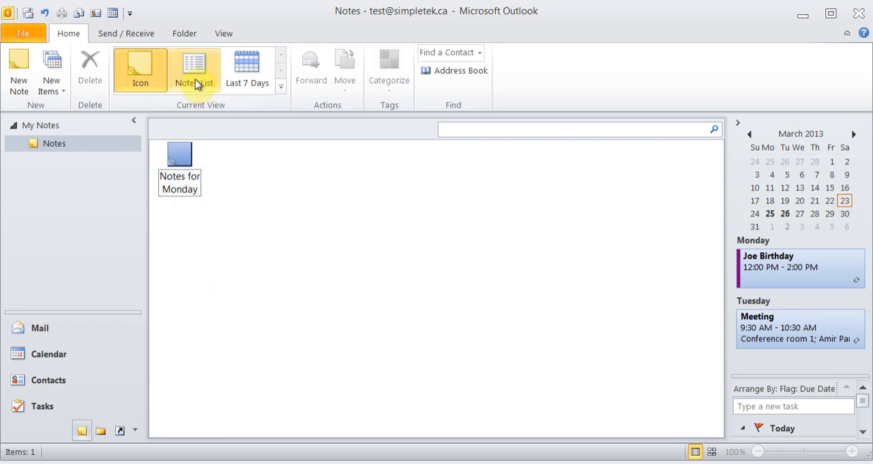
click(194, 68)
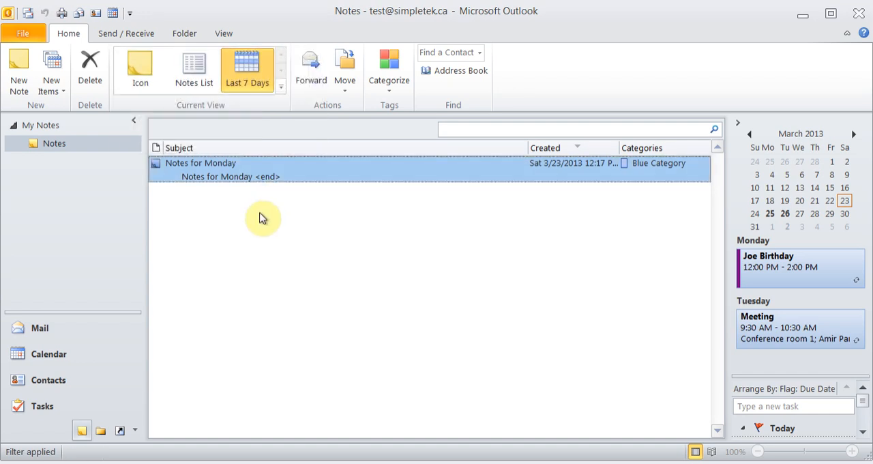
mouse_move(312, 68)
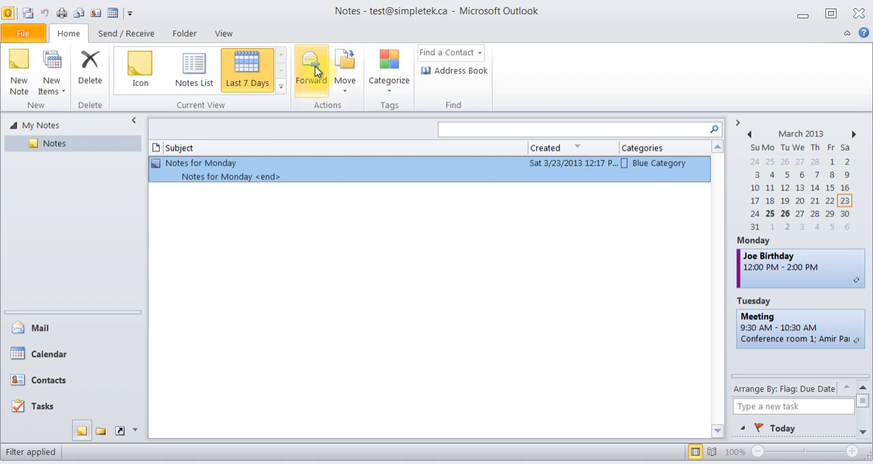
click(312, 68)
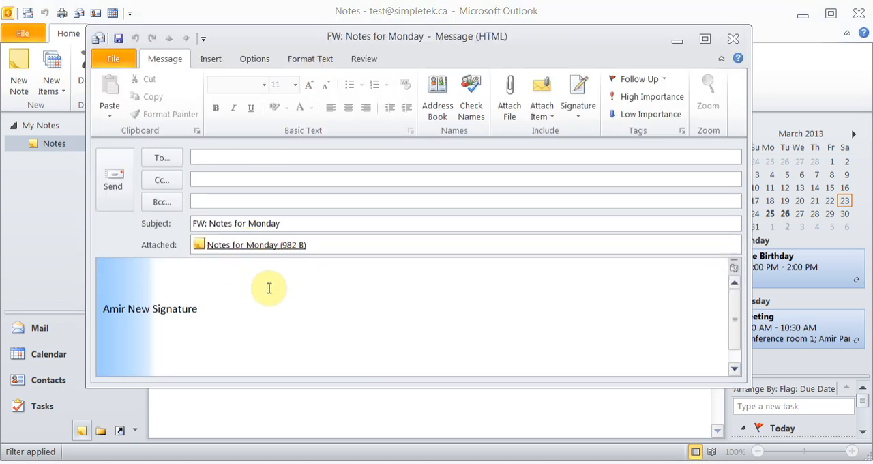
mouse_move(734, 38)
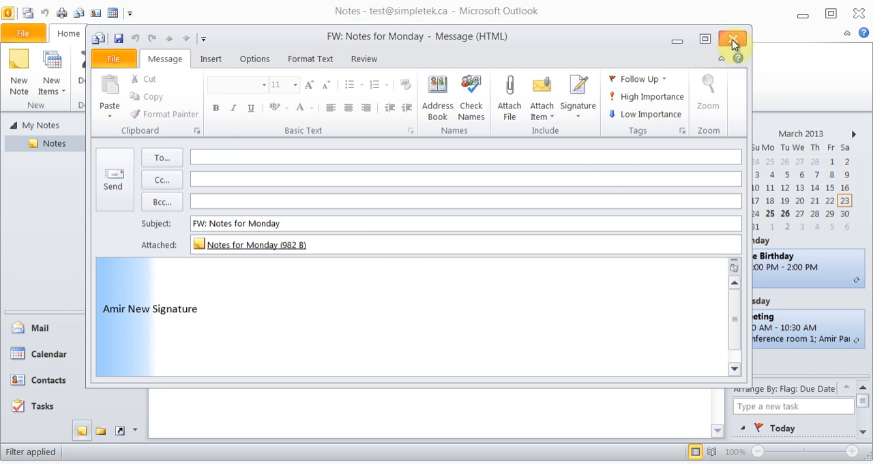
click(734, 38)
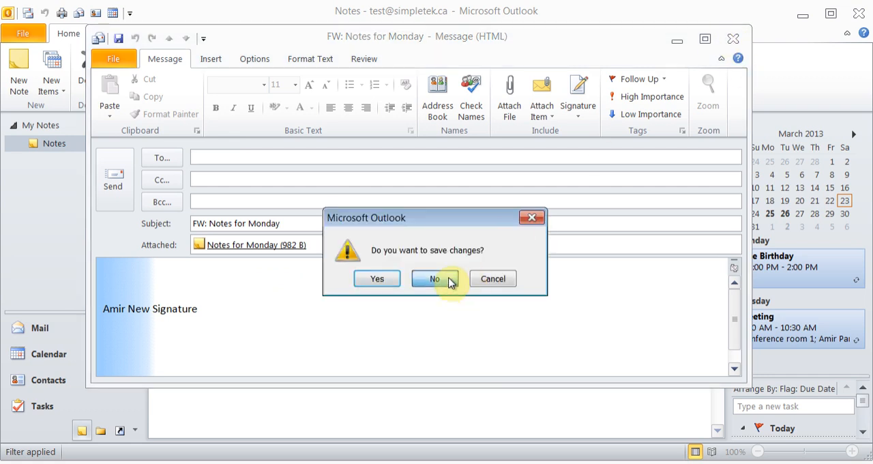
click(434, 278)
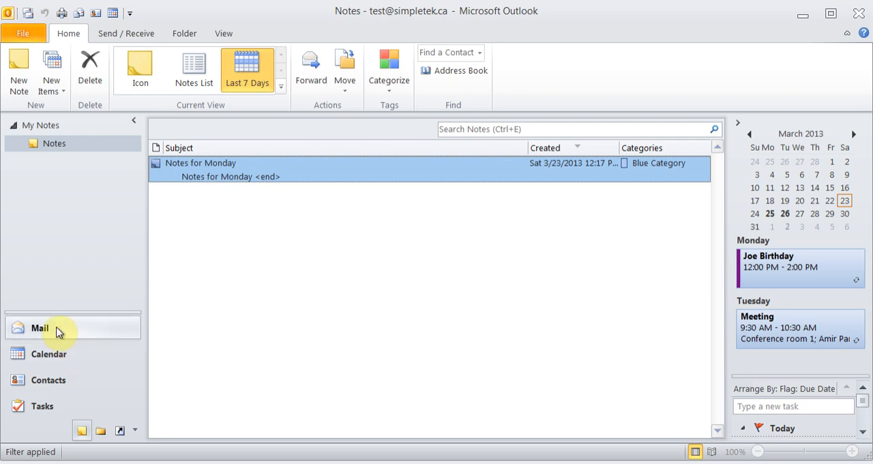
- Switch to Mail so the Outlook Today summary shows
click(39, 328)
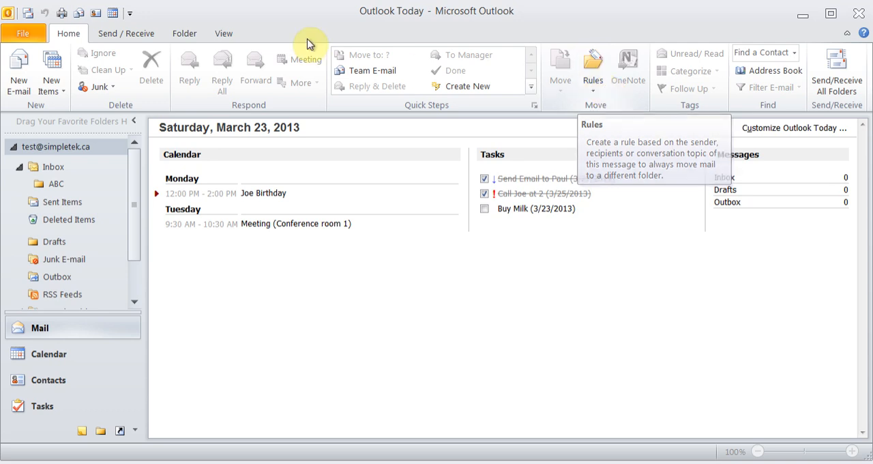
click(23, 32)
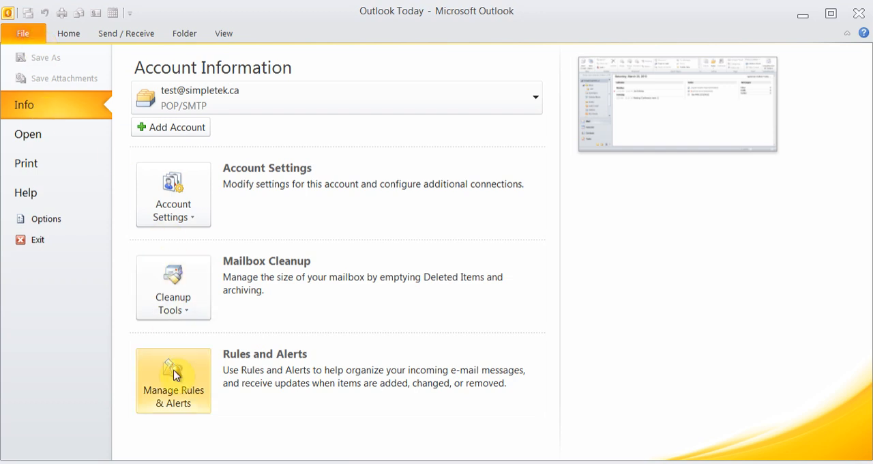
mouse_move(165, 325)
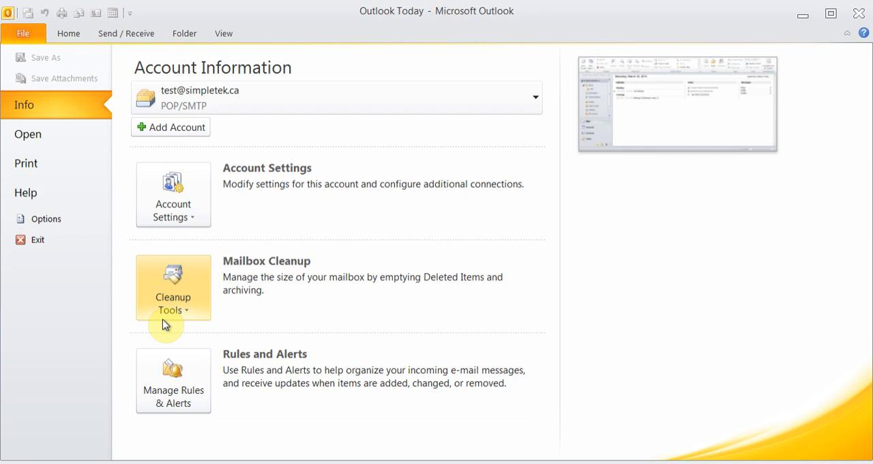
mouse_move(107, 139)
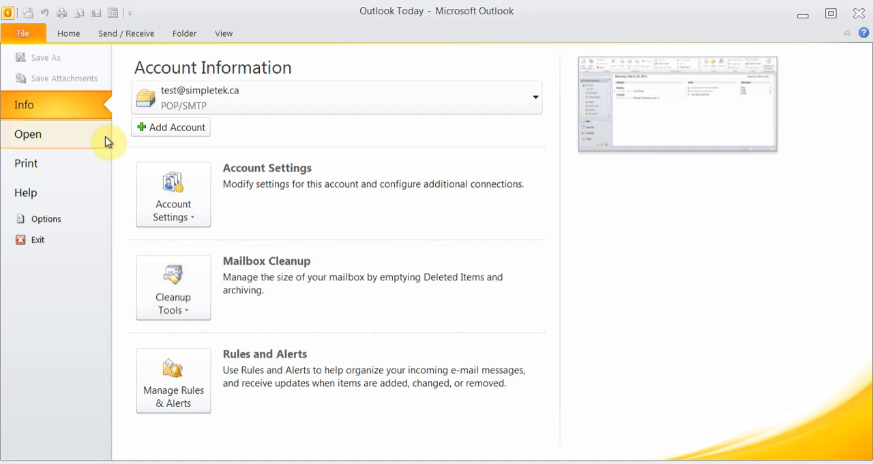
mouse_move(139, 313)
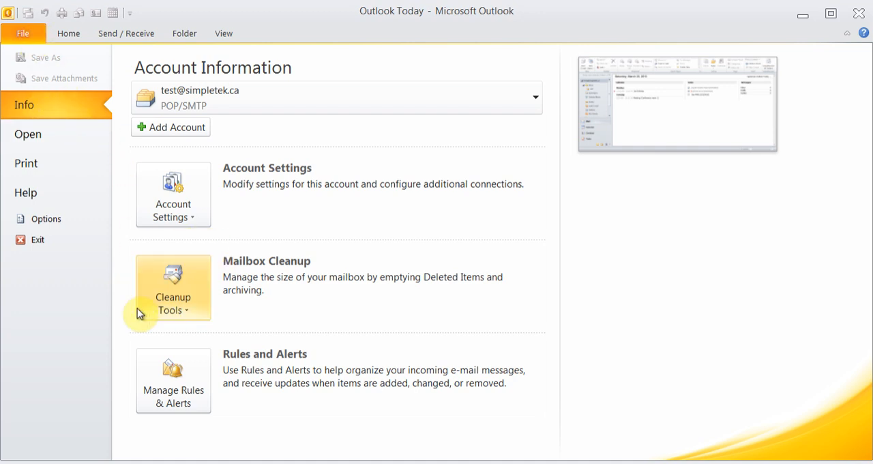
mouse_move(194, 280)
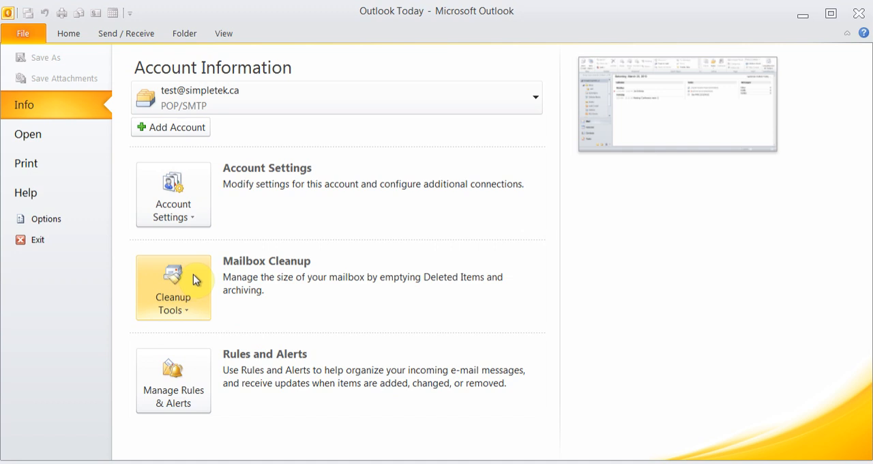
mouse_move(169, 333)
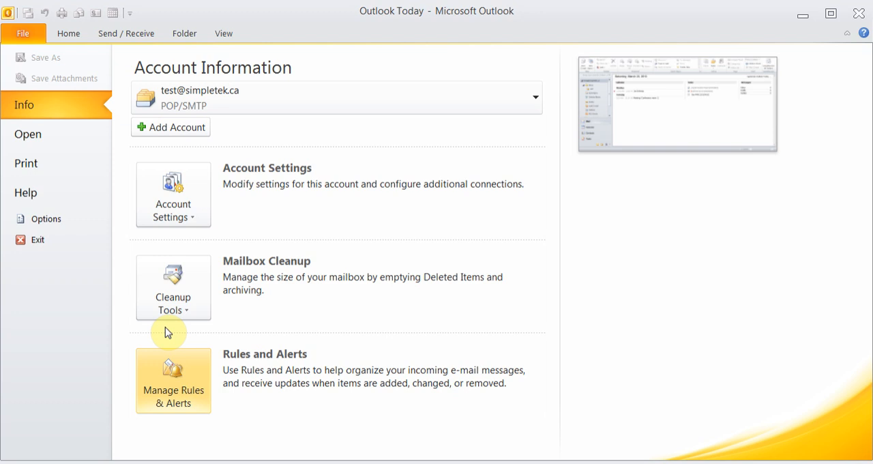
mouse_move(101, 52)
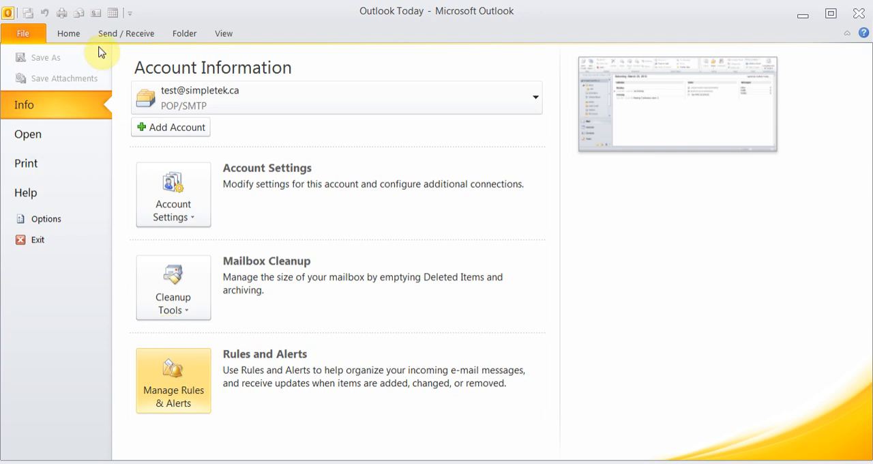
click(68, 33)
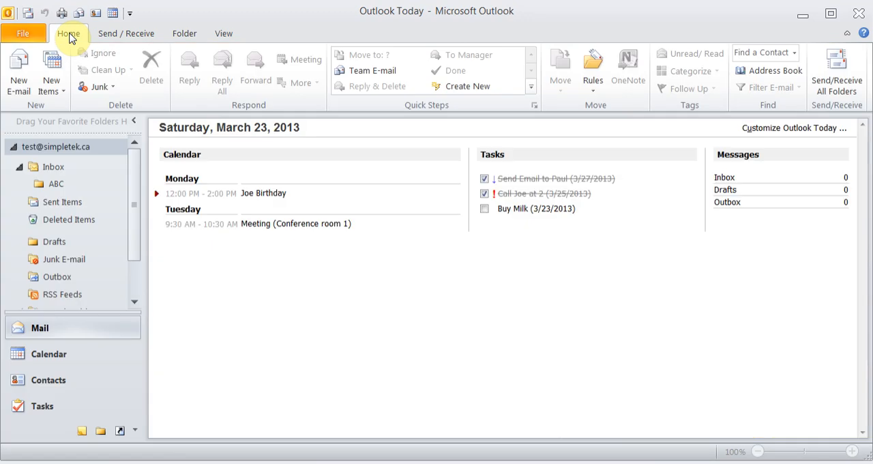
mouse_move(19, 68)
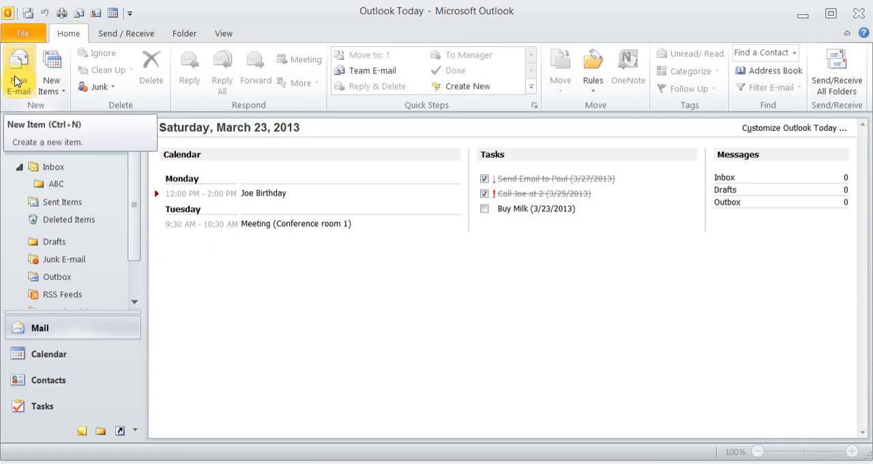
- Draft a new e-mail with body "Type my message for auto reply." and go to its File options
click(19, 69)
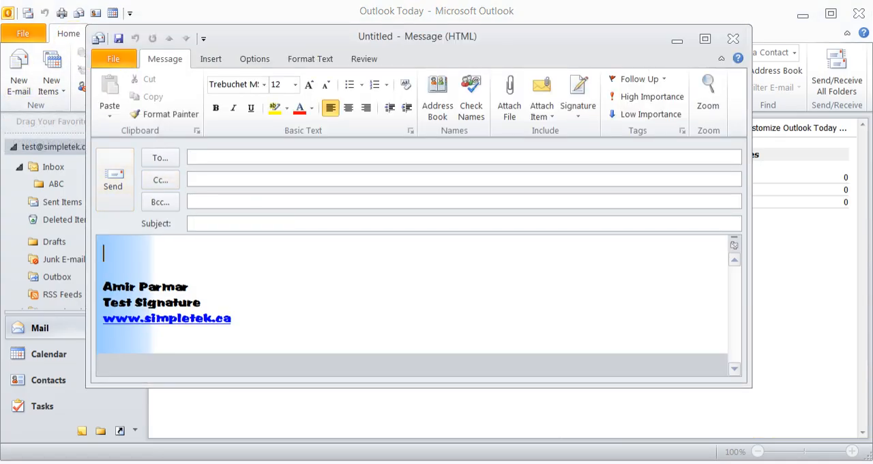
text(Type my m)
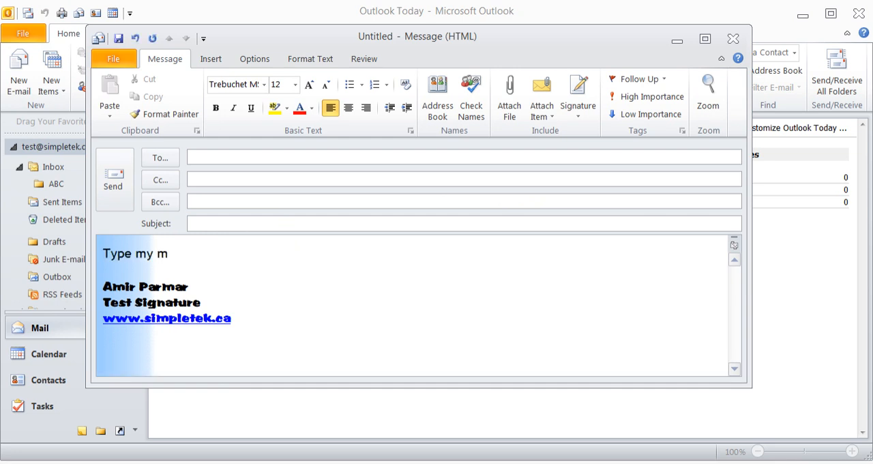
text(essage for)
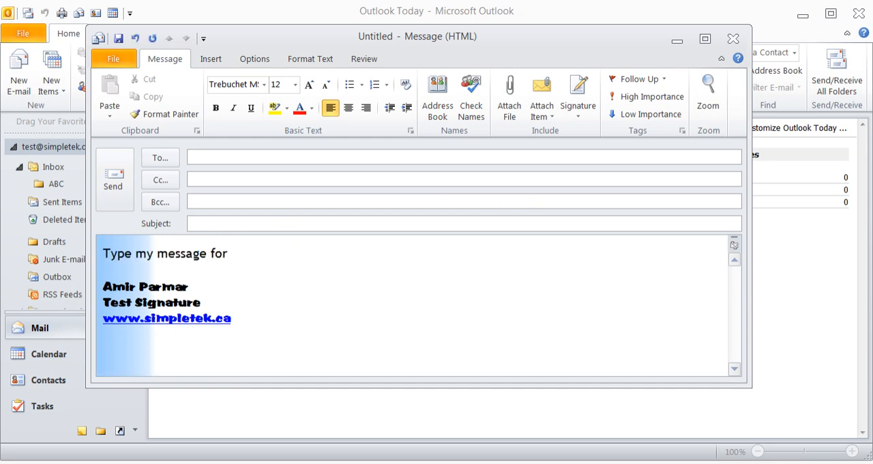
text(auto reply.)
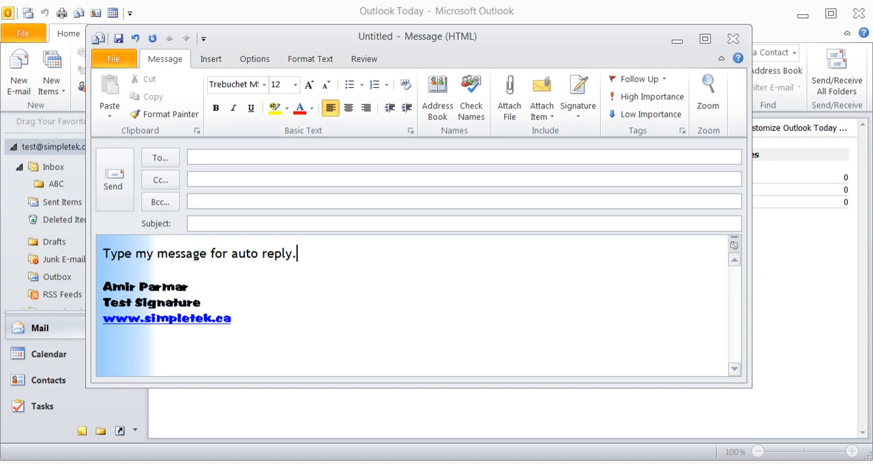
click(114, 58)
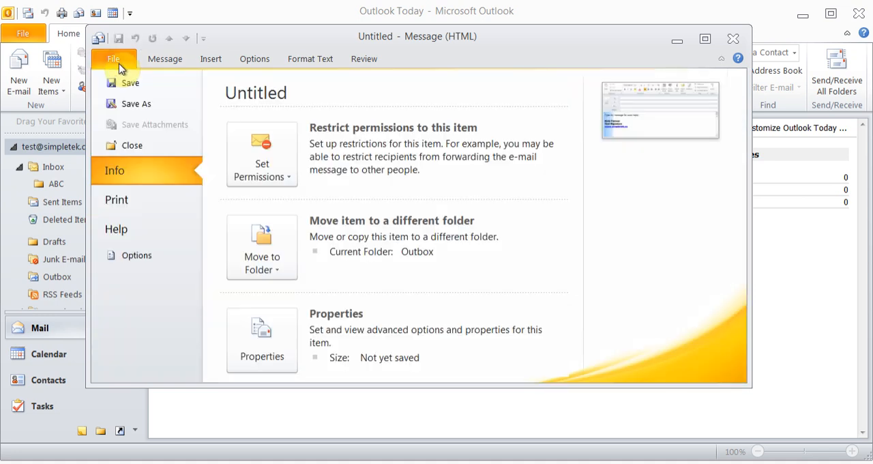
- Save the draft via Save As as an Outlook Template (.oft) named "autoreply"
click(137, 104)
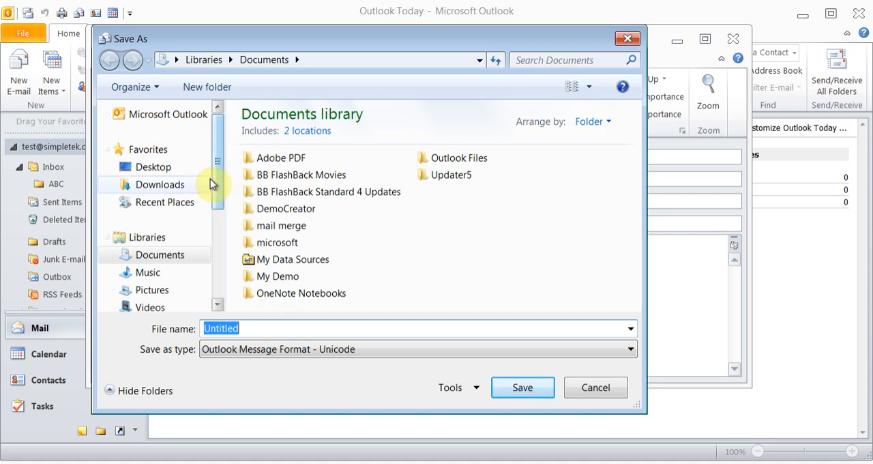
click(153, 166)
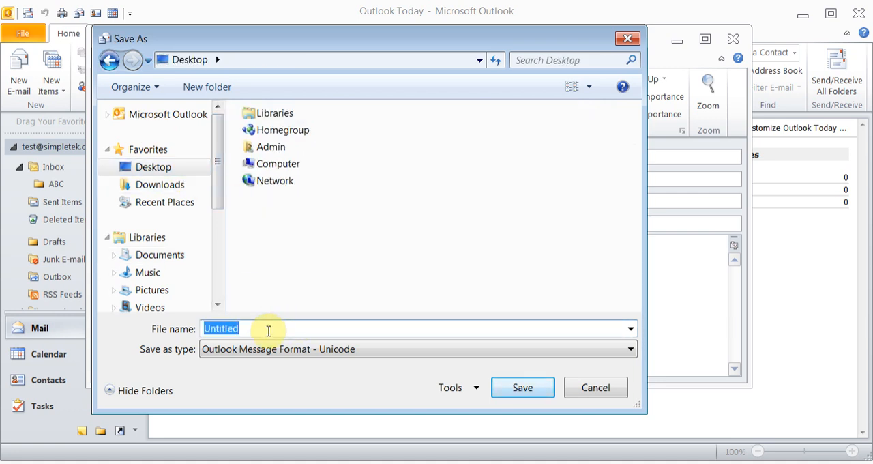
text(auto)
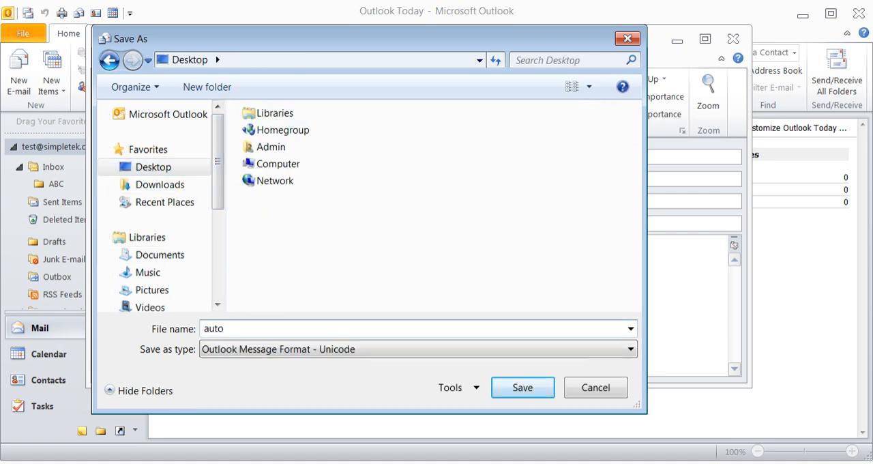
text(reply)
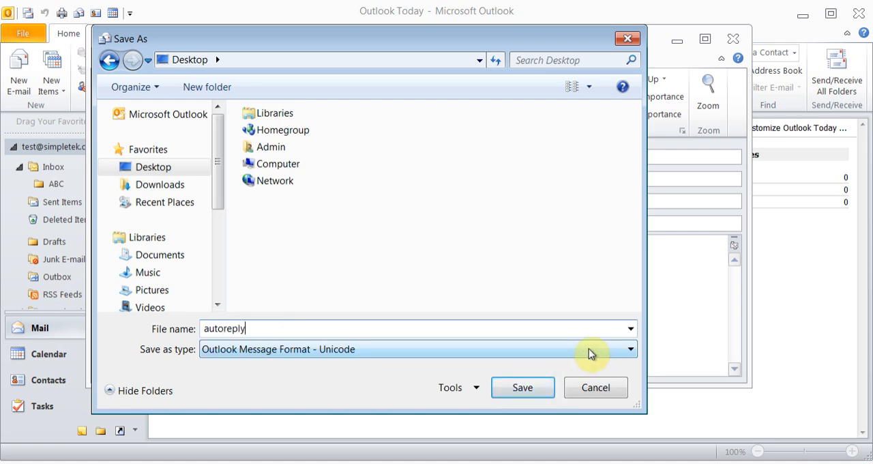
click(629, 350)
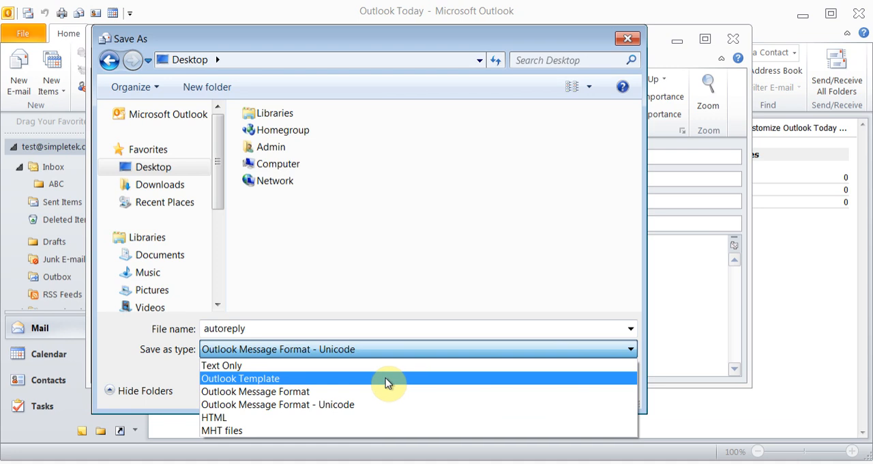
click(240, 378)
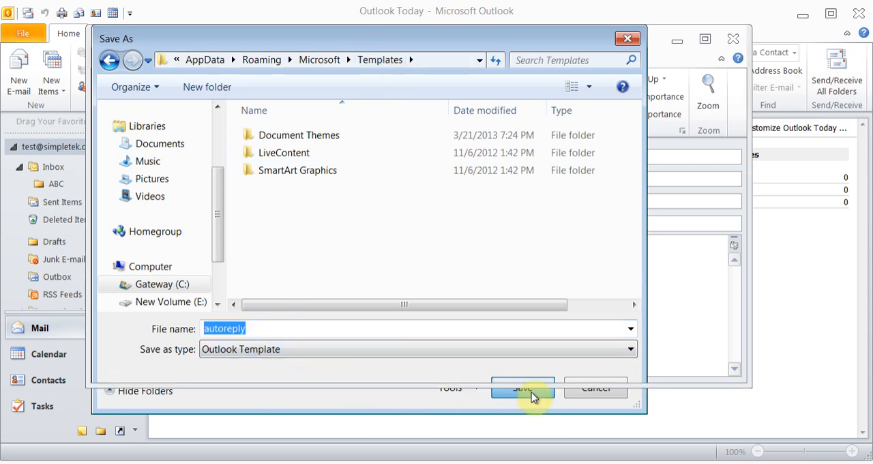
click(524, 388)
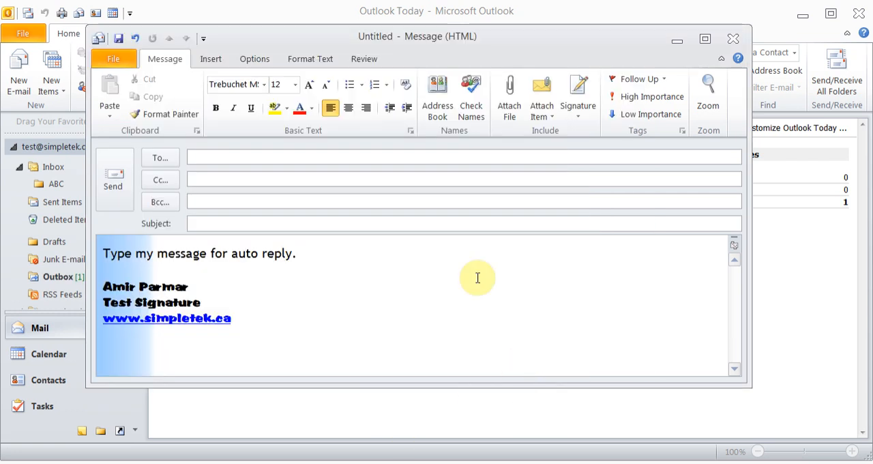
click(437, 224)
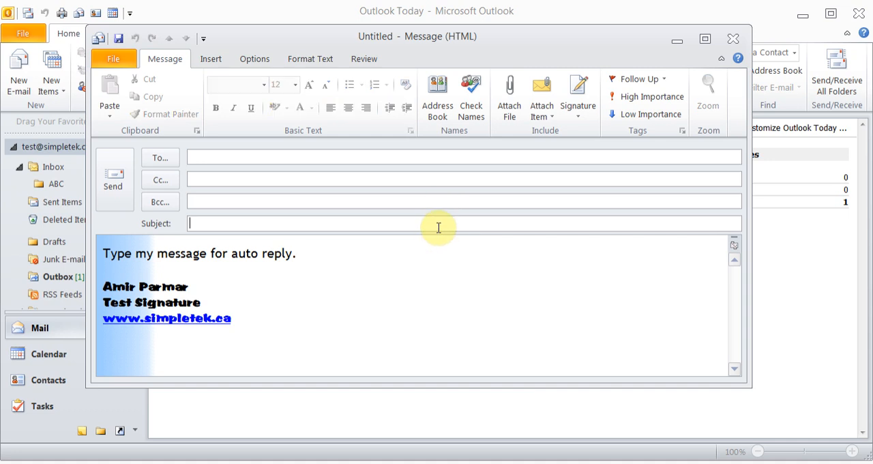
text(Auto)
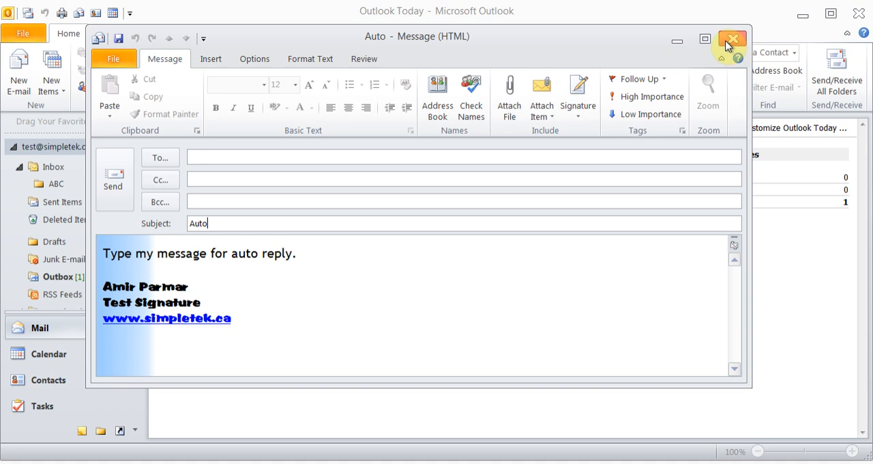
click(731, 39)
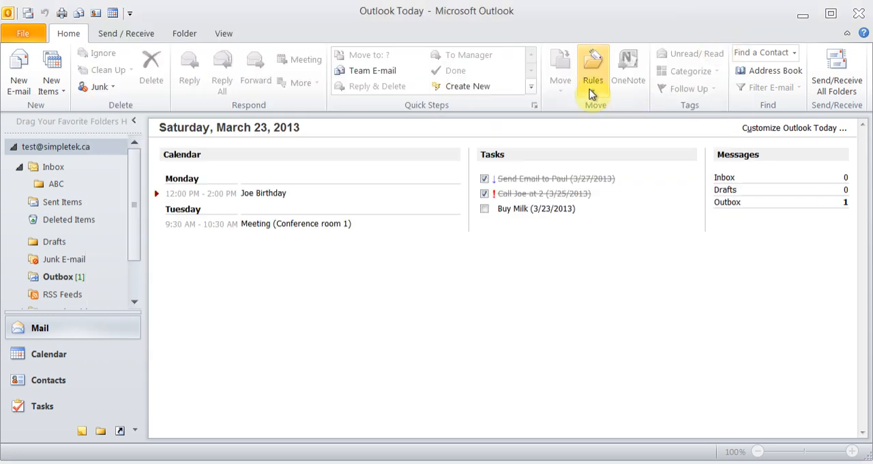
- From Rules & Alerts, begin a new blank rule applied to messages I receive and reach the conditions step
click(592, 68)
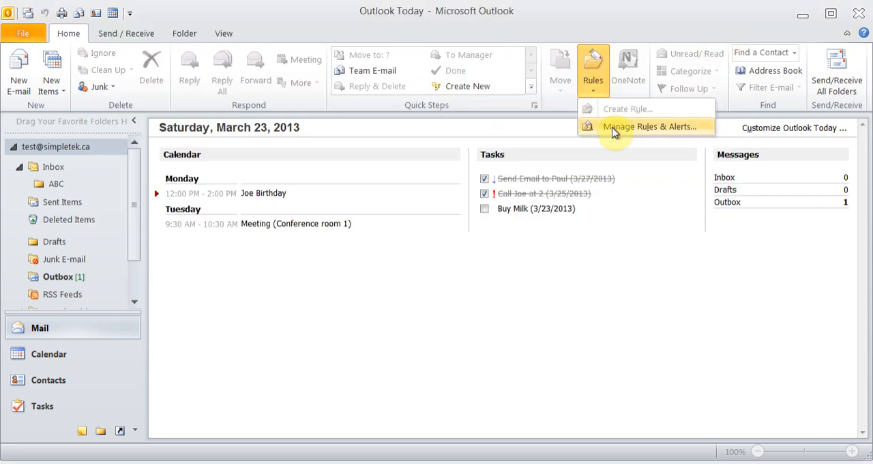
click(647, 125)
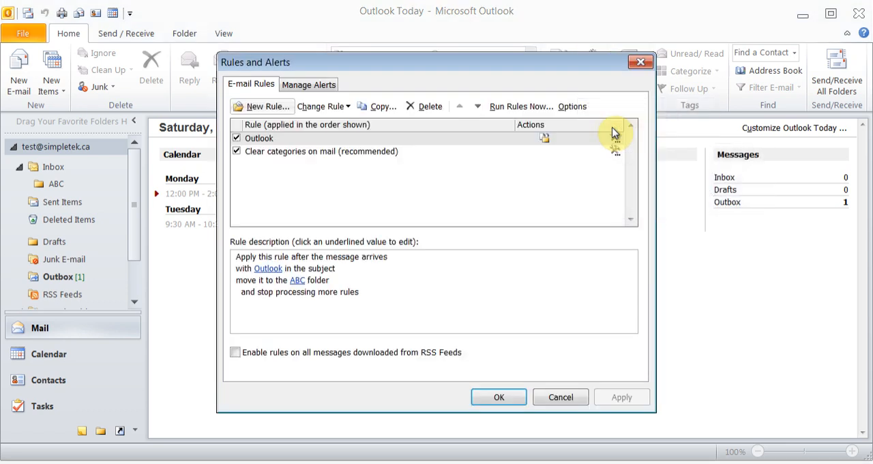
click(262, 107)
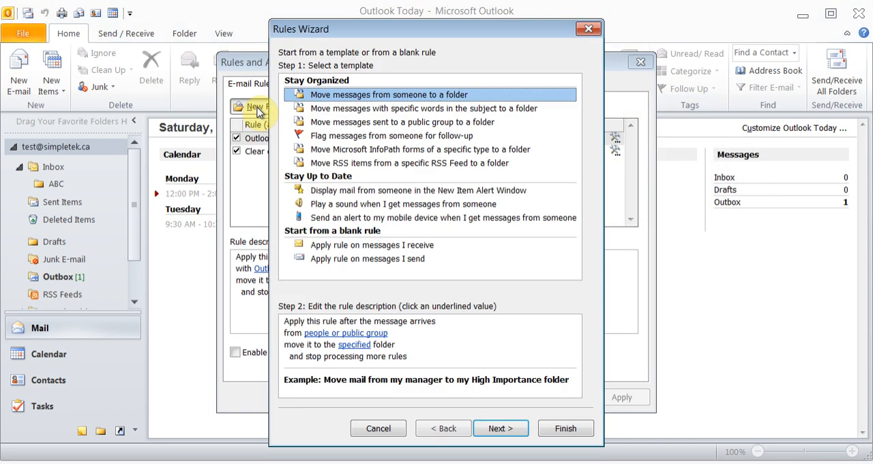
click(372, 245)
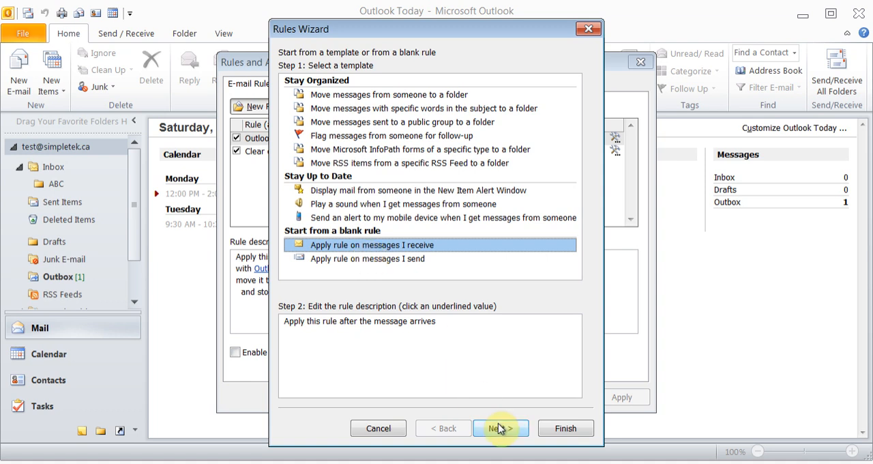
click(501, 429)
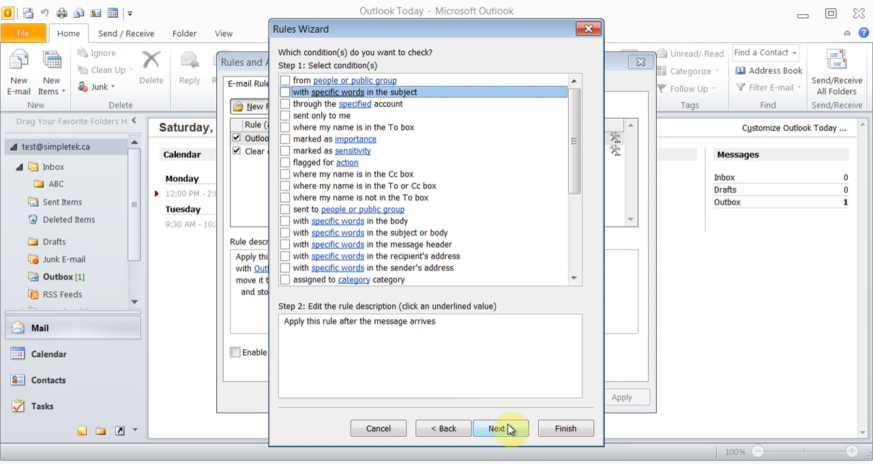
- Skip conditions, check the action "reply using a specific template", and dismiss the unset-template warning
click(497, 429)
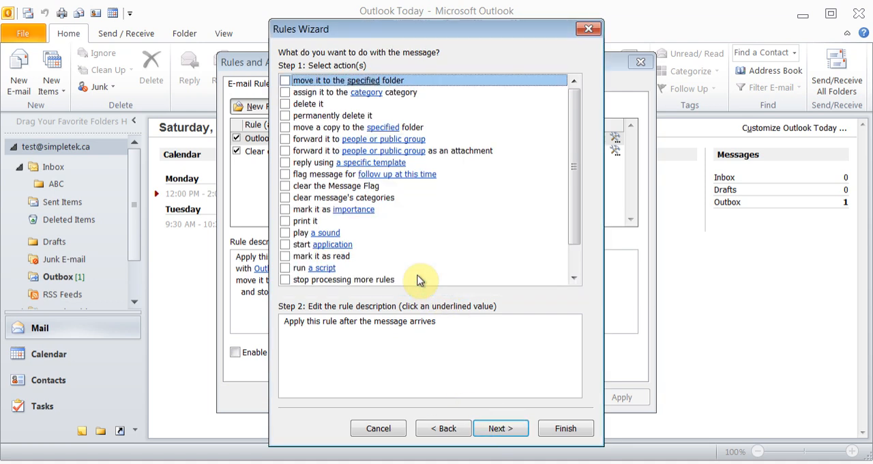
click(348, 162)
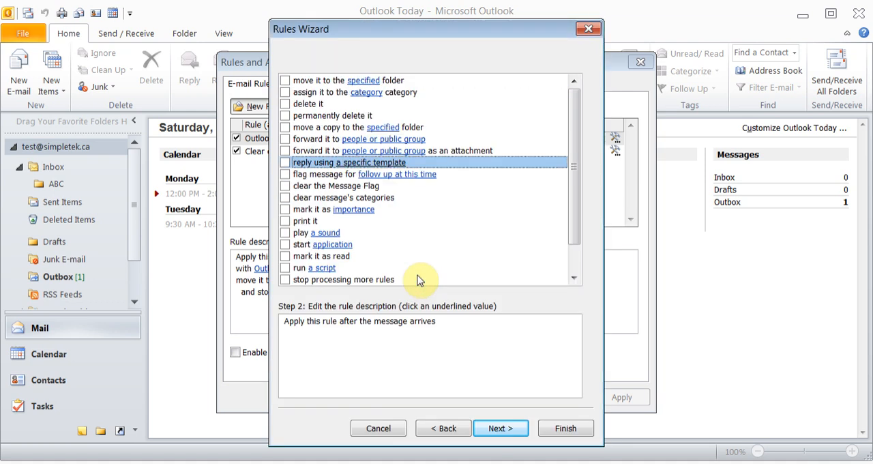
click(286, 162)
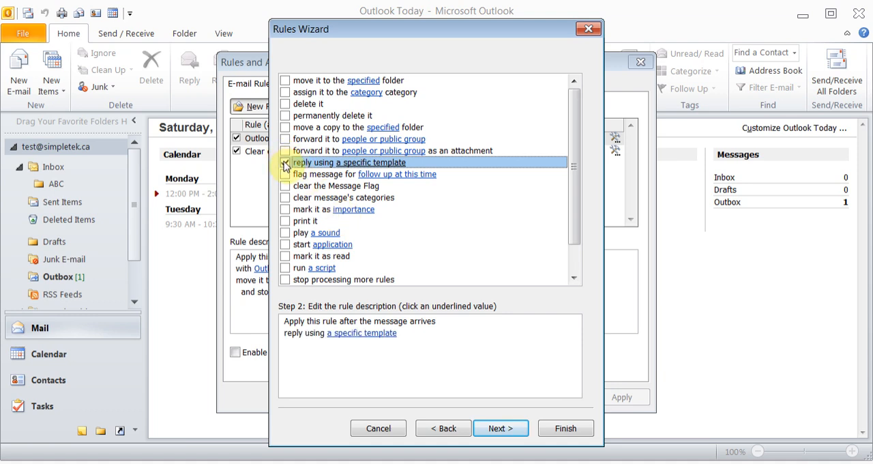
click(285, 163)
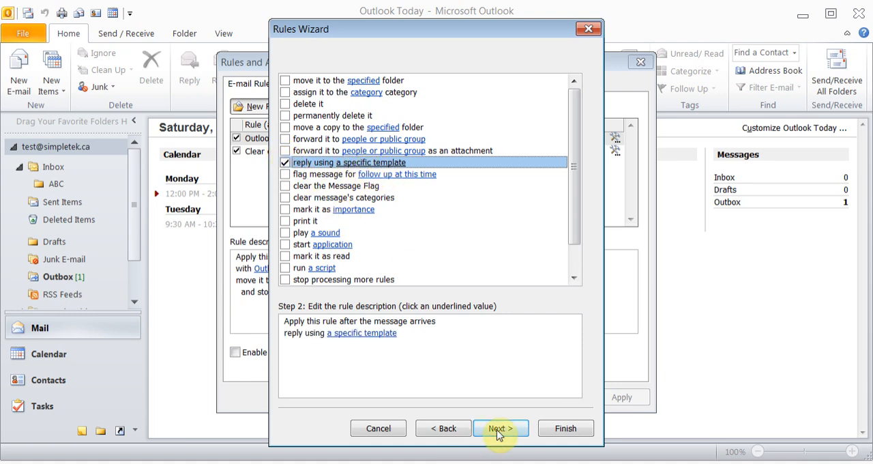
click(500, 429)
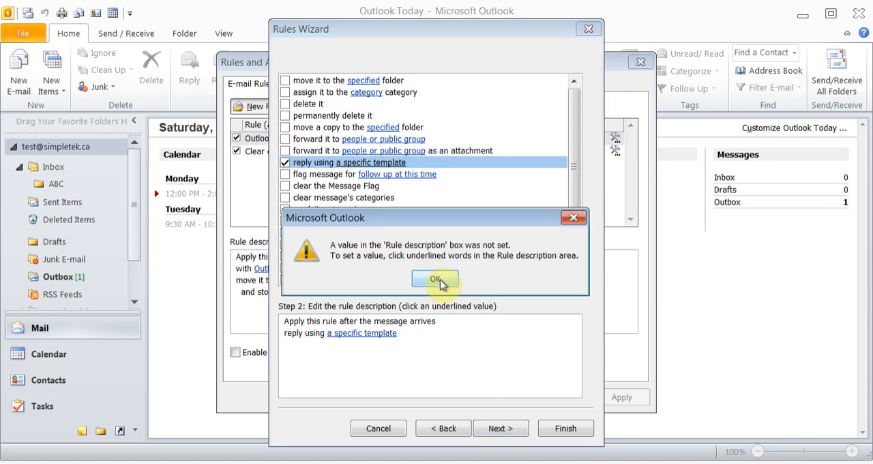
click(435, 278)
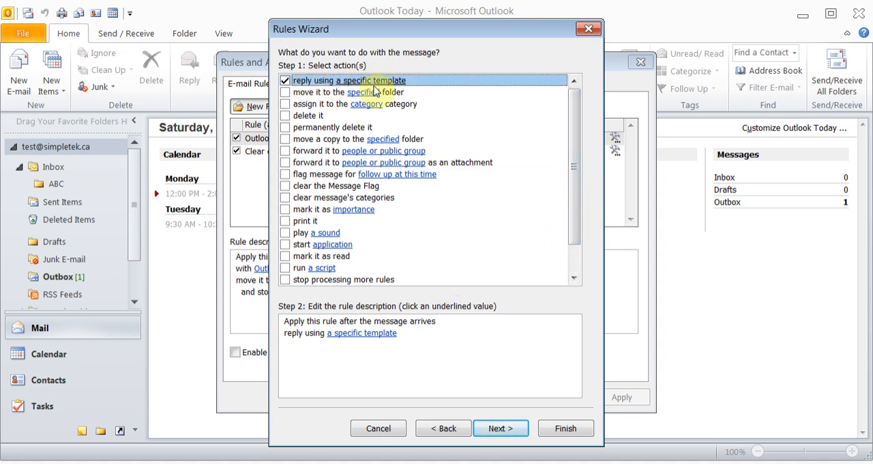
mouse_move(456, 398)
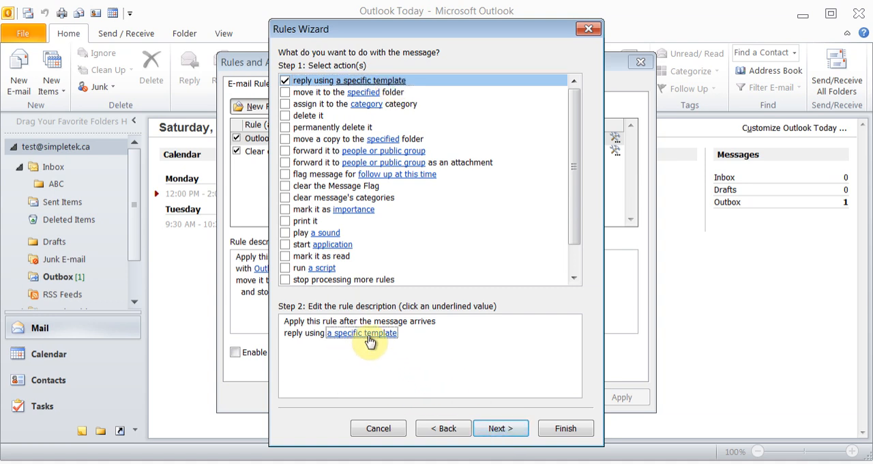
- Point the rule's template to autoreply.oft from User Templates in File System
click(361, 333)
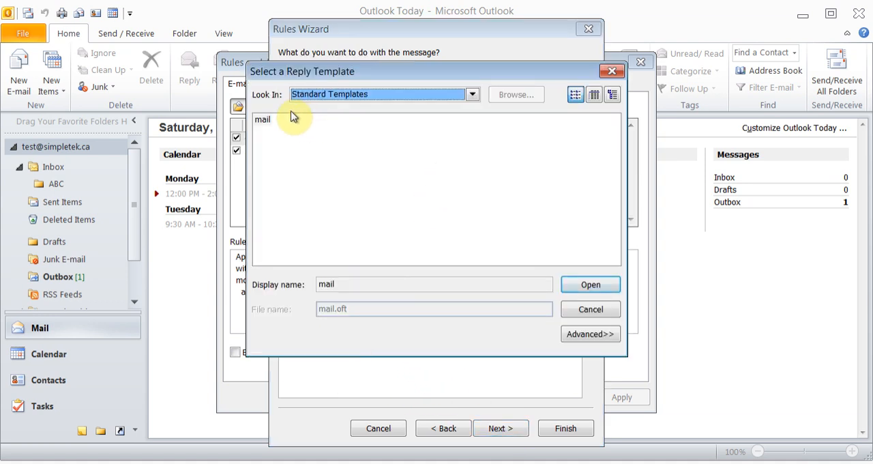
click(472, 95)
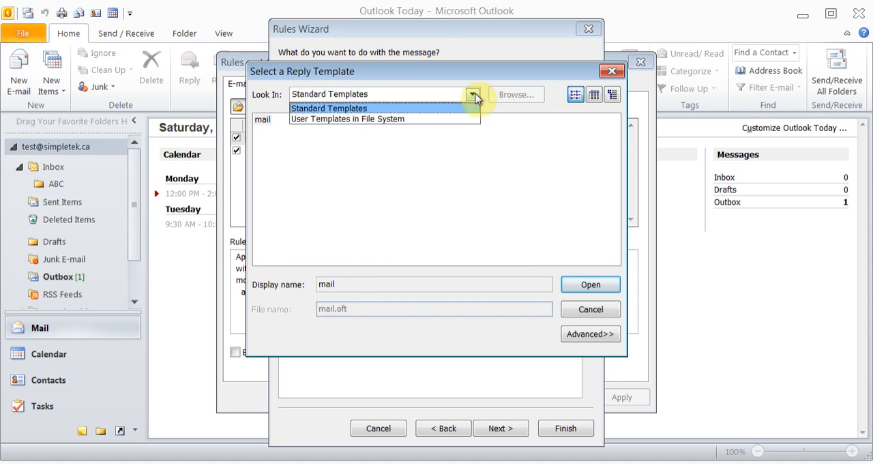
click(347, 119)
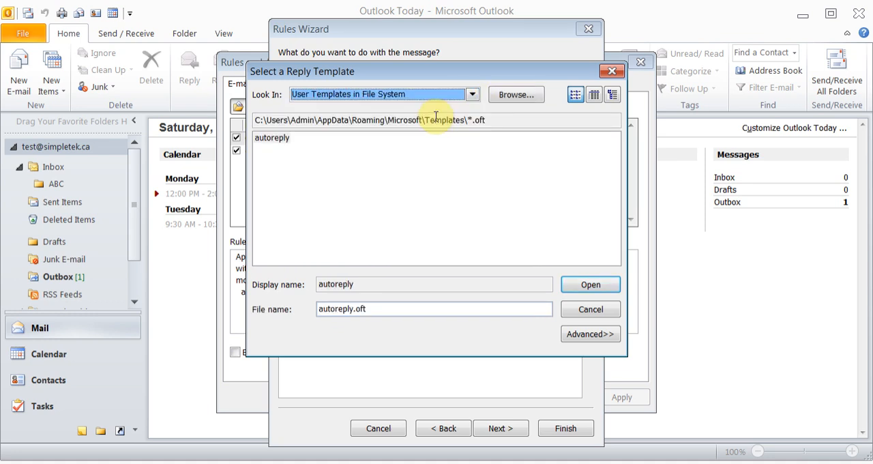
click(271, 138)
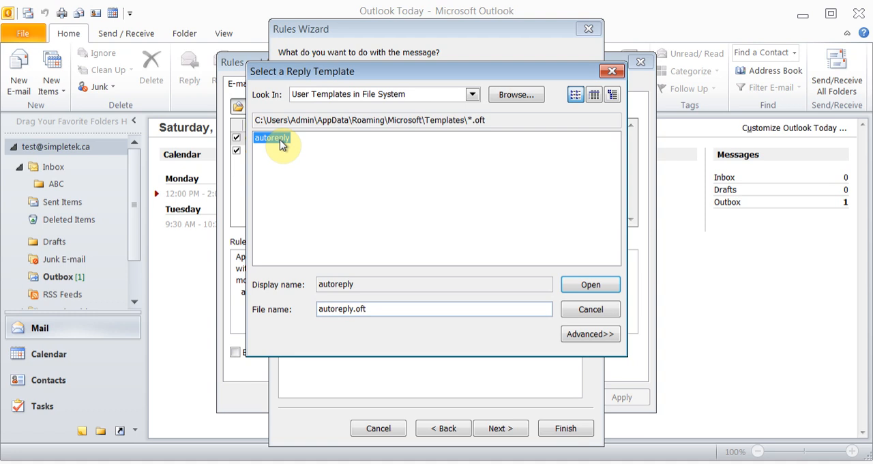
click(590, 284)
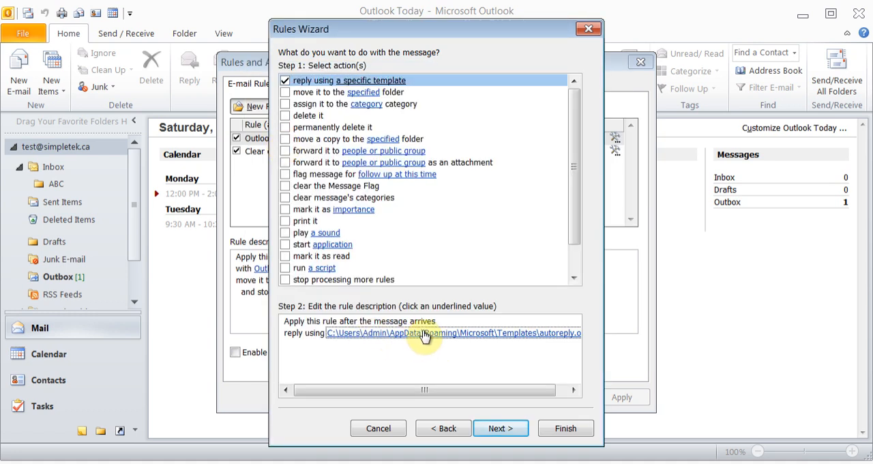
- Finish the rule with no exceptions and 'Turn on this rule' kept checked, adding it to the rules list
click(501, 428)
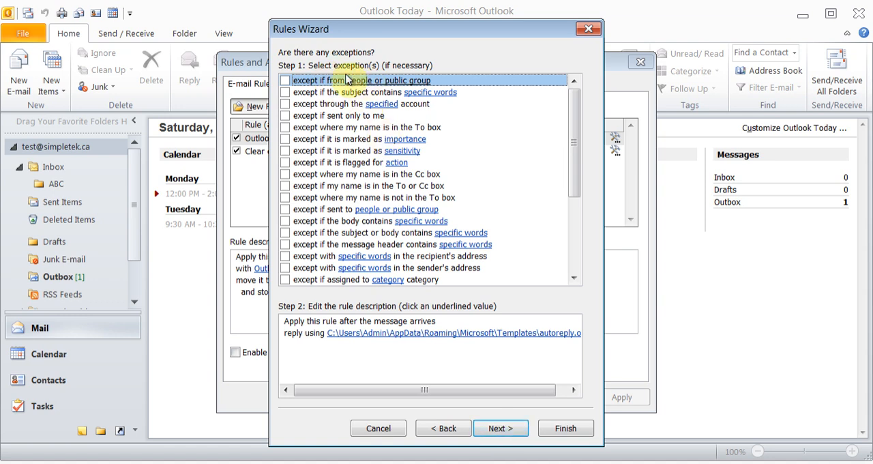
mouse_move(456, 66)
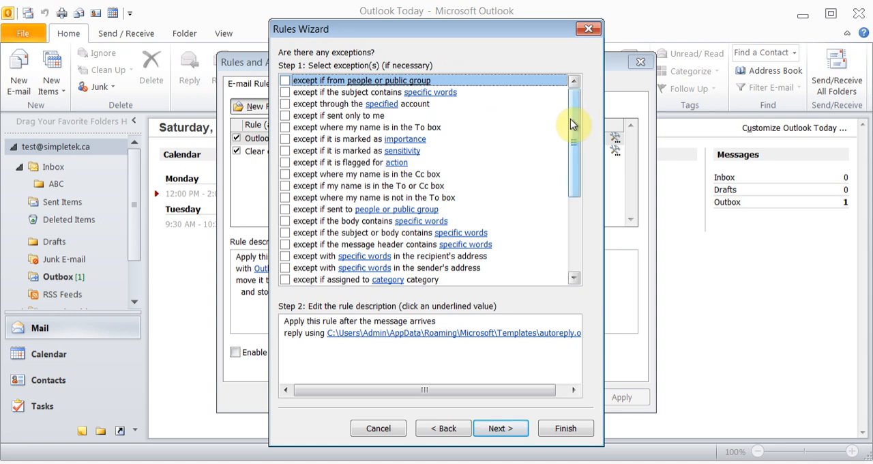
scroll(down, 3)
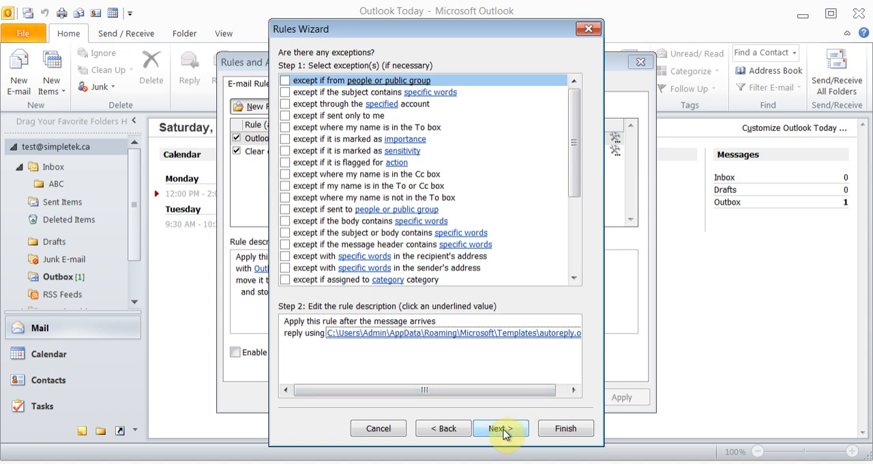
click(499, 429)
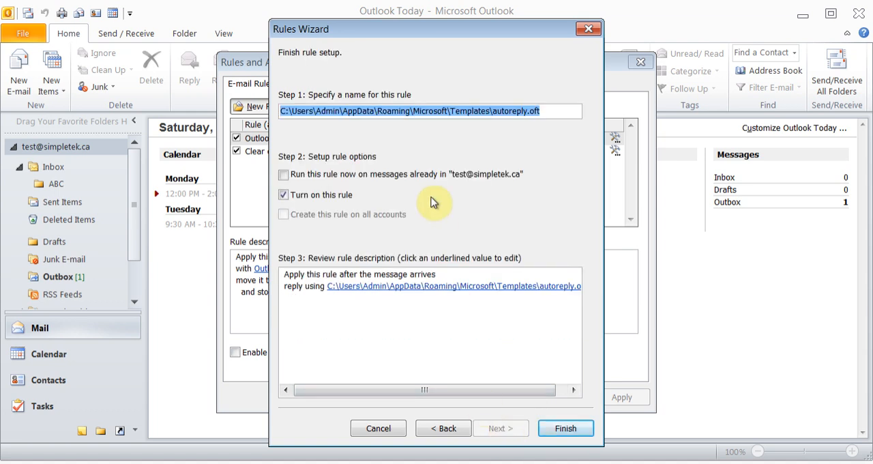
mouse_move(435, 189)
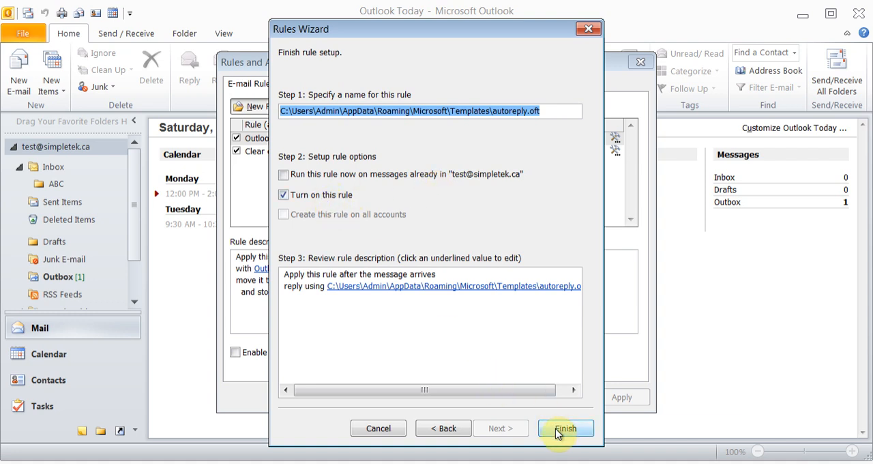
click(565, 429)
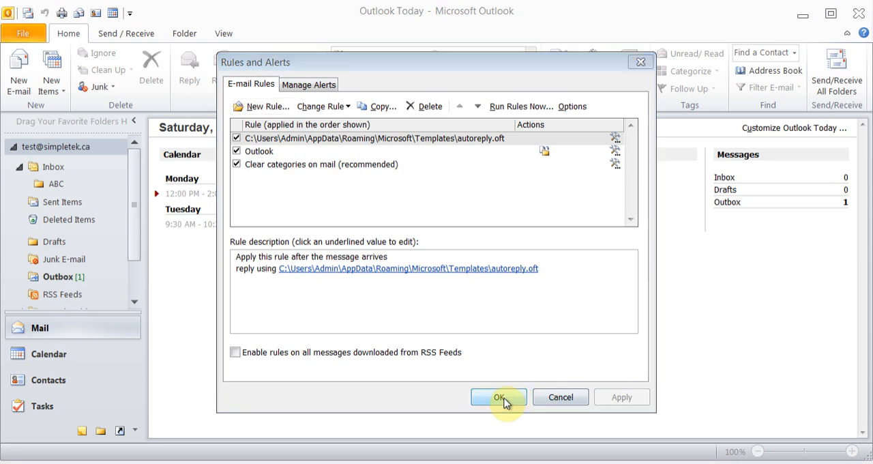
- Confirm the Rules and Alerts dialog with OK, returning to Outlook Today
click(499, 397)
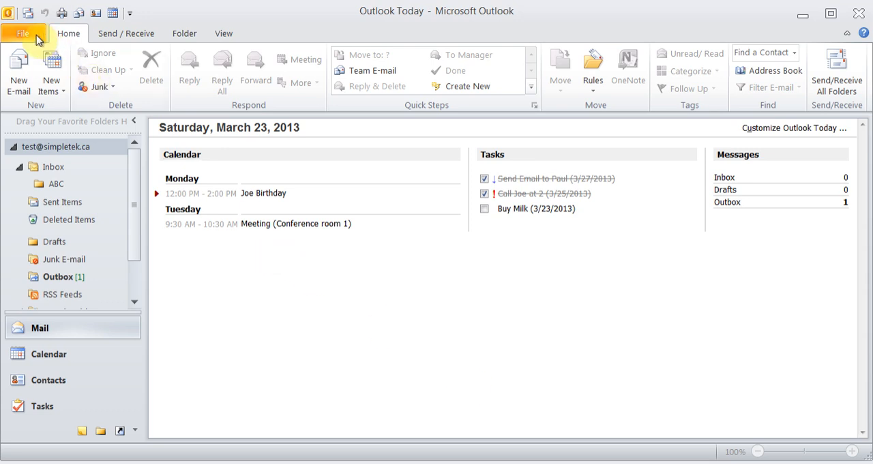
click(22, 32)
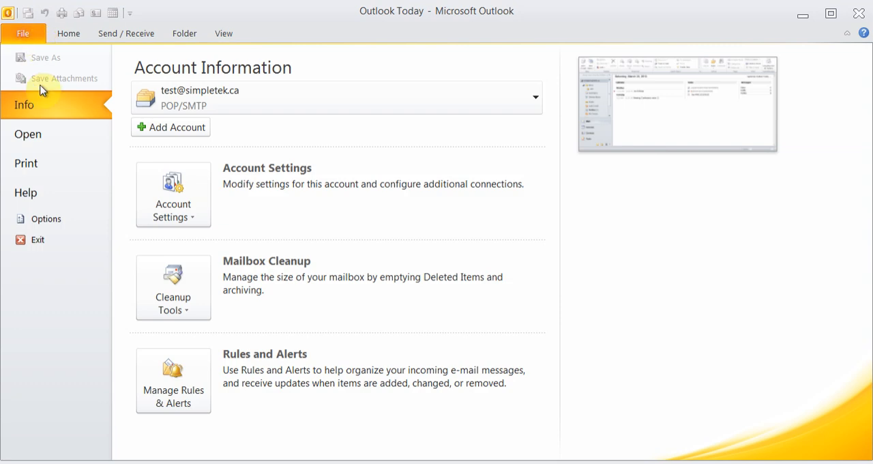
mouse_move(151, 266)
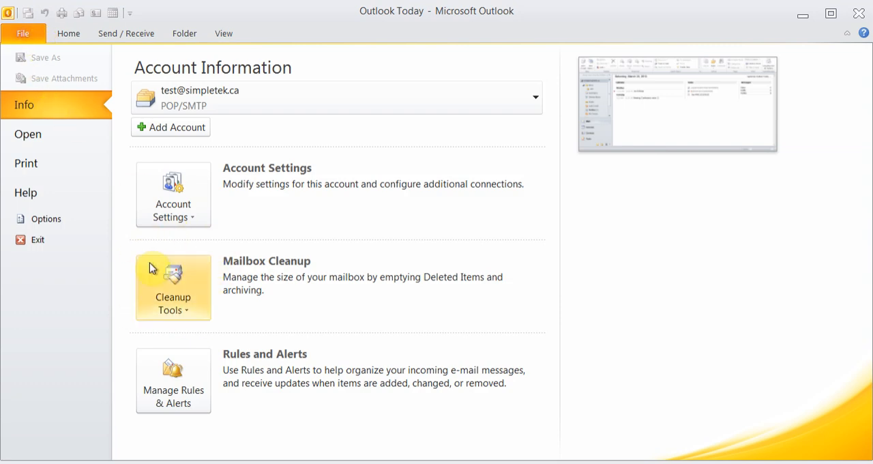
mouse_move(221, 314)
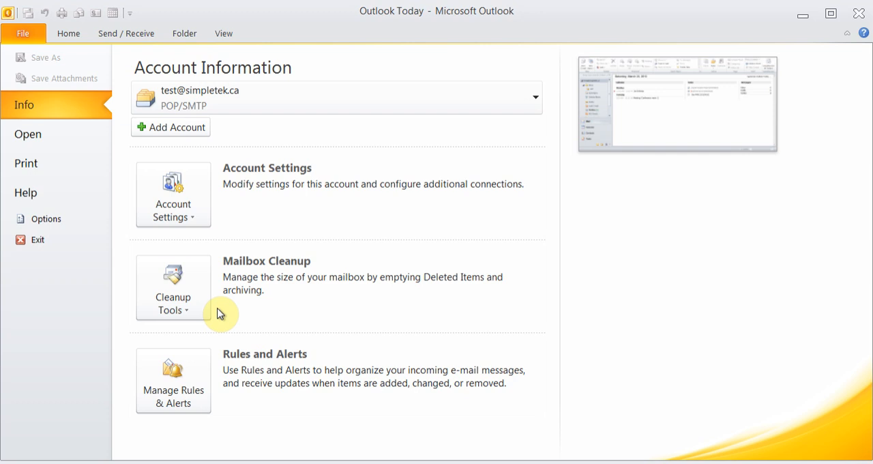
click(23, 33)
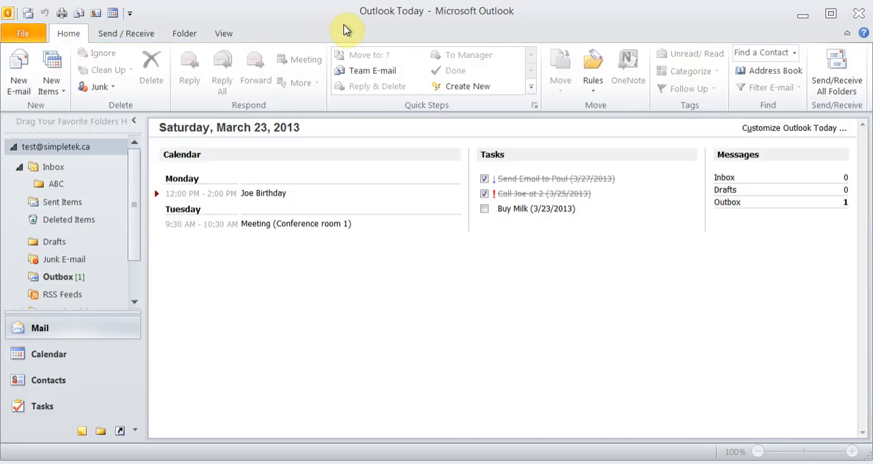